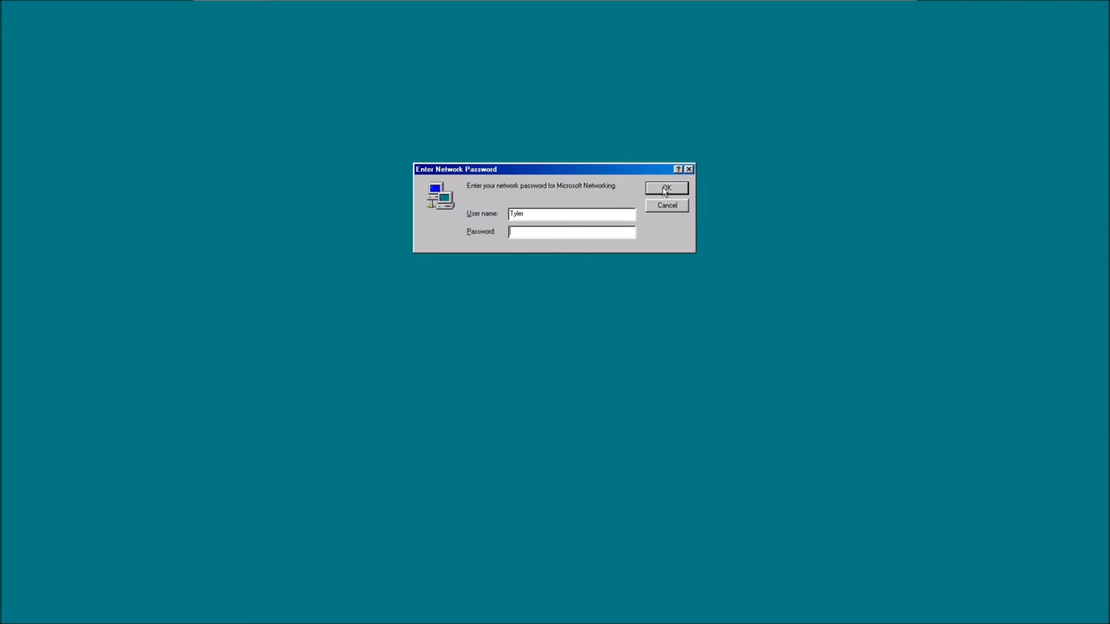
# Accept the Enter Network Password prompt with OK to log in
pyautogui.click(666, 188)
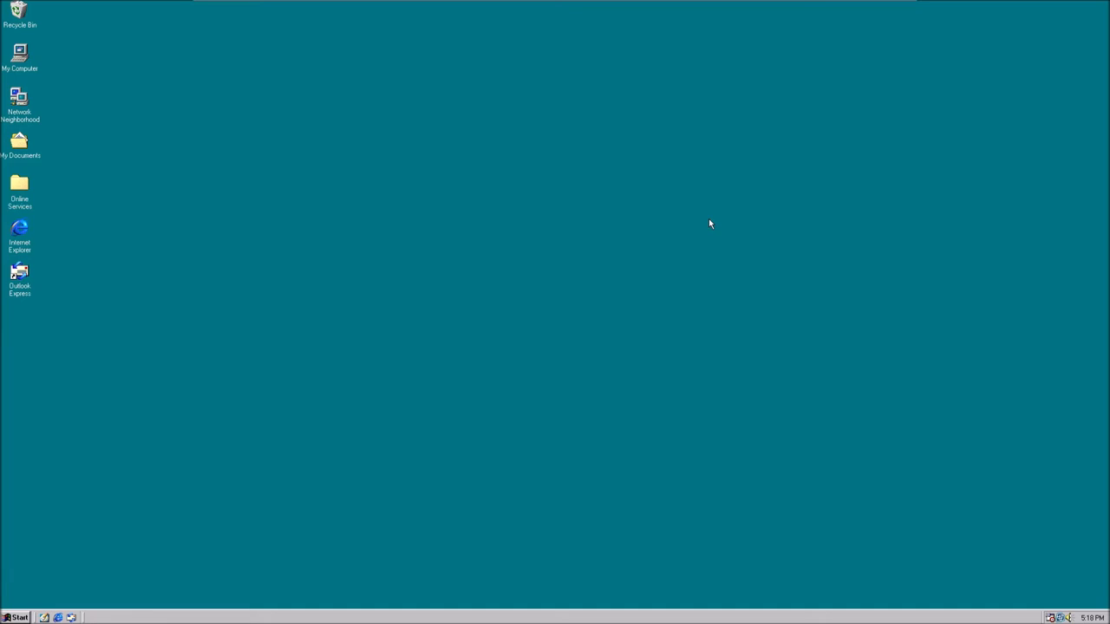
pyautogui.moveTo(770, 290)
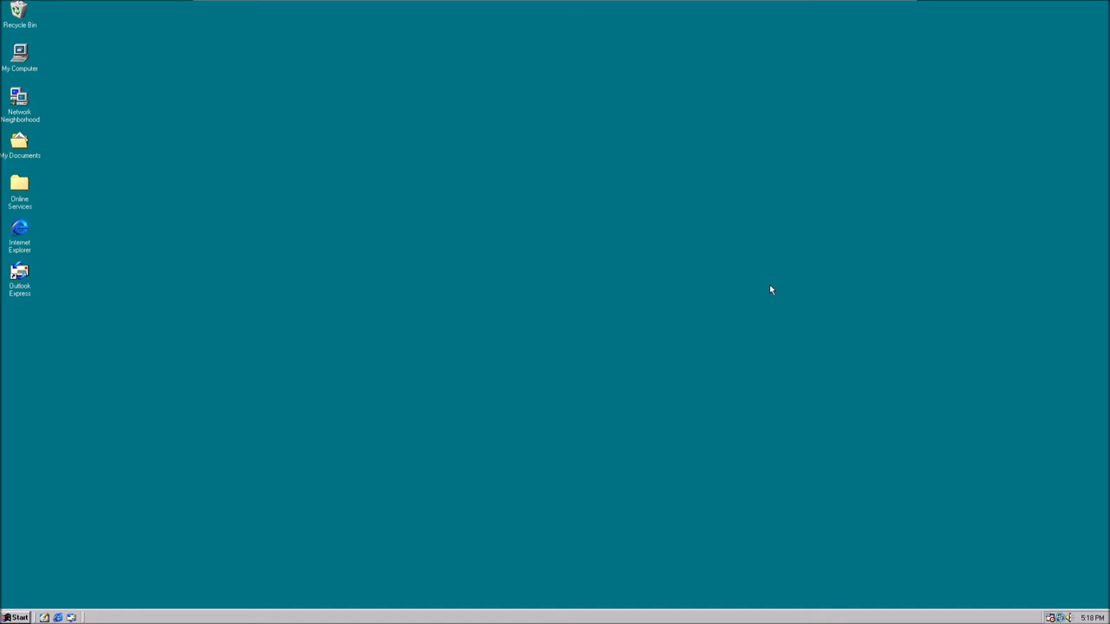
pyautogui.moveTo(865, 397)
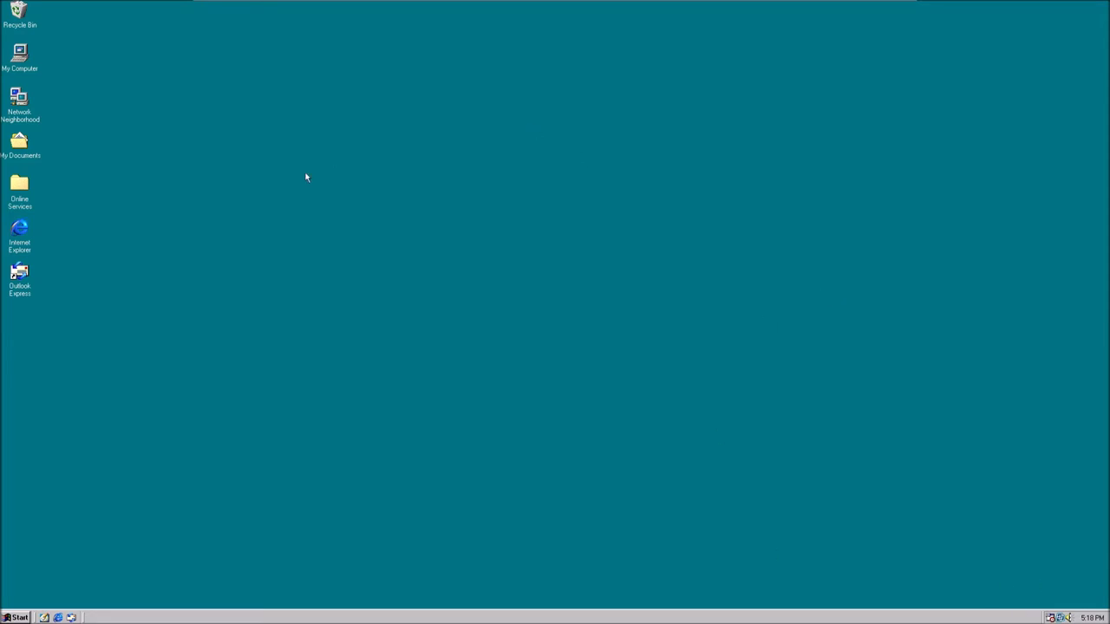
pyautogui.moveTo(189, 212)
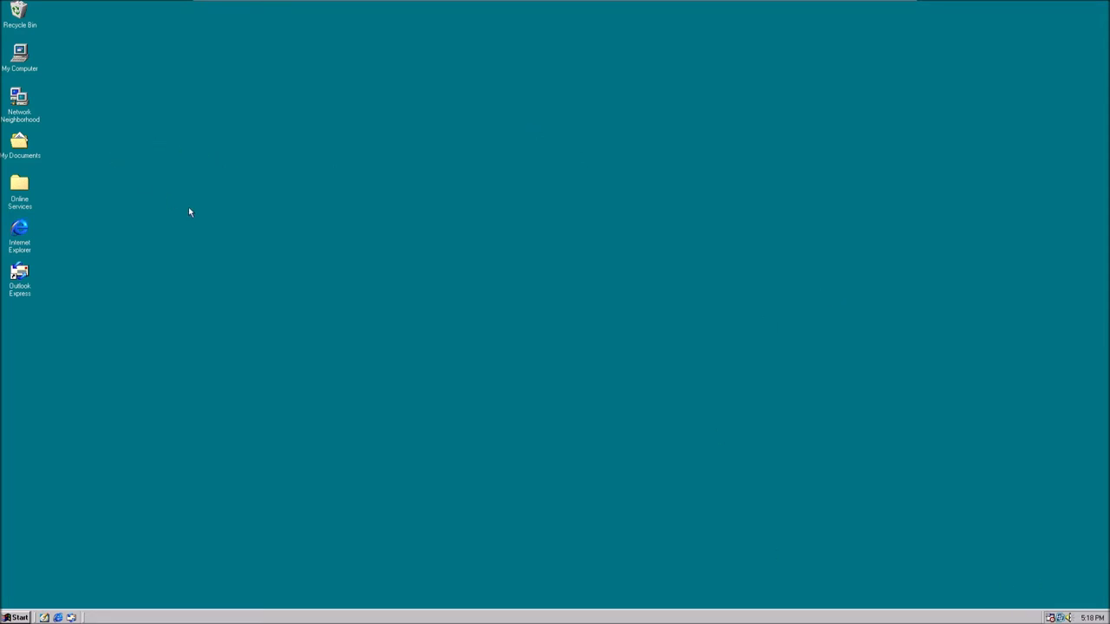
# In Display Properties, preview Black Thatch and Blue Rivets, then apply Bubbles tiled
pyautogui.rightClick(189, 213)
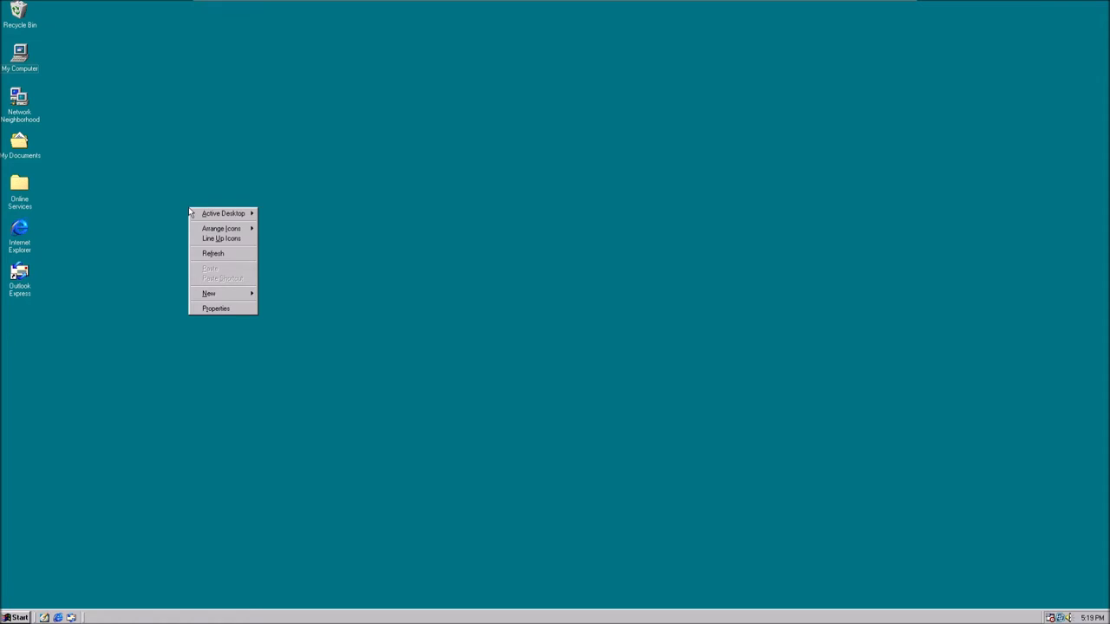
pyautogui.moveTo(230, 327)
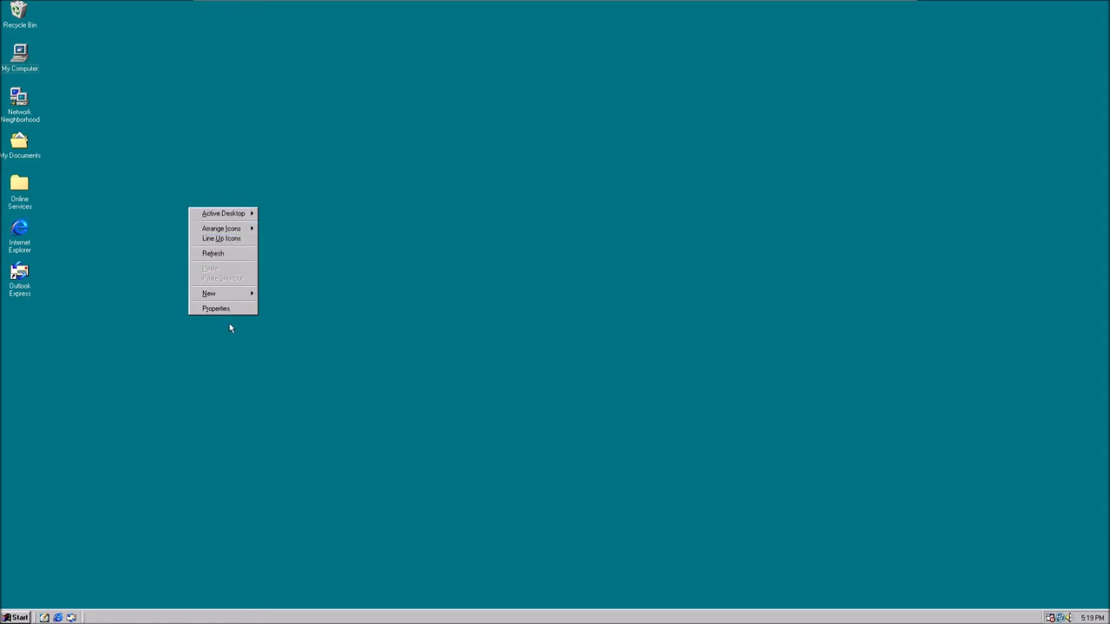
pyautogui.click(216, 309)
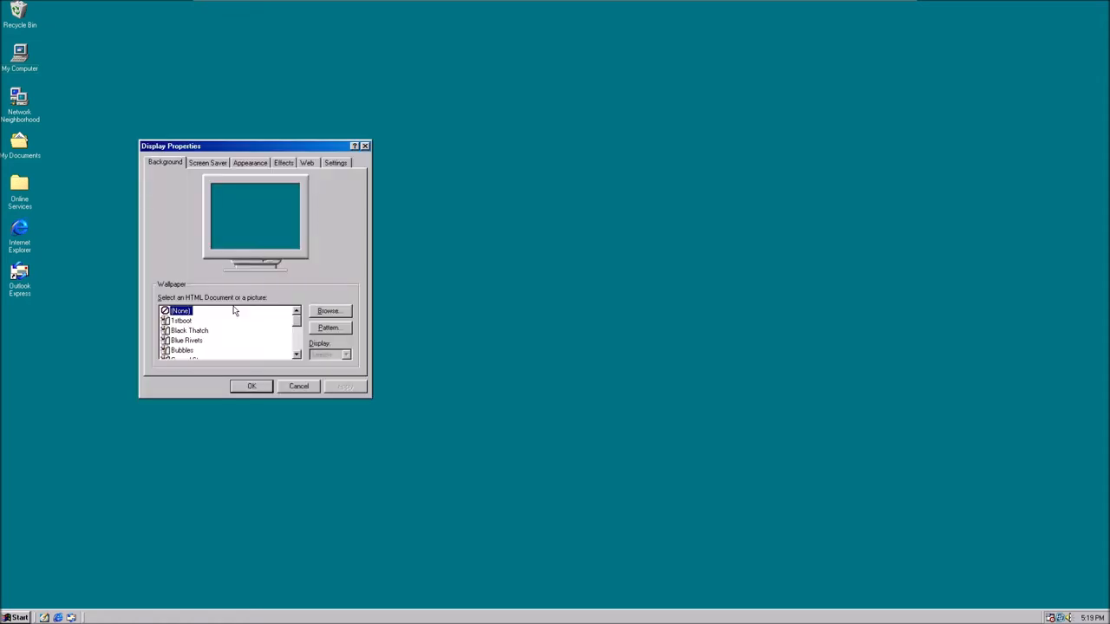
pyautogui.click(188, 330)
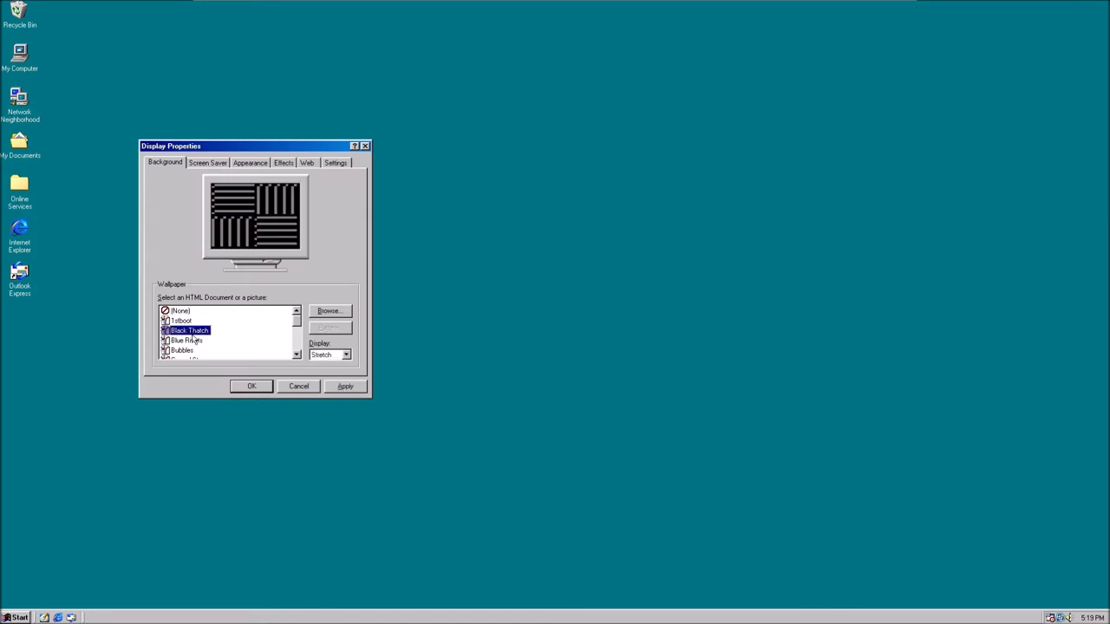
pyautogui.click(186, 340)
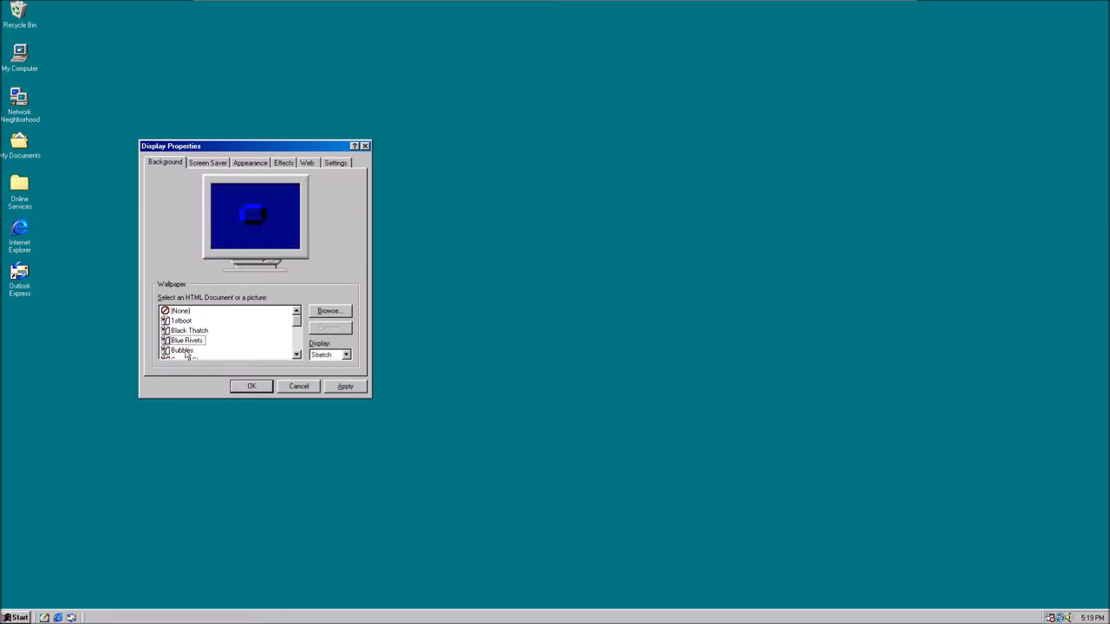
pyautogui.click(181, 351)
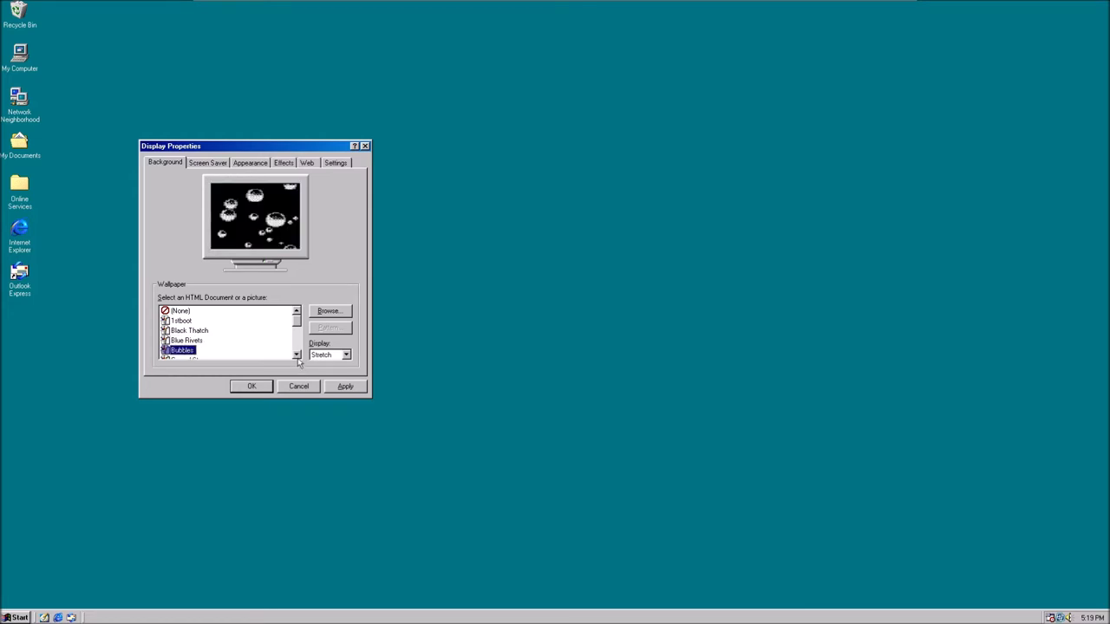
pyautogui.click(346, 354)
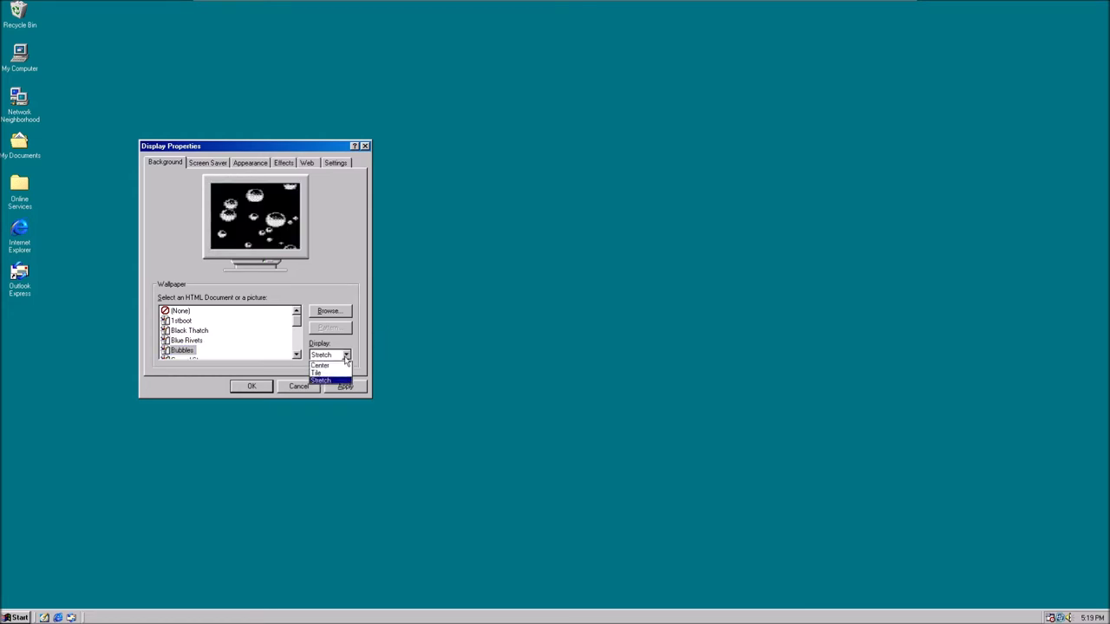
pyautogui.click(317, 374)
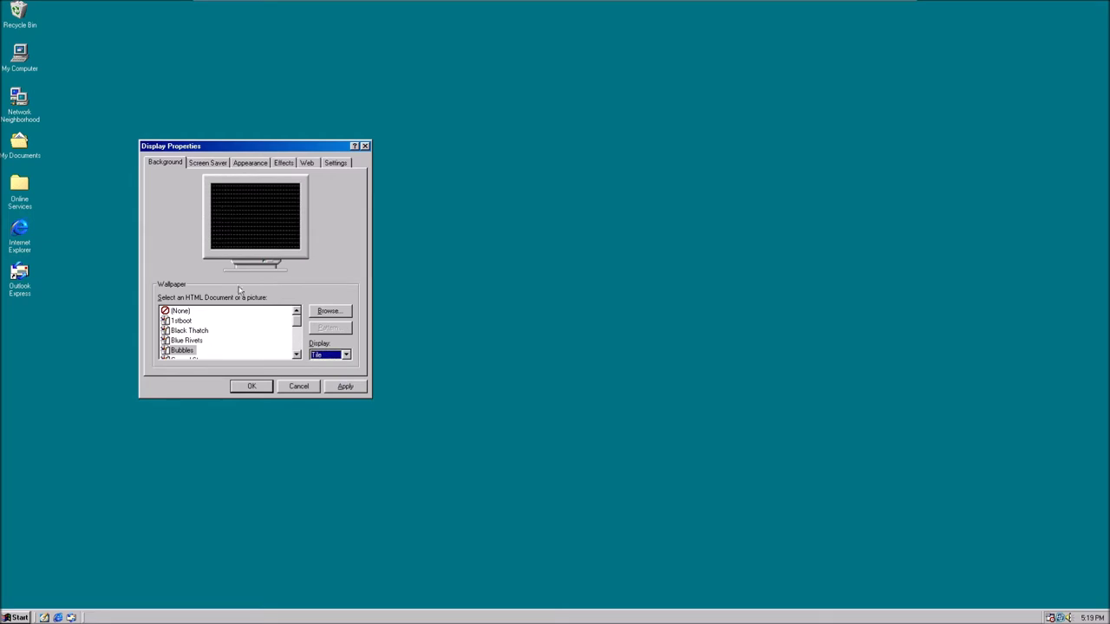
pyautogui.click(345, 386)
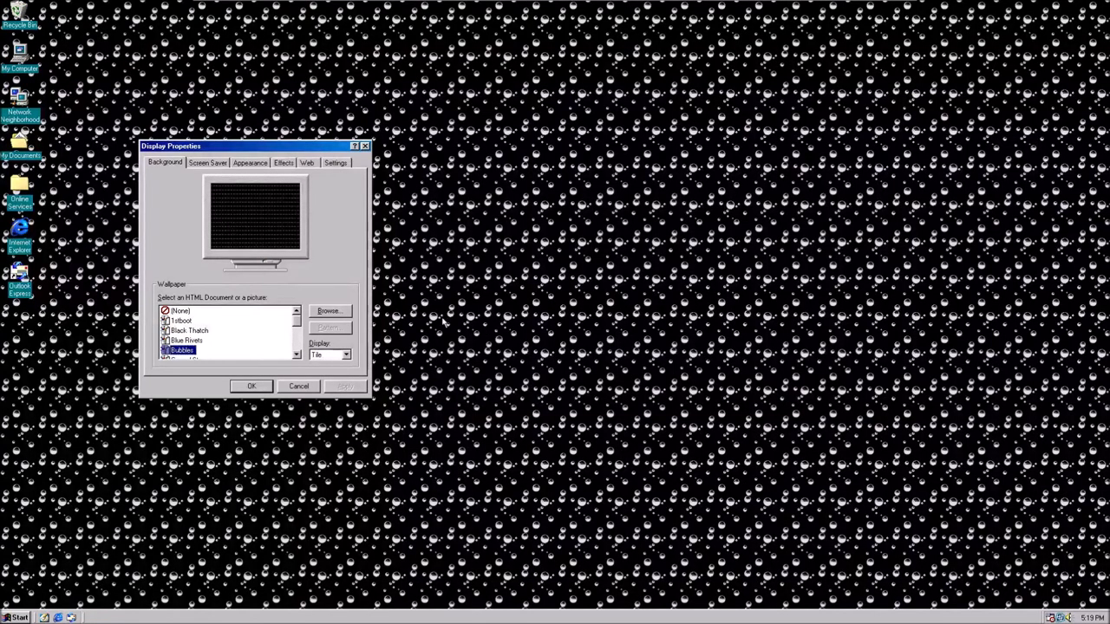
pyautogui.click(346, 355)
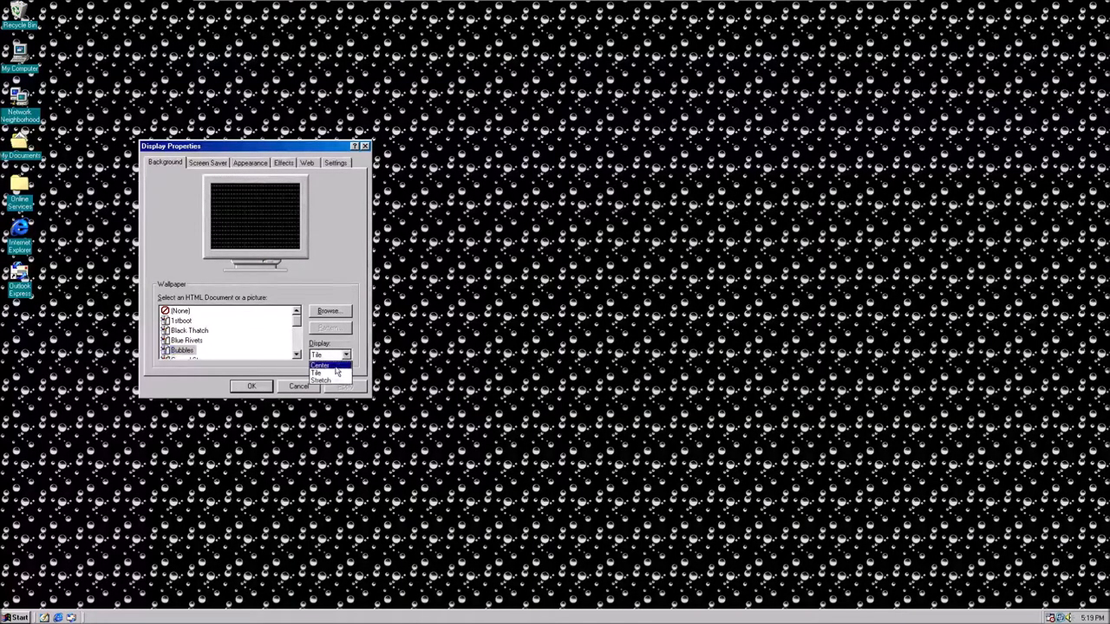
# Stretch the Bubbles wallpaper and preview Houndstooth, Circles, Straw Mat, Tiles and Waves
pyautogui.click(322, 382)
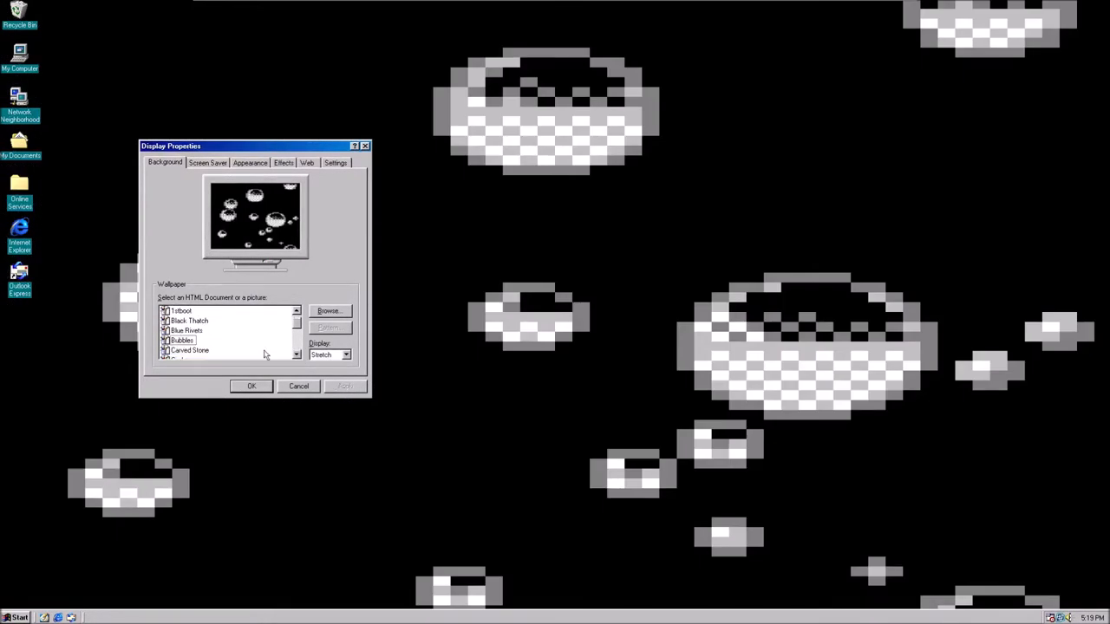
pyautogui.click(297, 356)
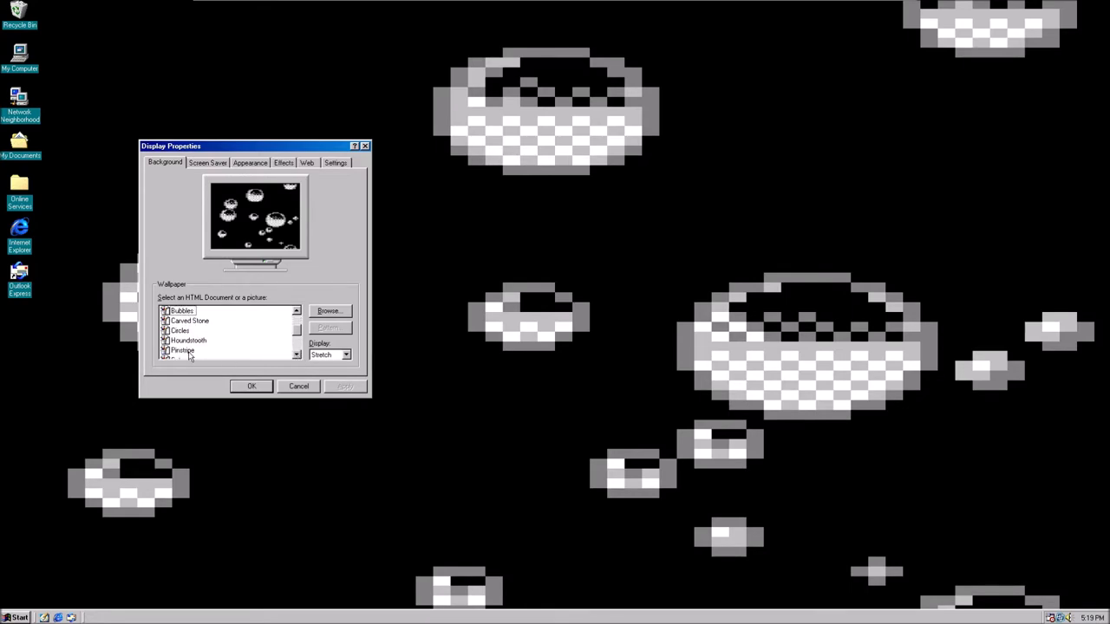
pyautogui.click(188, 340)
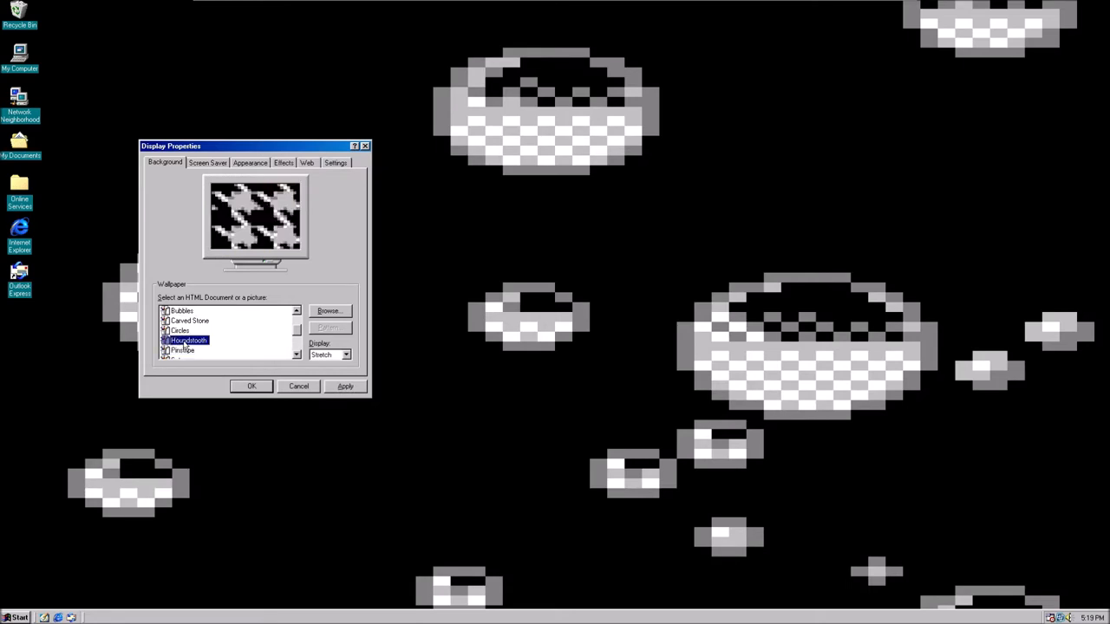
pyautogui.click(180, 330)
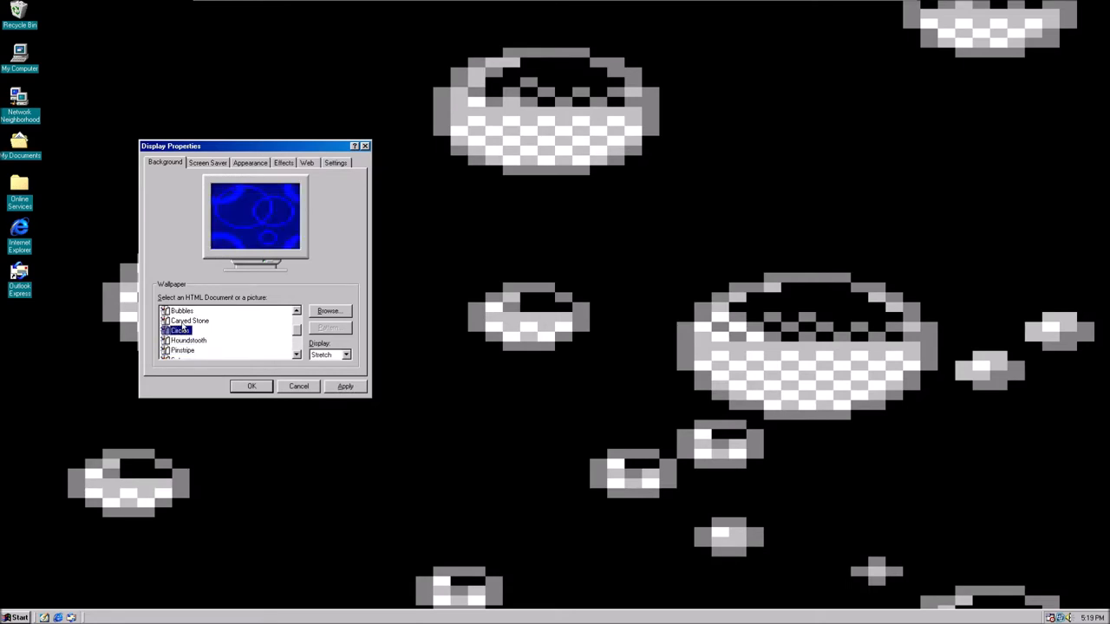
pyautogui.click(189, 321)
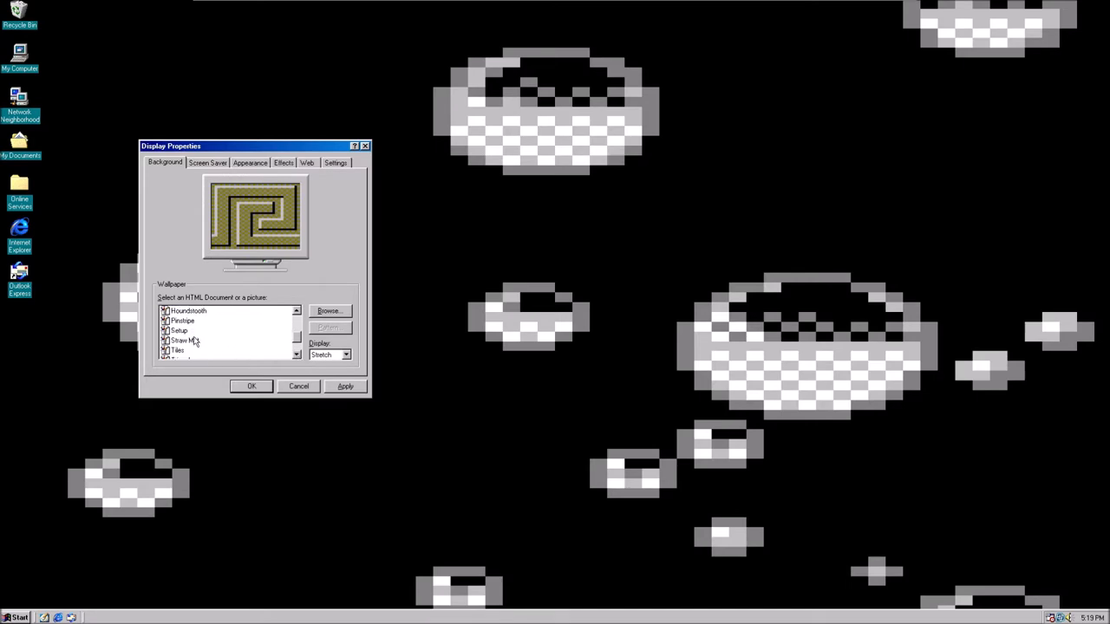
pyautogui.click(185, 340)
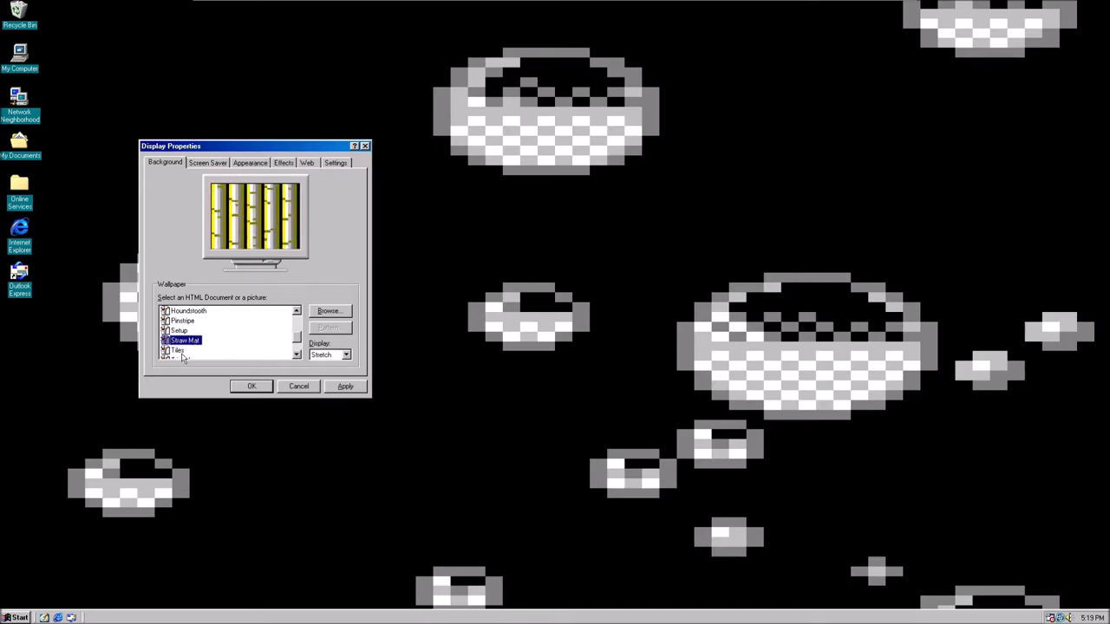
pyautogui.click(177, 352)
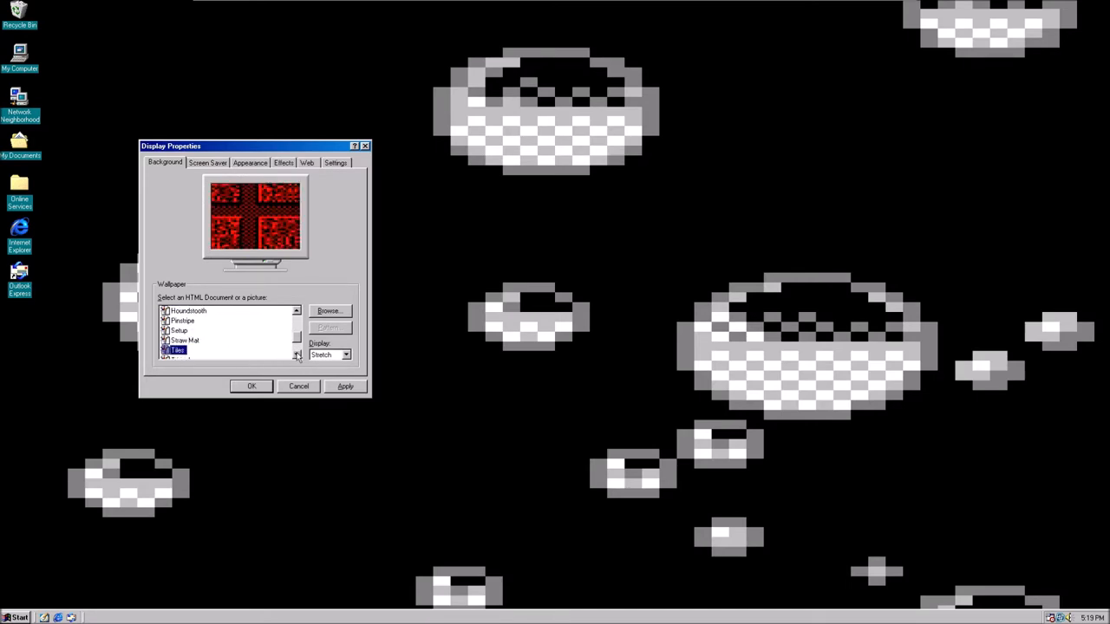
pyautogui.click(180, 351)
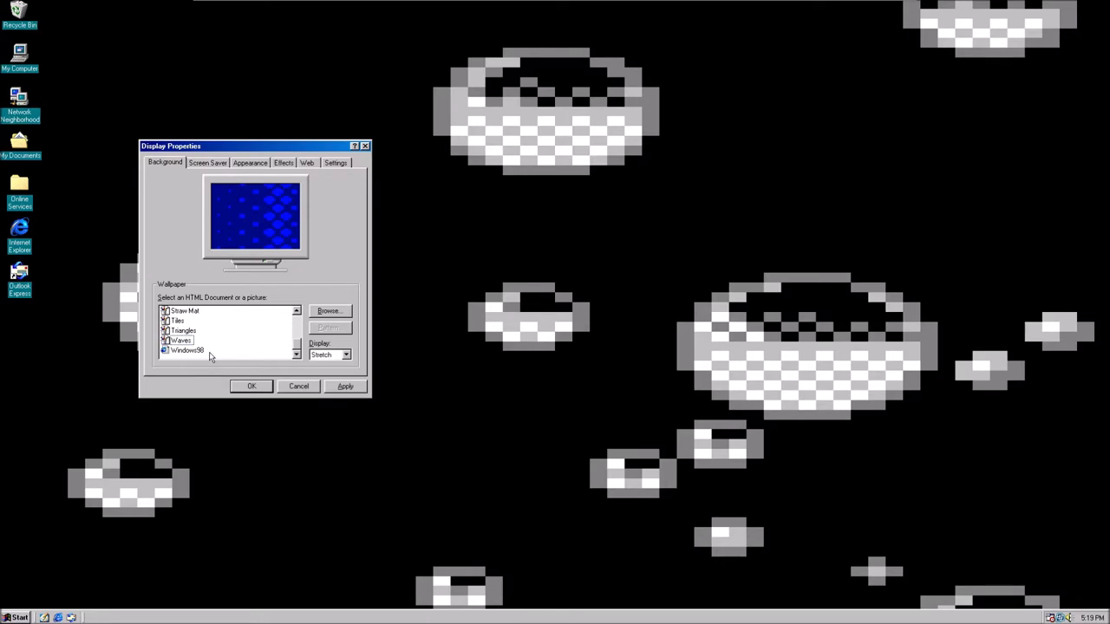
# Preview Windows98, Black Thatch and Straw Mat, then apply the Setup wallpaper
pyautogui.click(187, 350)
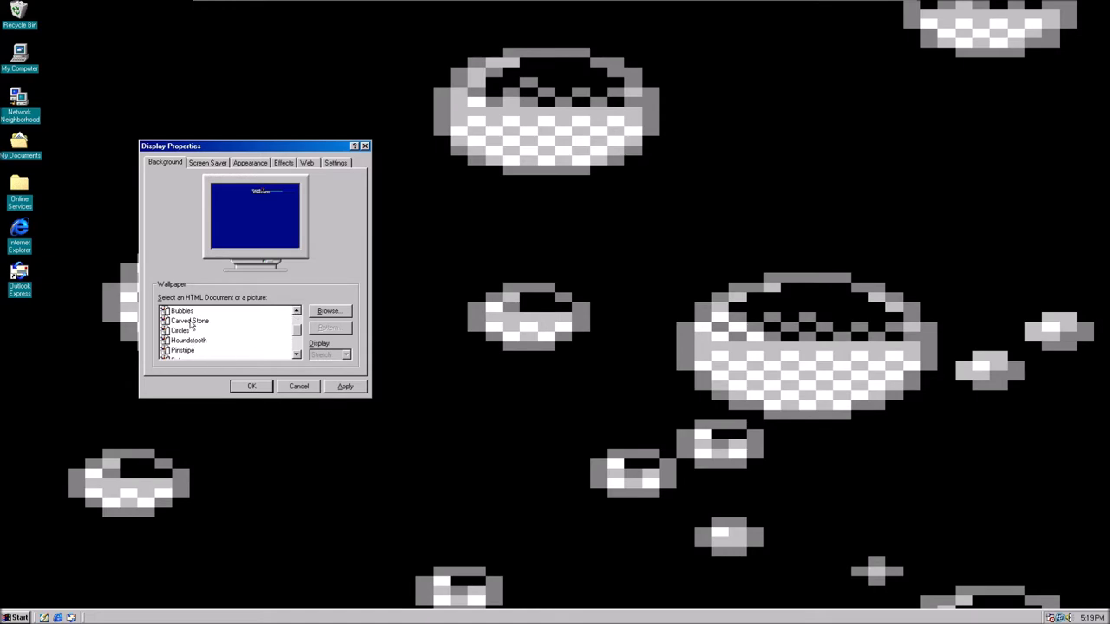
pyautogui.click(188, 340)
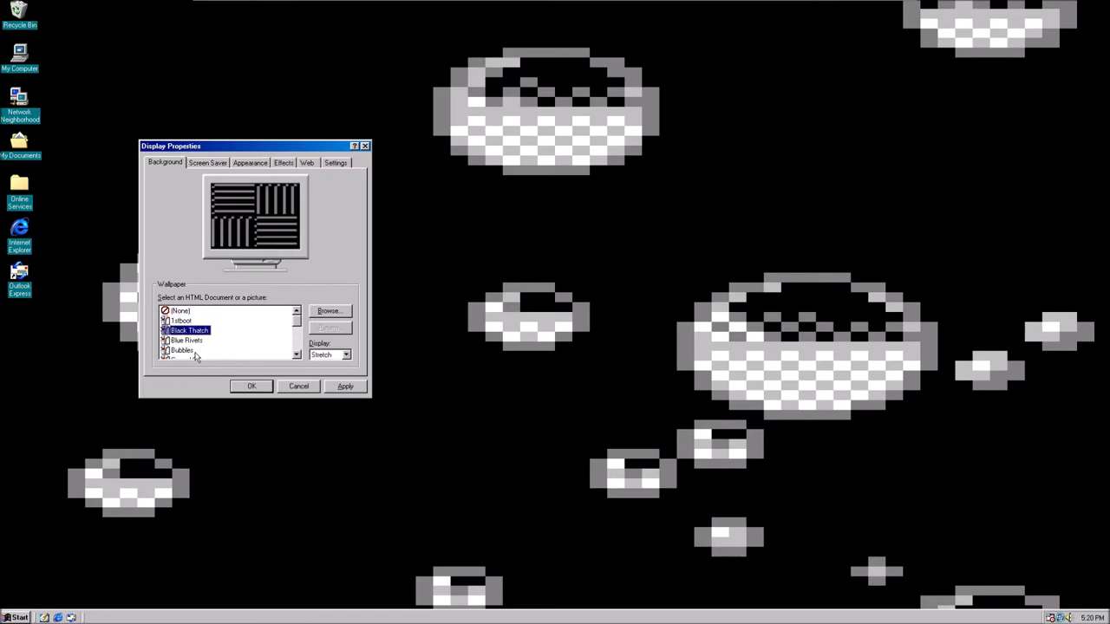
pyautogui.click(188, 351)
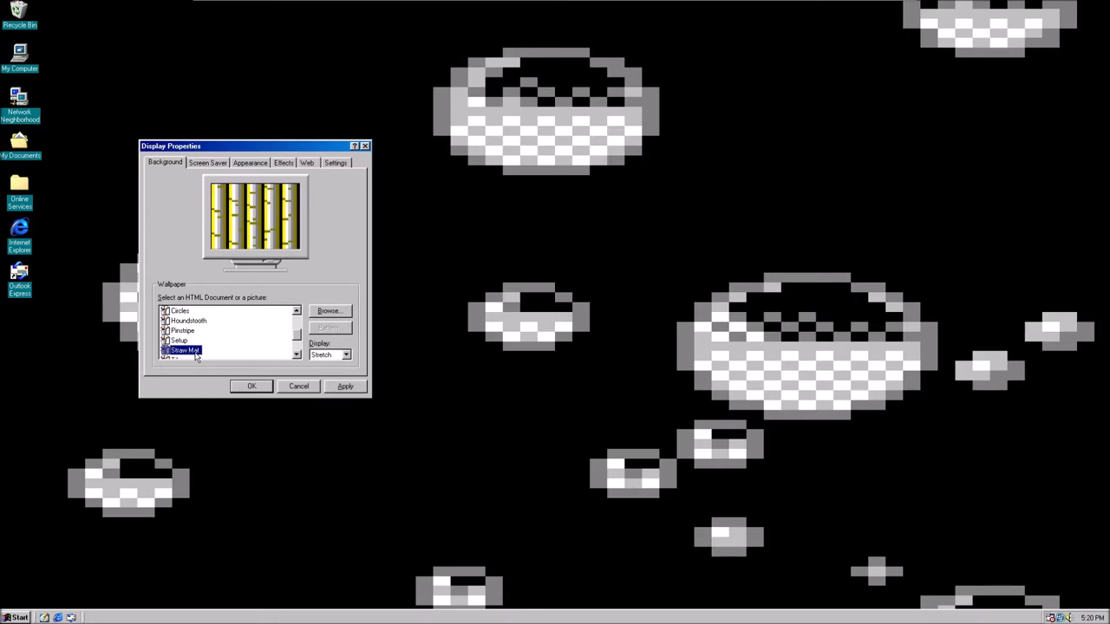
pyautogui.click(179, 340)
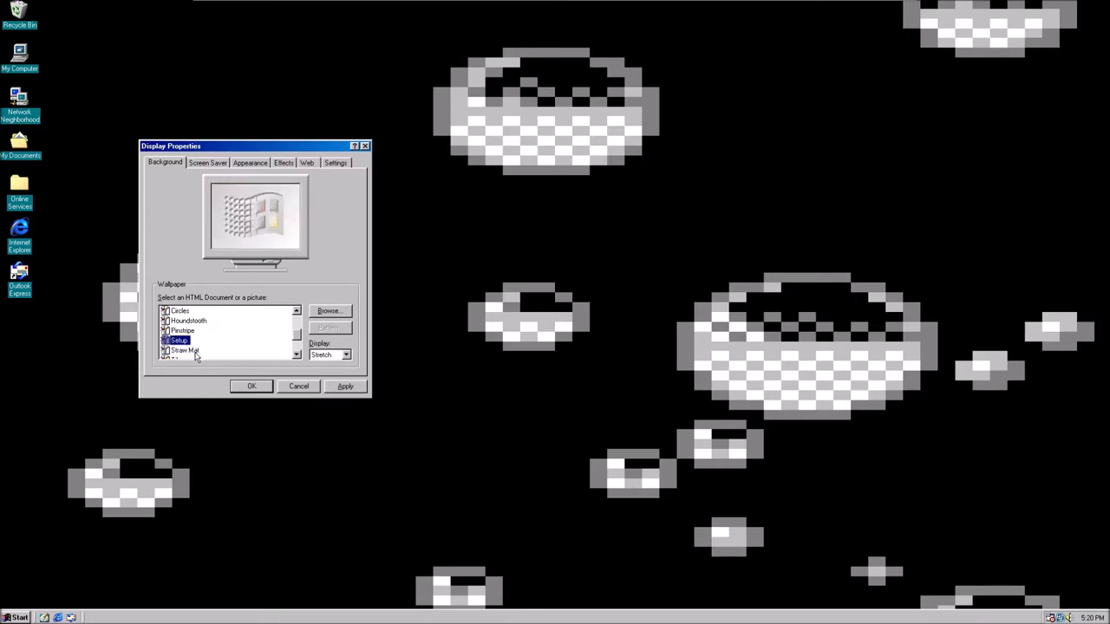
pyautogui.click(345, 386)
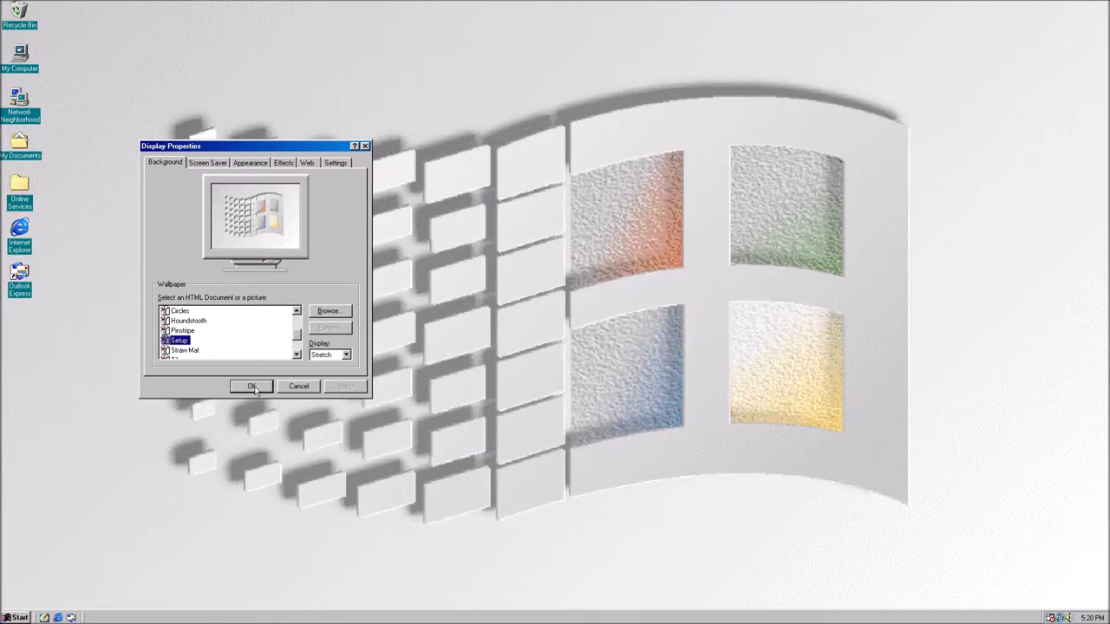
pyautogui.moveTo(367, 283)
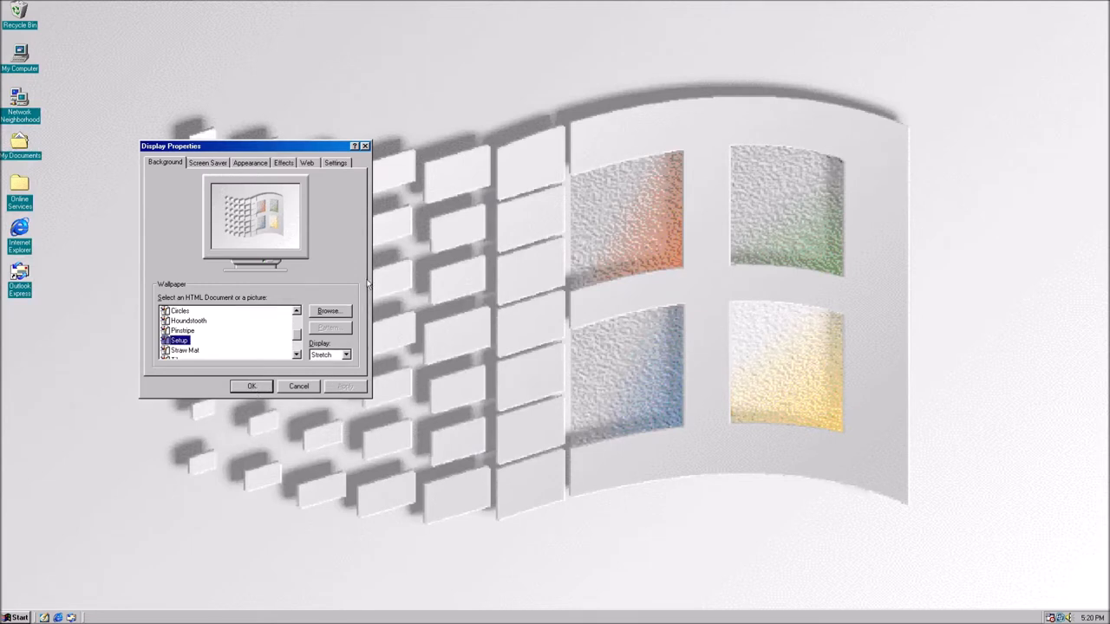
pyautogui.moveTo(395, 440)
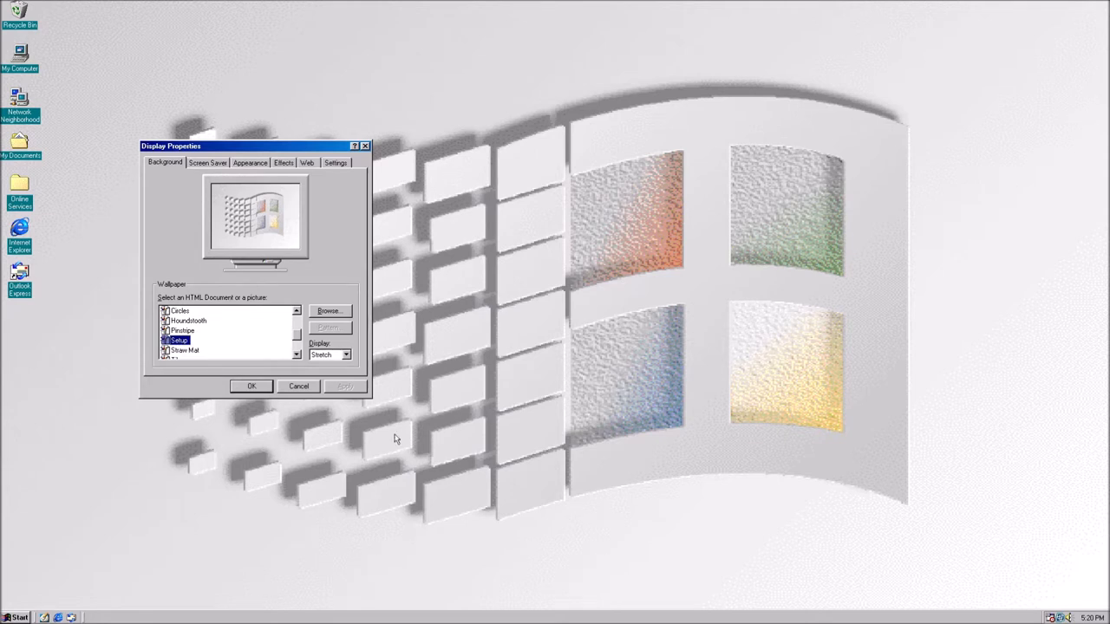
pyautogui.moveTo(286, 245)
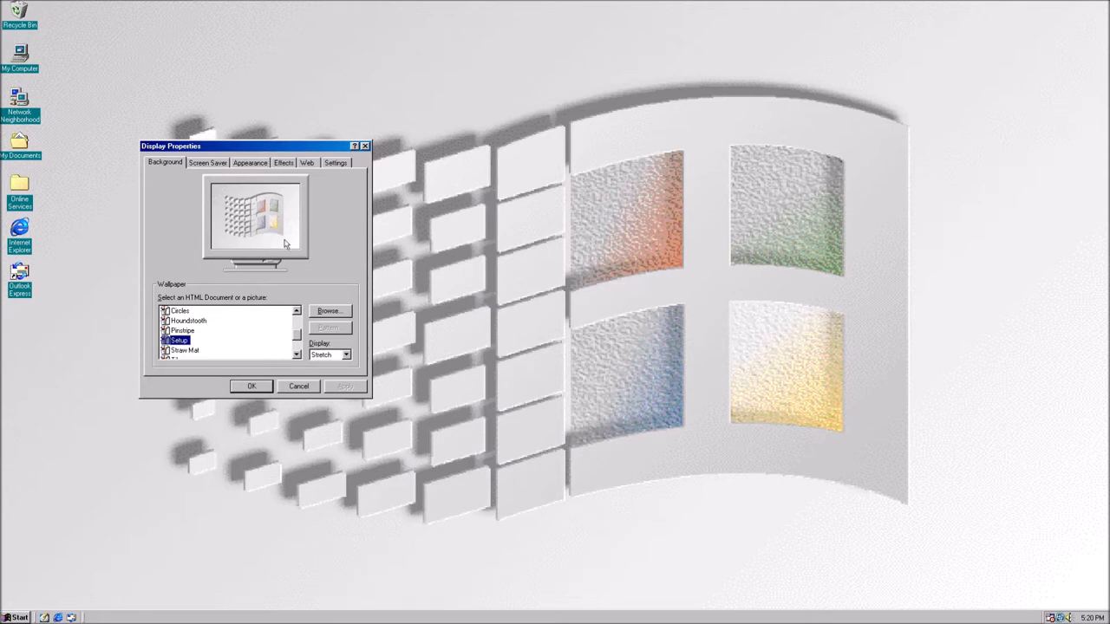
# Select the Rose scheme on the Appearance tab and apply it
pyautogui.click(250, 162)
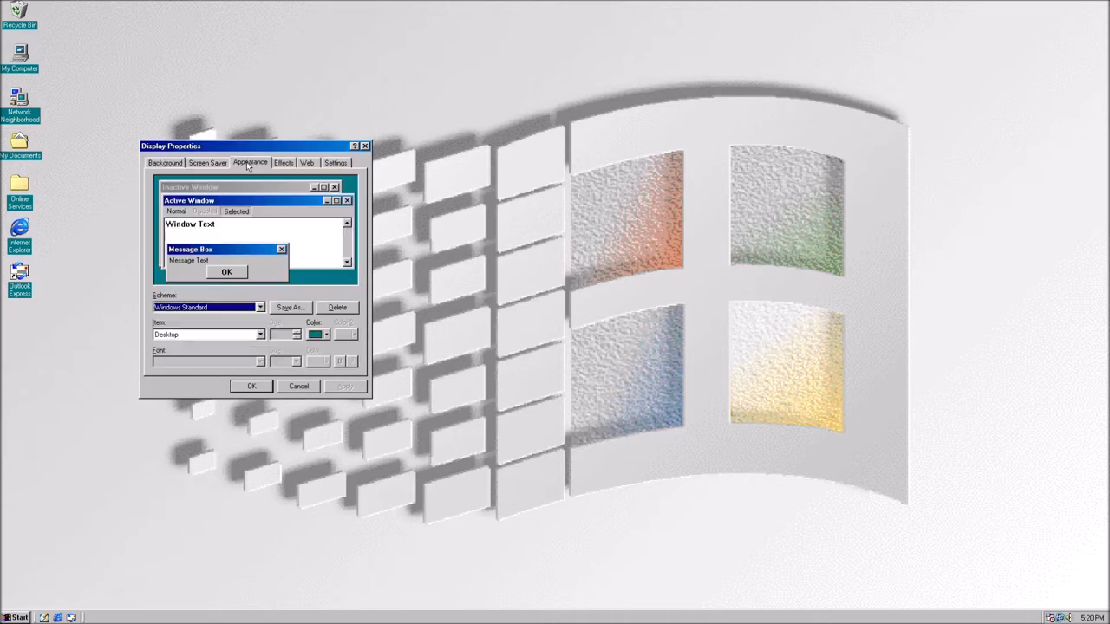
pyautogui.moveTo(225, 351)
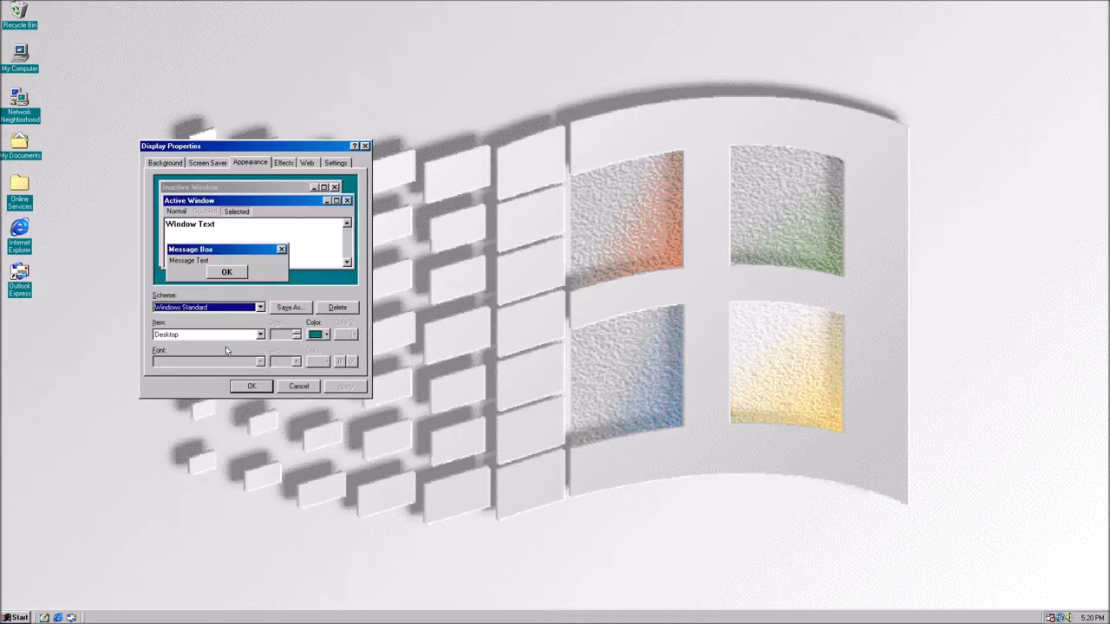
pyautogui.moveTo(259, 334)
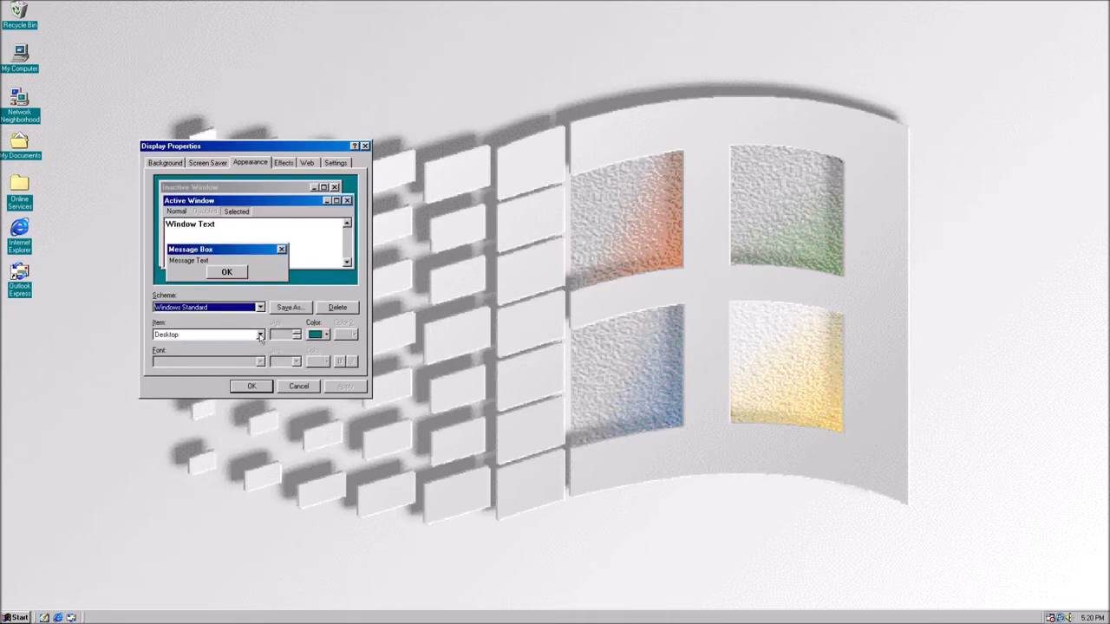
pyautogui.click(260, 307)
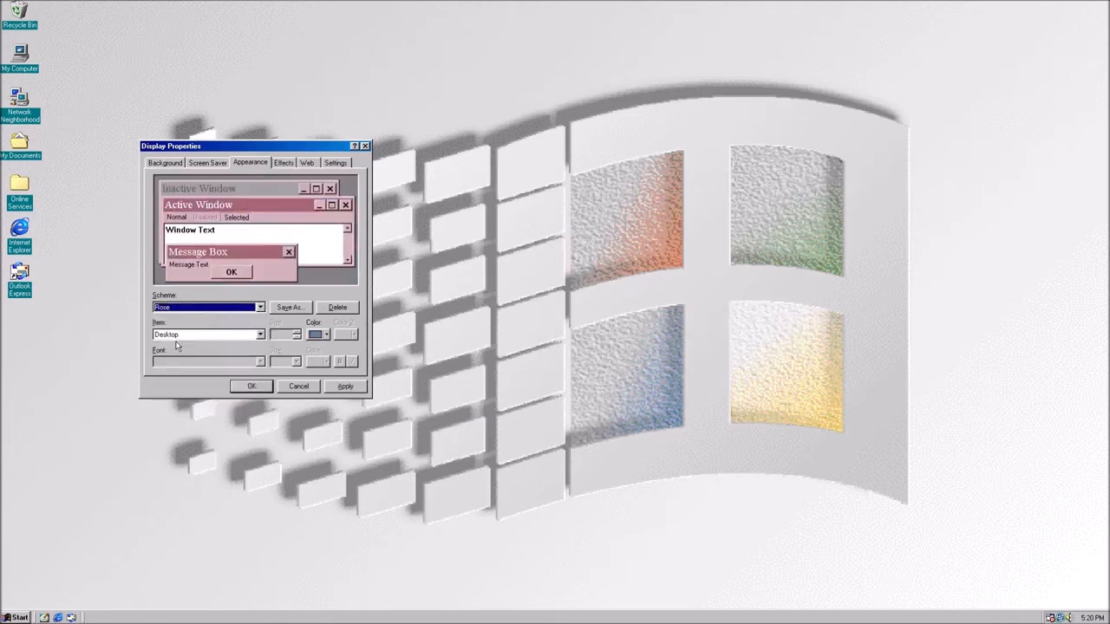
pyautogui.moveTo(382, 447)
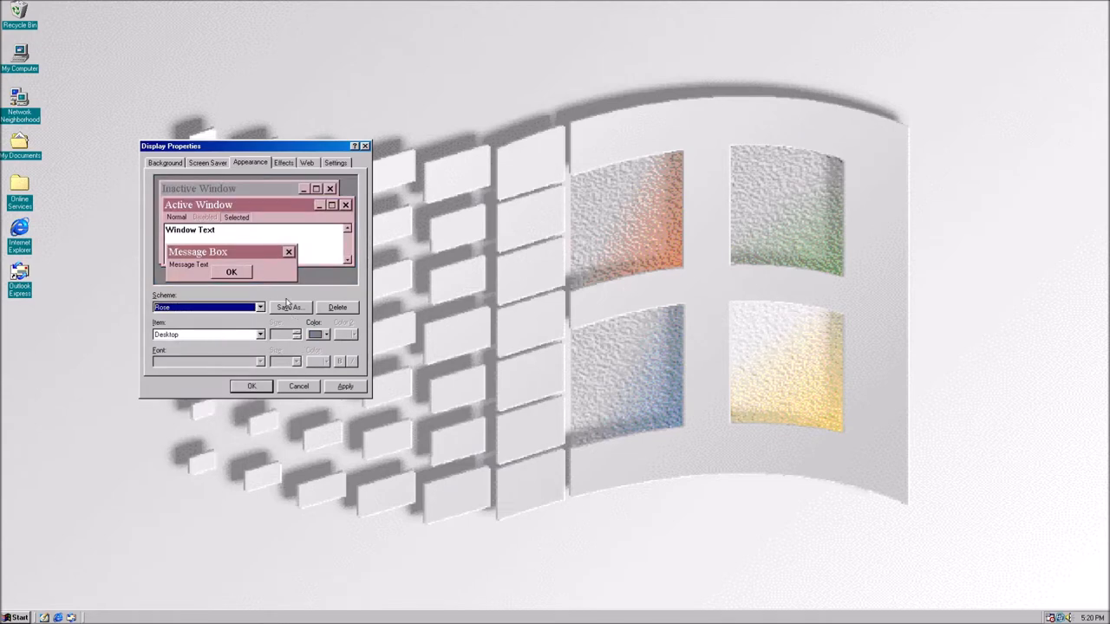
pyautogui.click(289, 307)
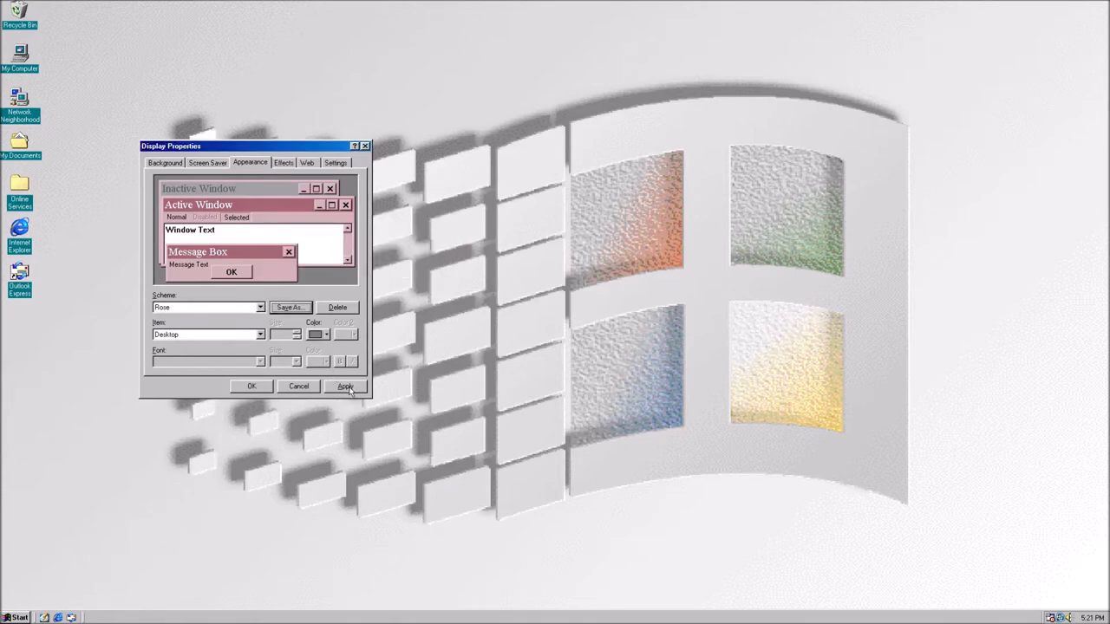
pyautogui.click(345, 386)
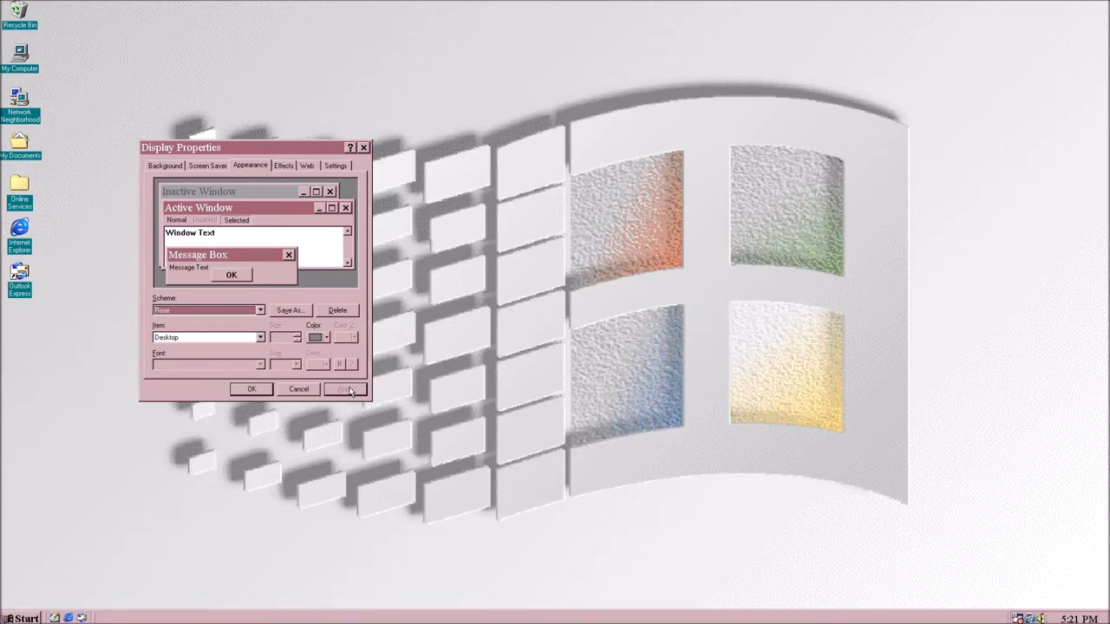
# Preview Rose (large), then return to regular Rose and apply it
pyautogui.click(259, 311)
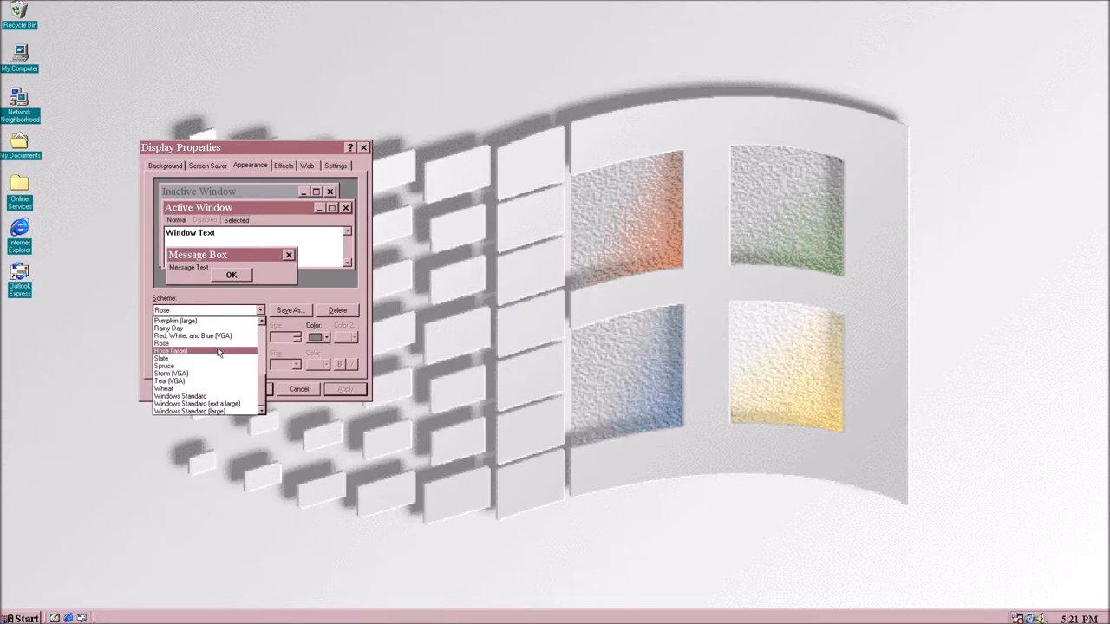
pyautogui.click(171, 351)
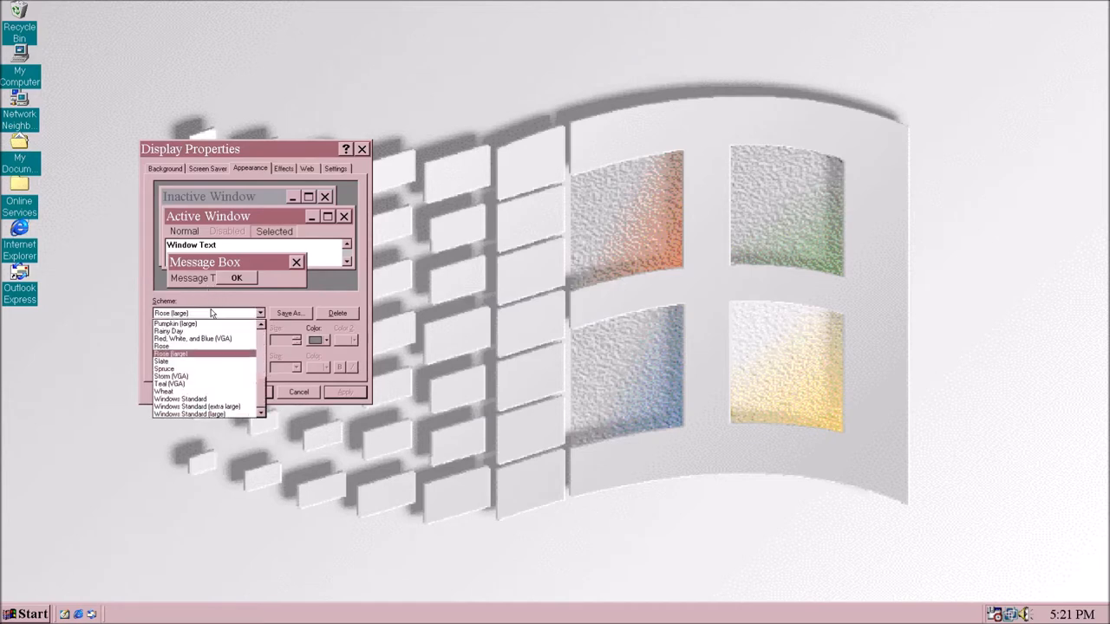
pyautogui.click(162, 346)
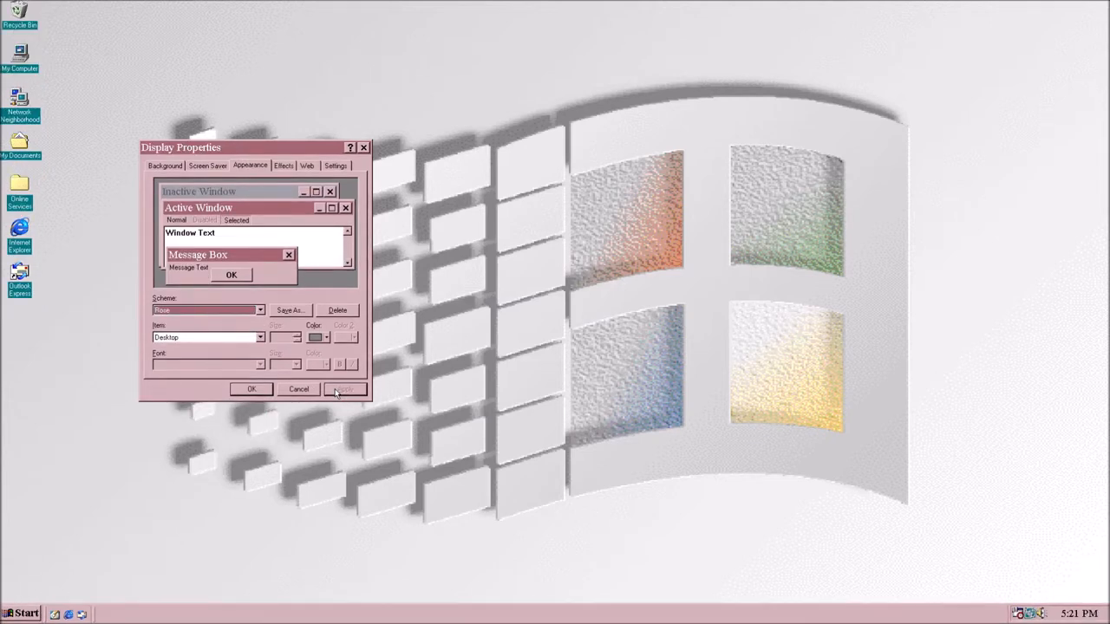
pyautogui.click(345, 388)
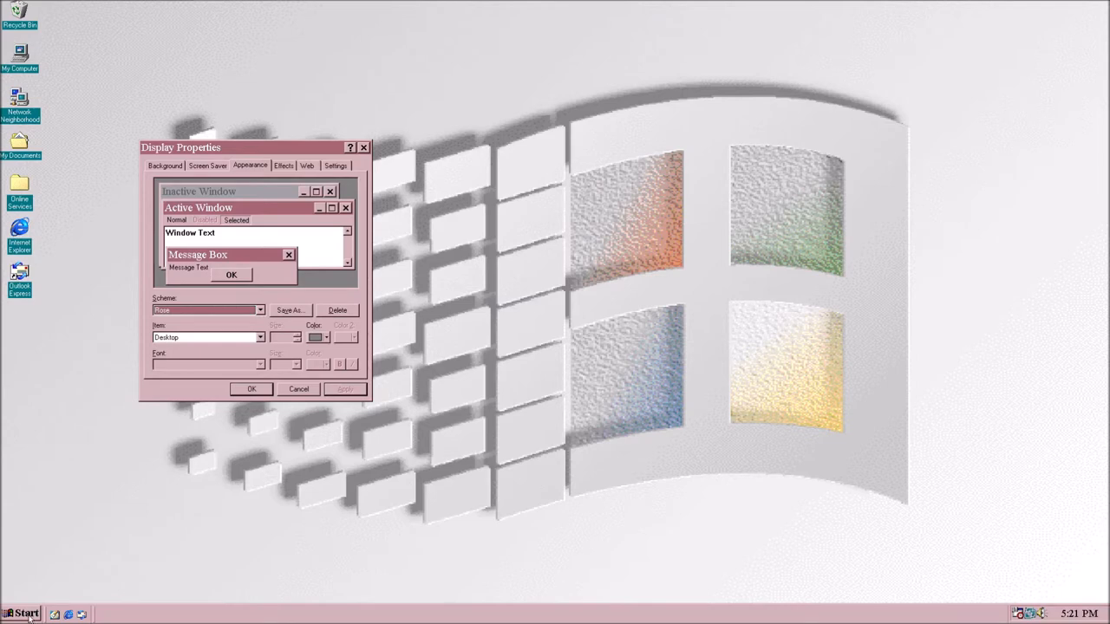
# Launch WordPad from Start > Programs > Accessories
pyautogui.click(21, 614)
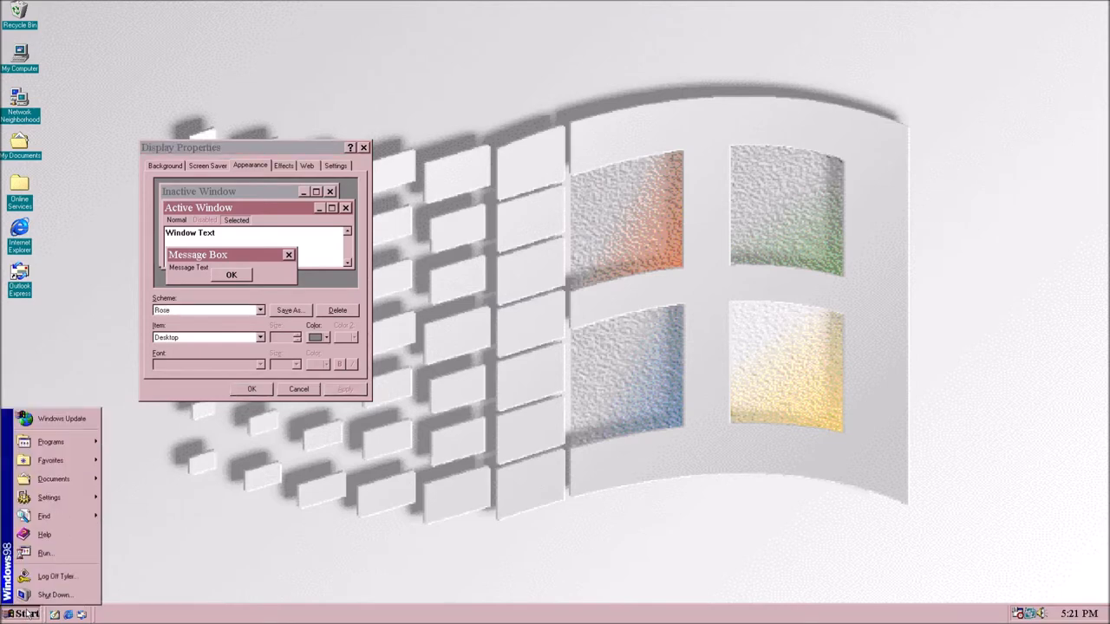
pyautogui.moveTo(44, 516)
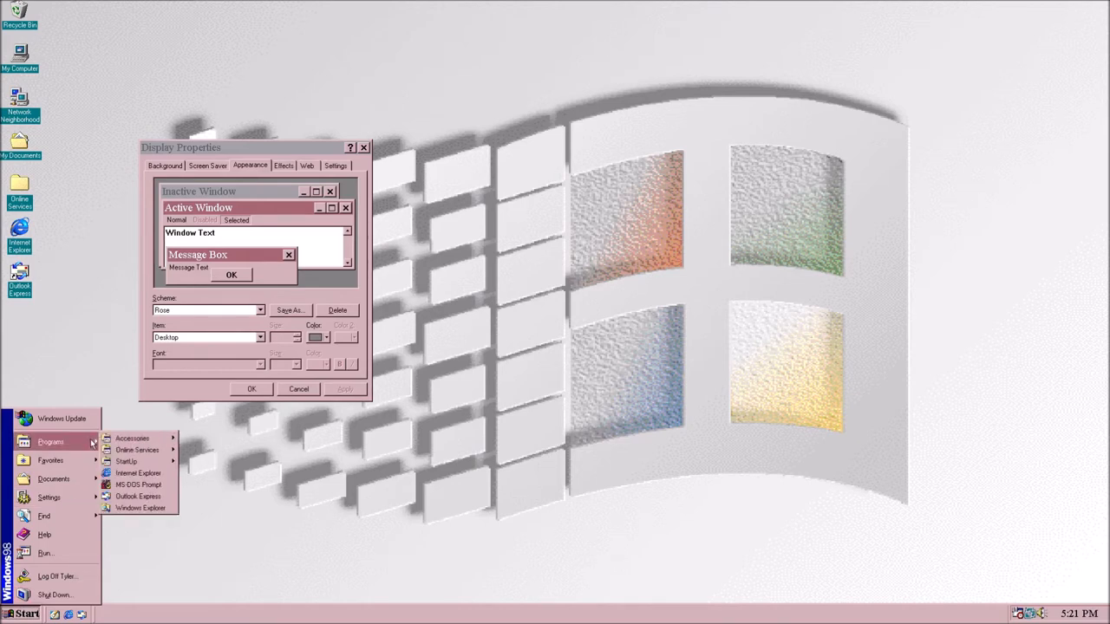
pyautogui.moveTo(137, 450)
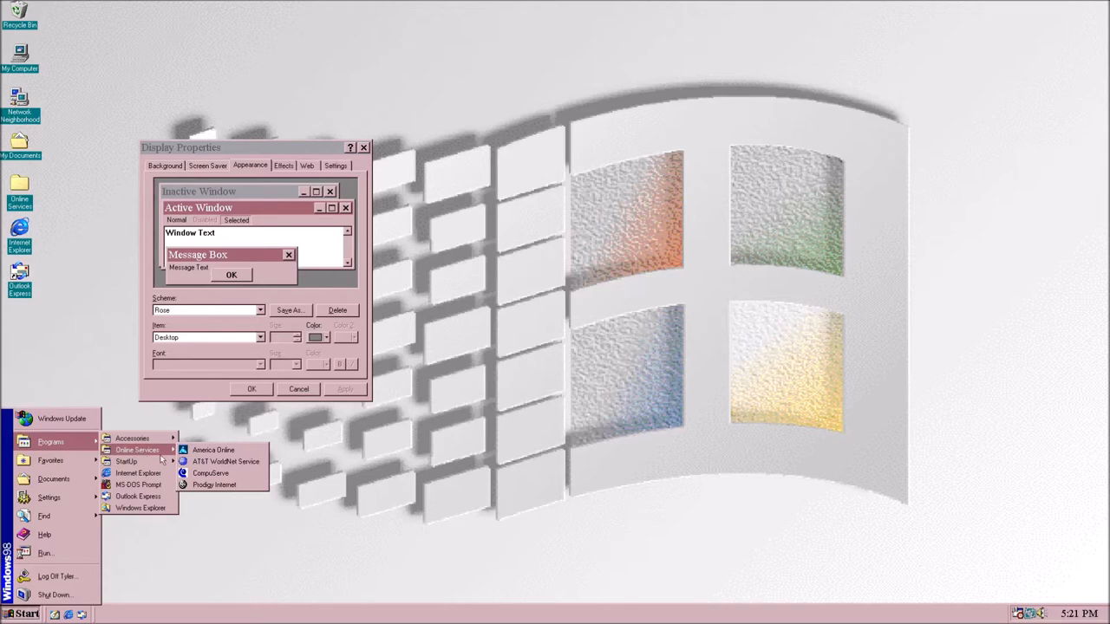
pyautogui.moveTo(214, 450)
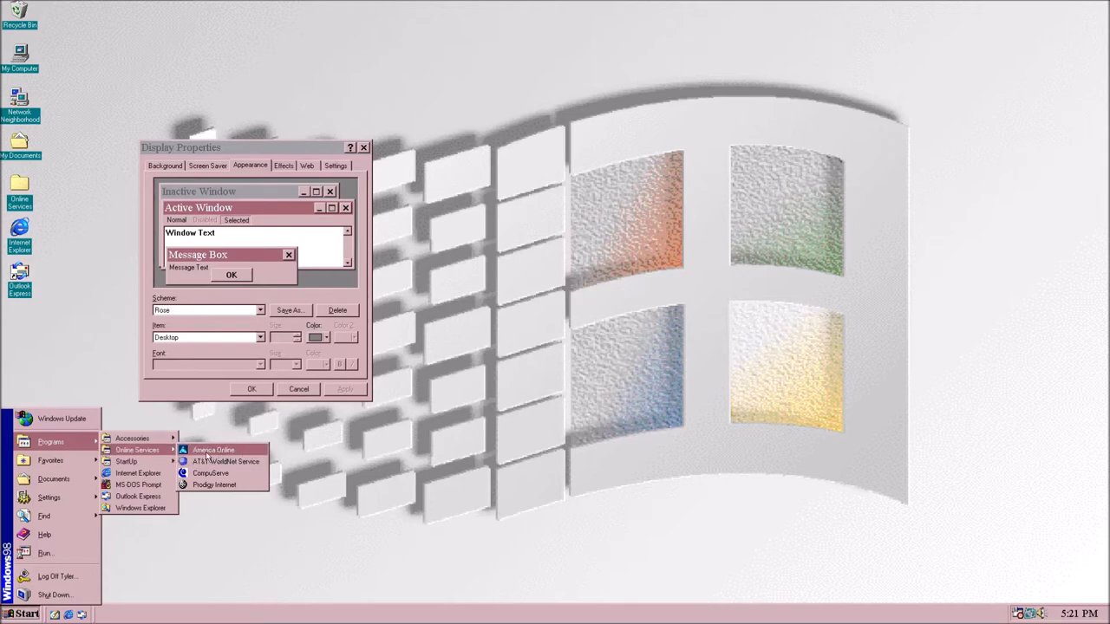
pyautogui.moveTo(215, 485)
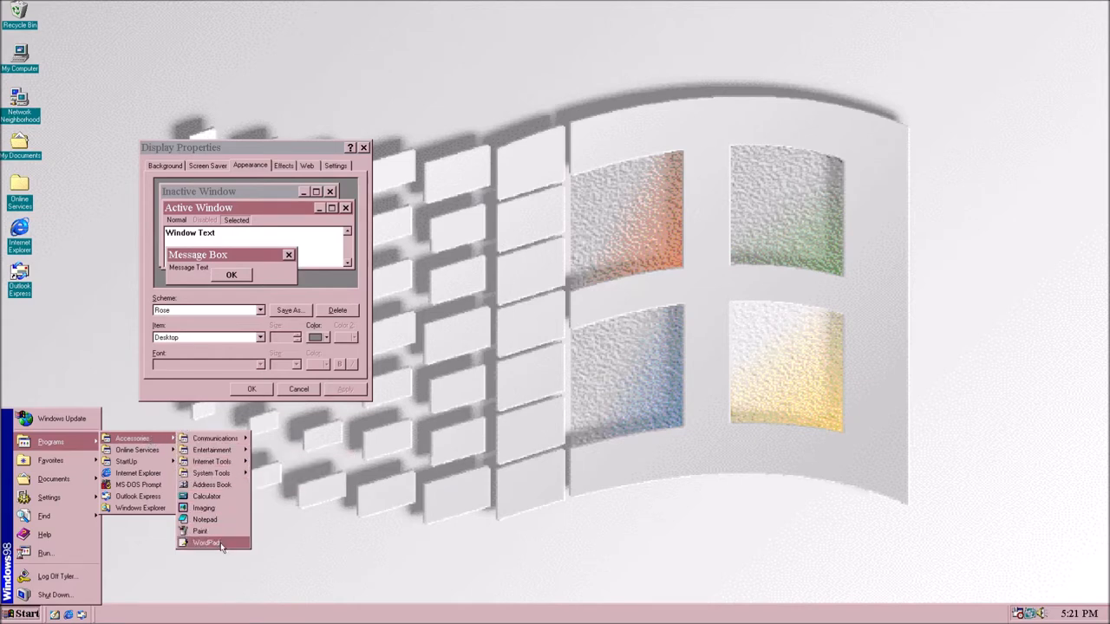
pyautogui.click(206, 542)
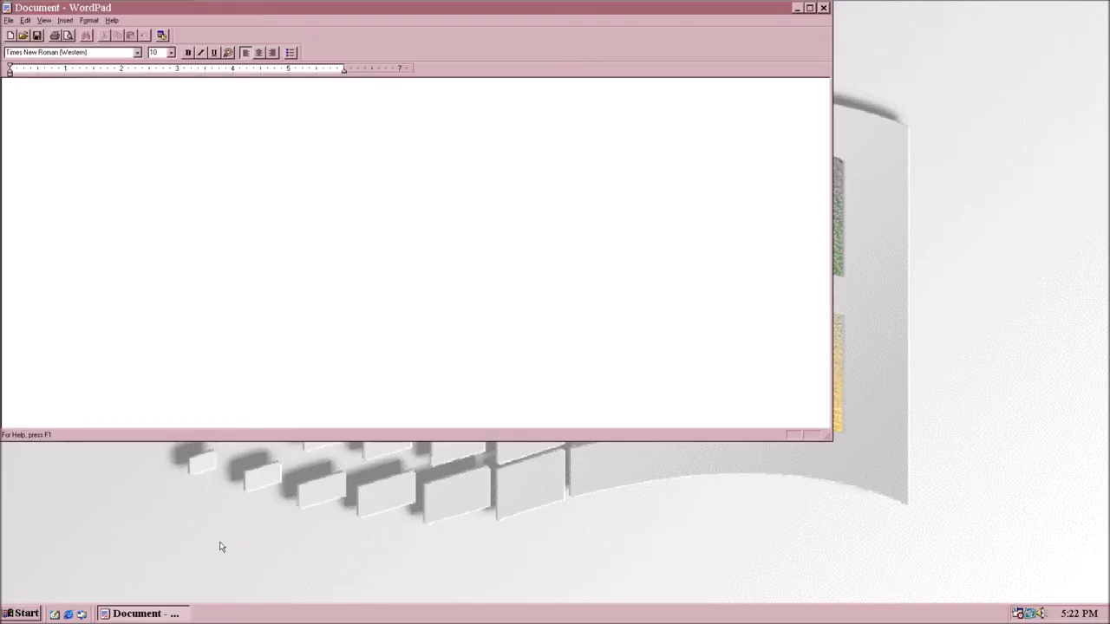
# Type 'hello' into the document and cancel the Open dialog
pyautogui.write('hello')
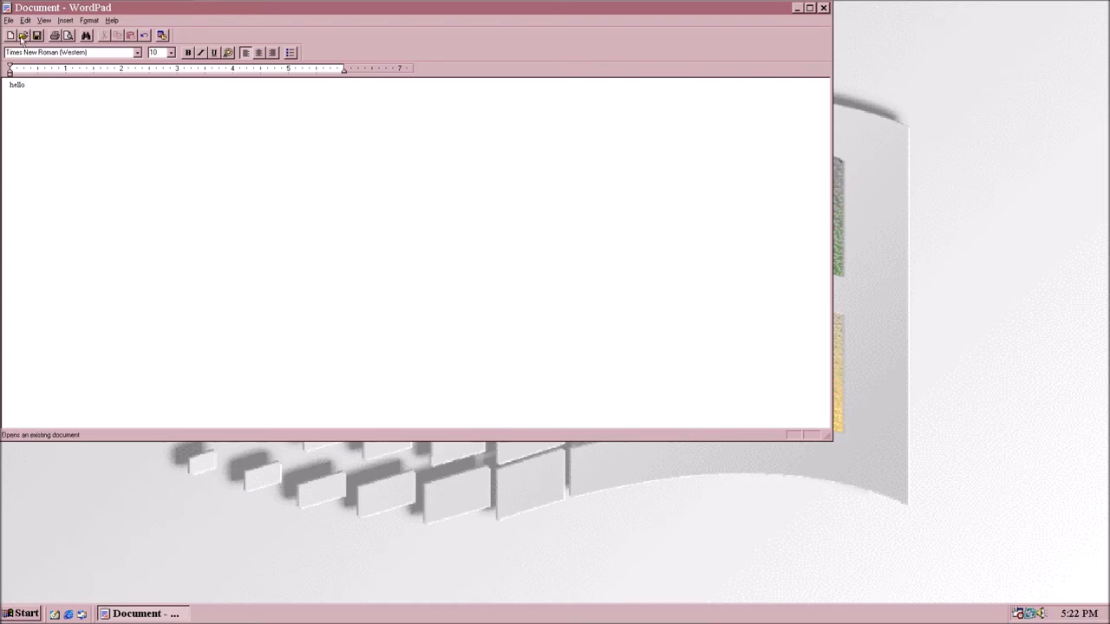
pyautogui.click(23, 34)
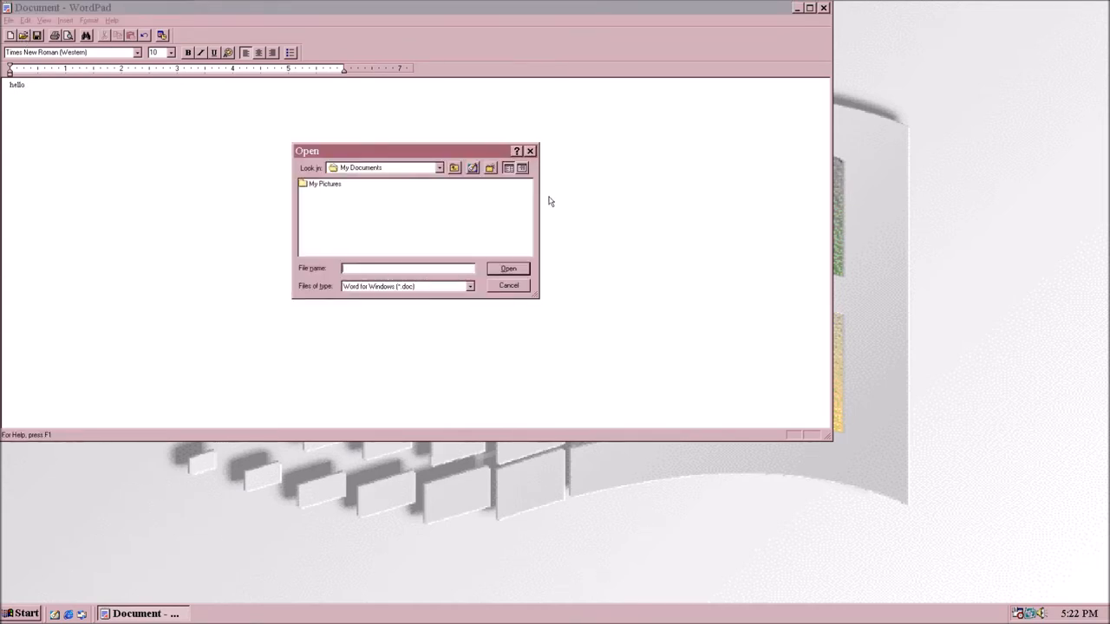
pyautogui.click(509, 286)
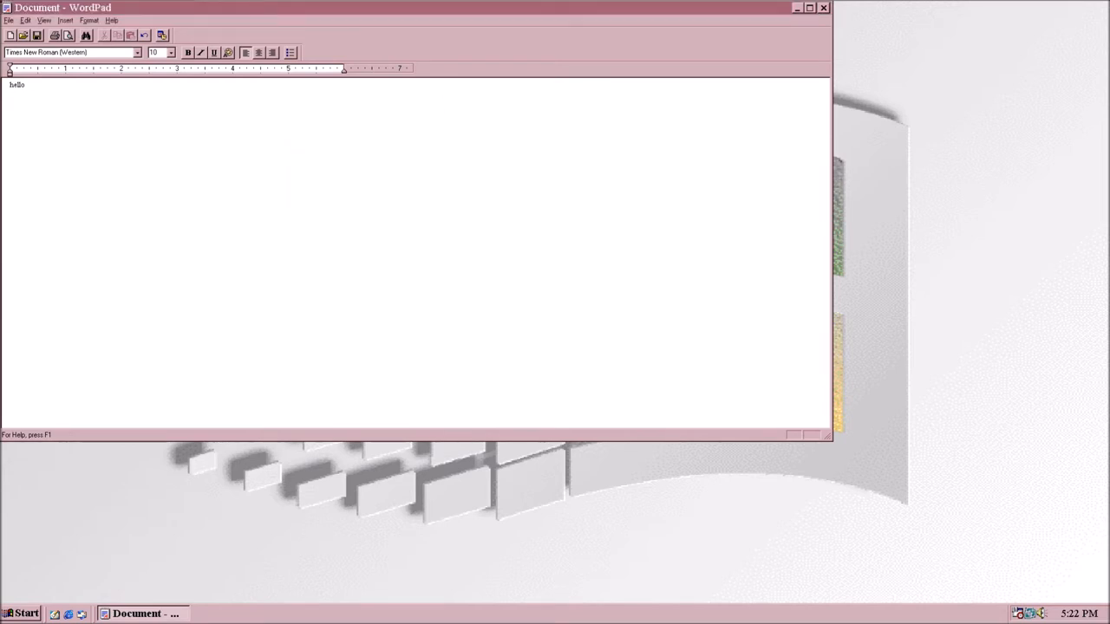
pyautogui.moveTo(37, 34)
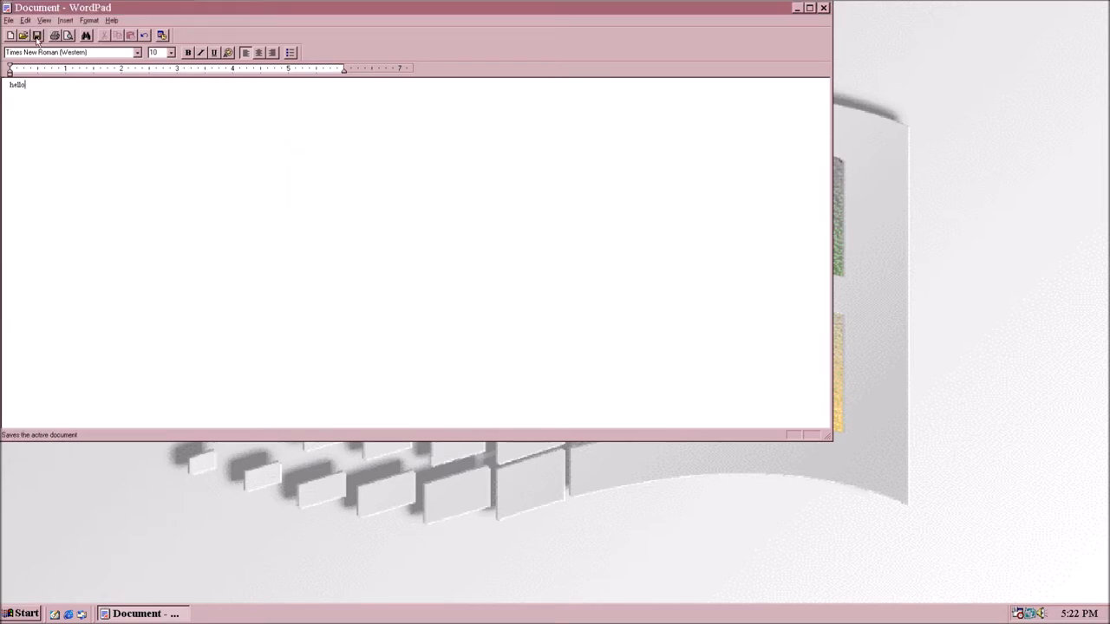
# Save the document with the file name 'hello'
pyautogui.click(37, 35)
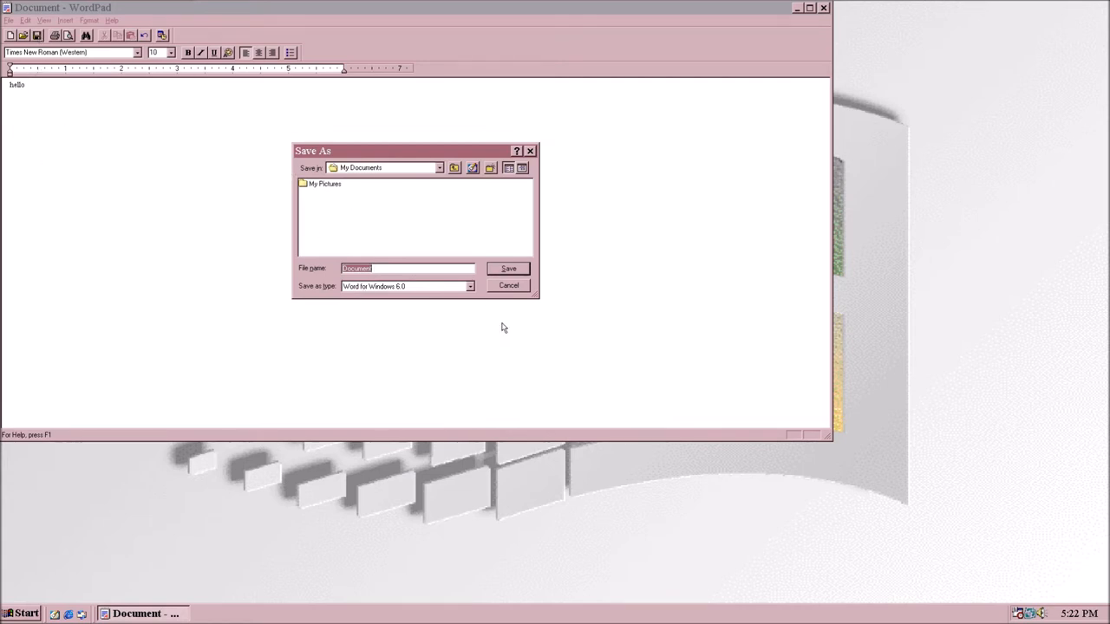
pyautogui.click(407, 268)
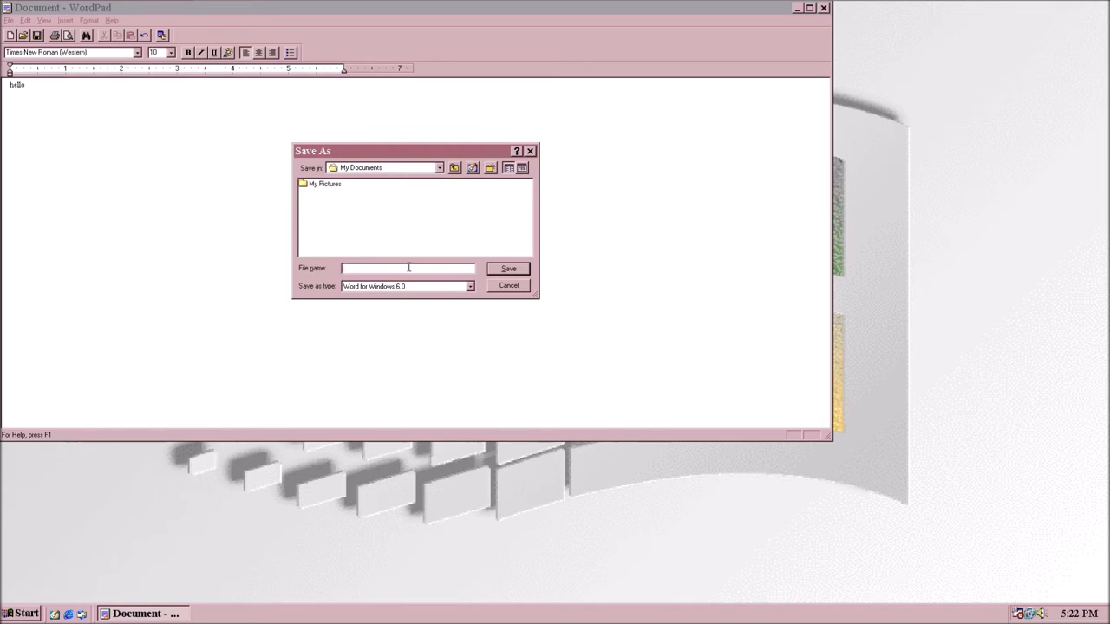
pyautogui.write('hello')
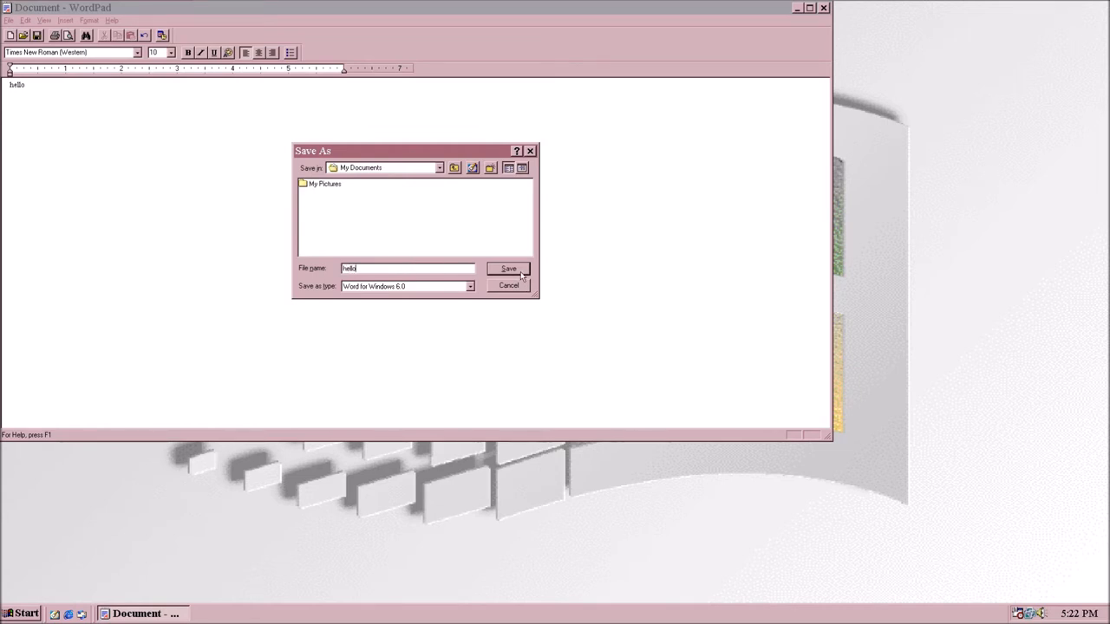
pyautogui.click(509, 268)
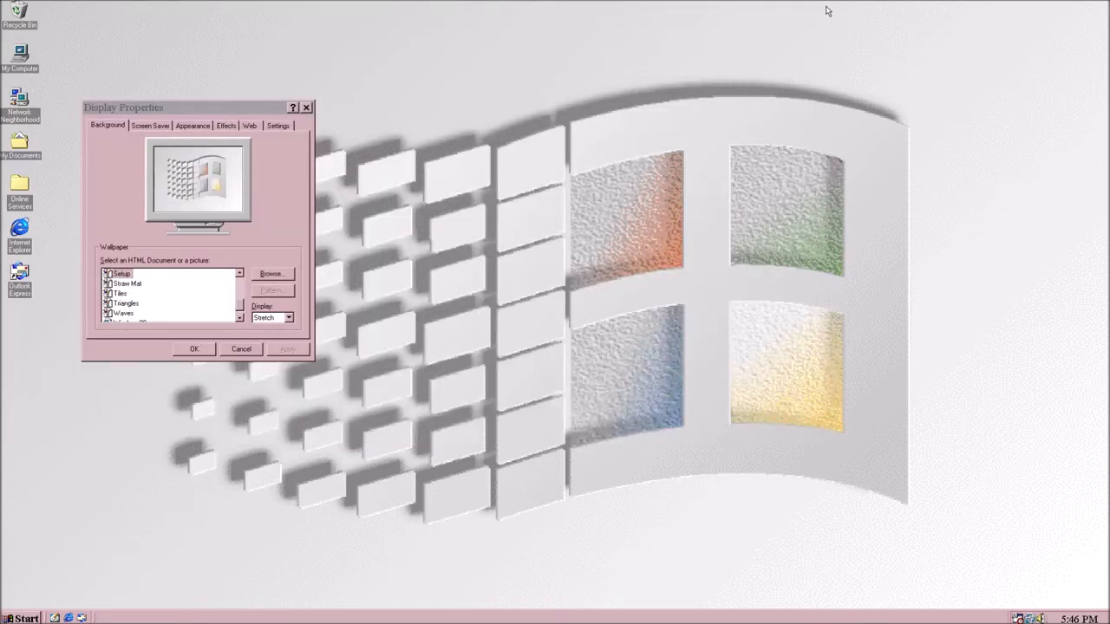
pyautogui.moveTo(399, 293)
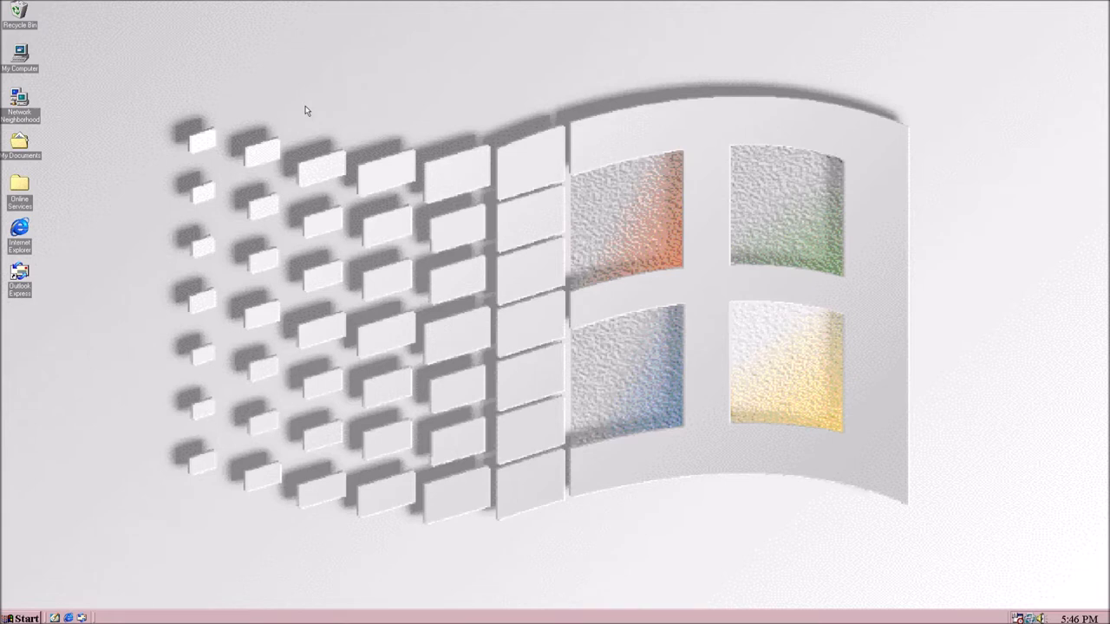
pyautogui.moveTo(73, 113)
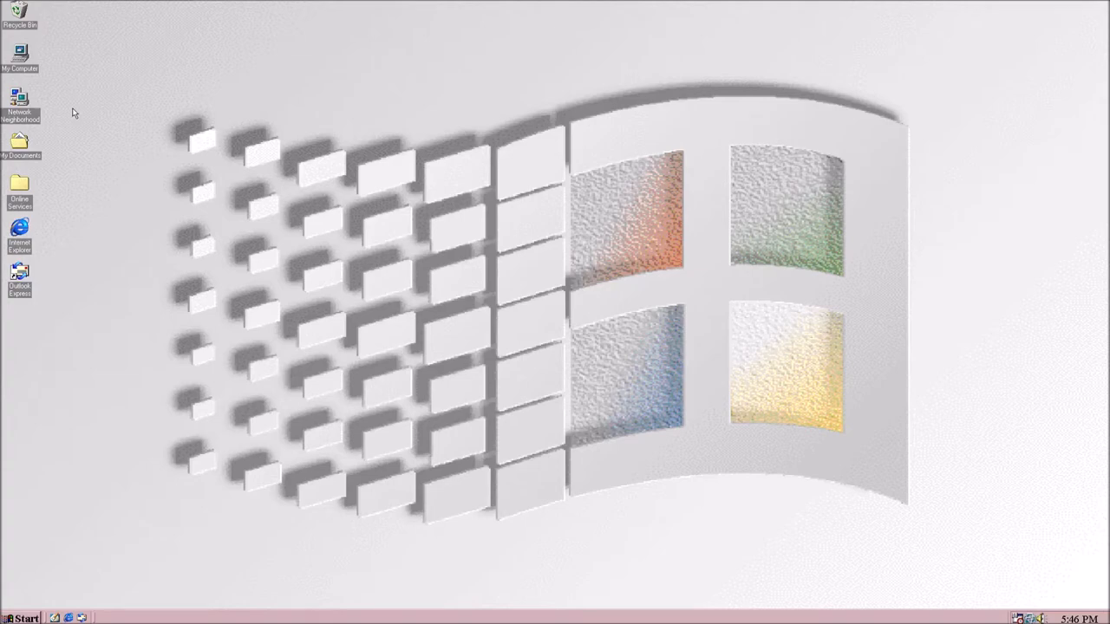
# Double-click the My Computer desktop icon
pyautogui.doubleClick(19, 51)
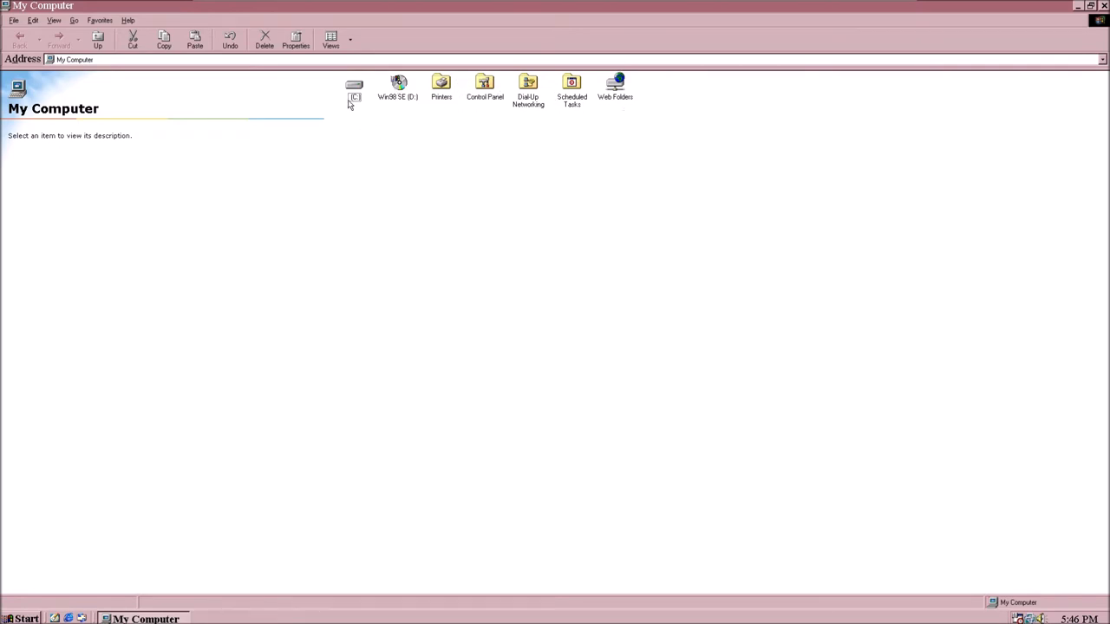
# Browse from drive C: into My Documents and then My Pictures
pyautogui.click(354, 87)
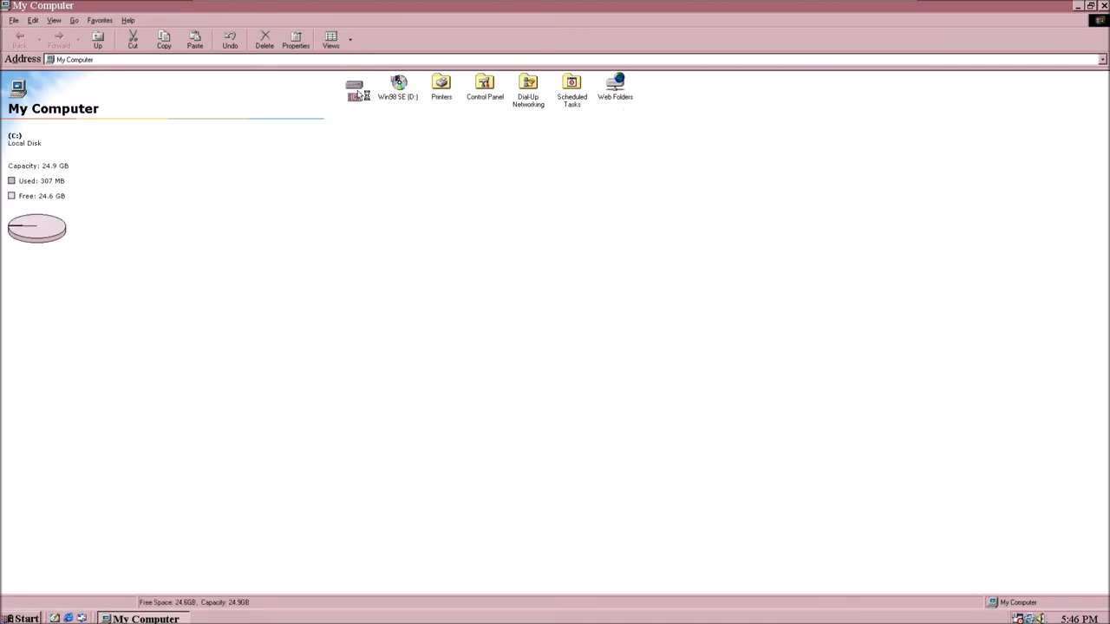
pyautogui.doubleClick(354, 87)
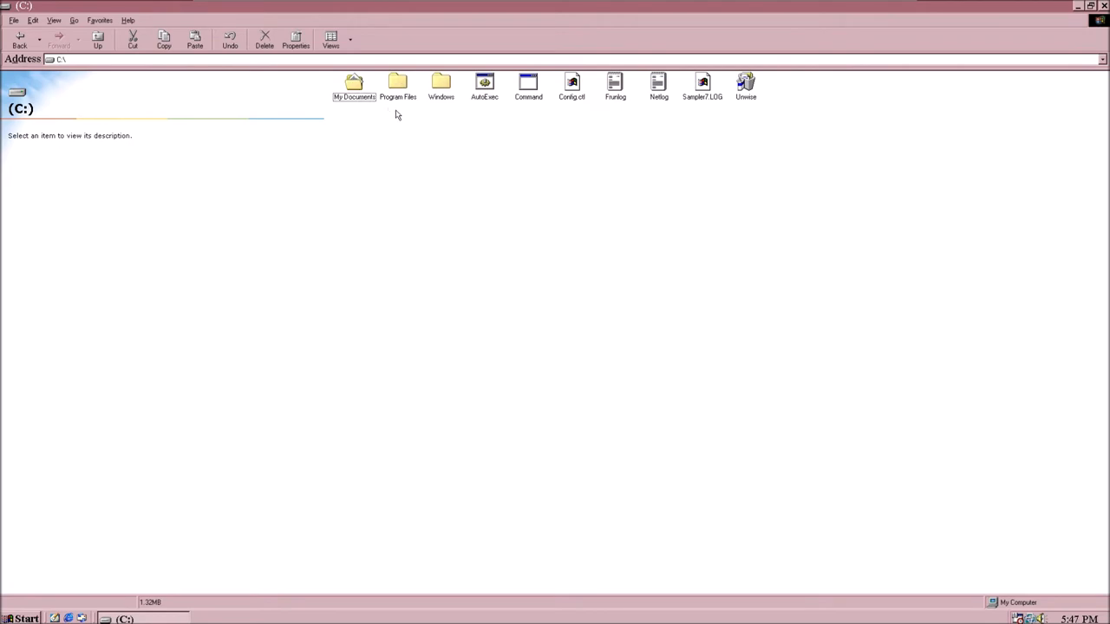
pyautogui.moveTo(640, 114)
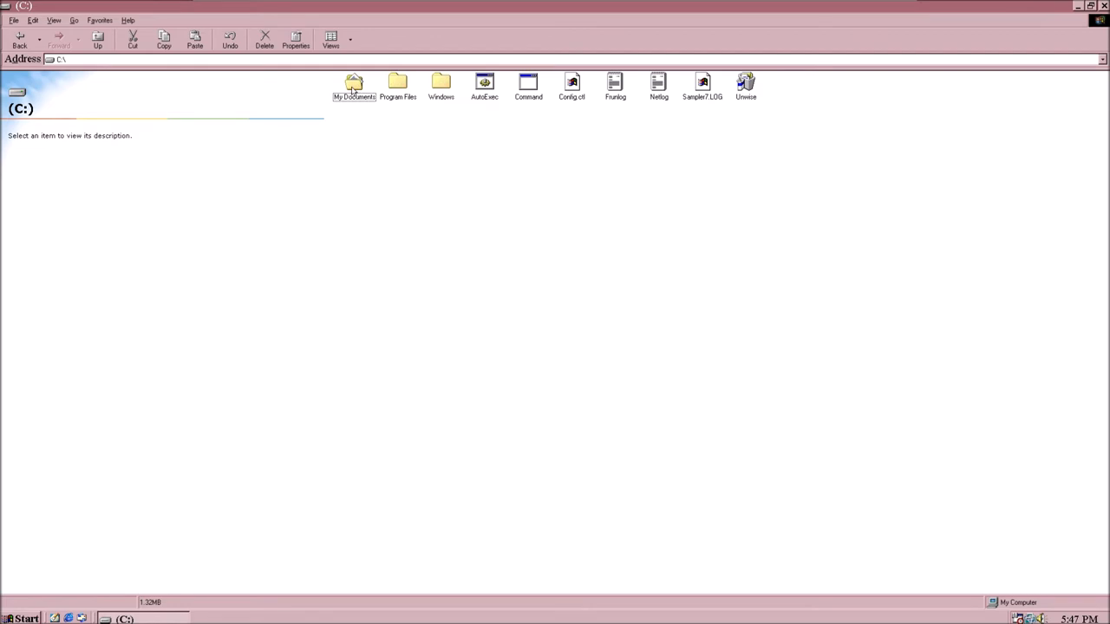
pyautogui.click(353, 87)
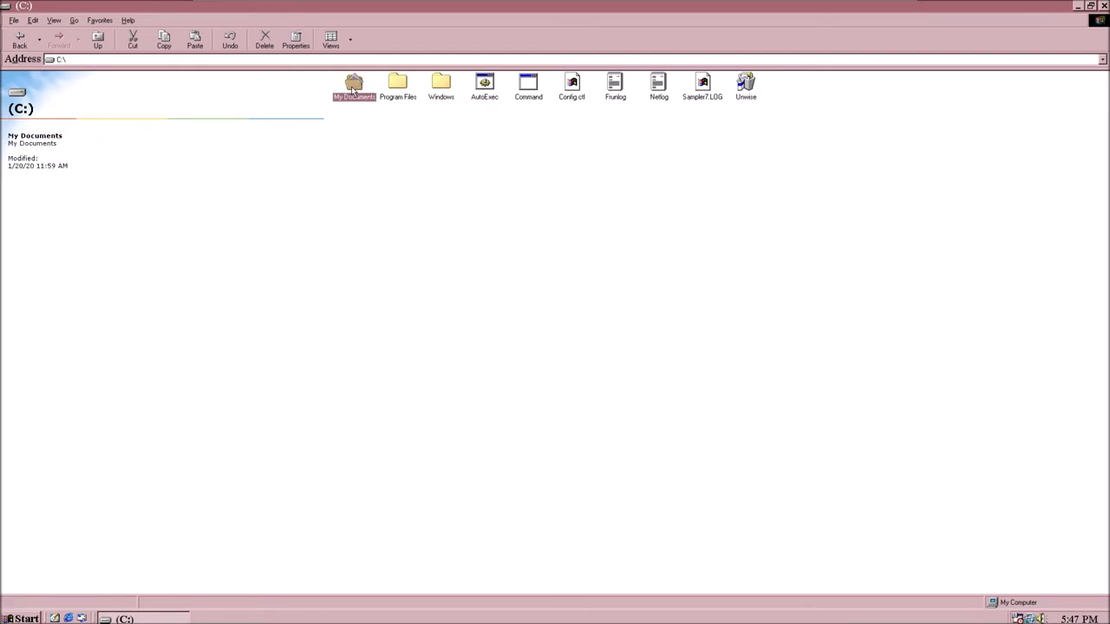
pyautogui.doubleClick(353, 87)
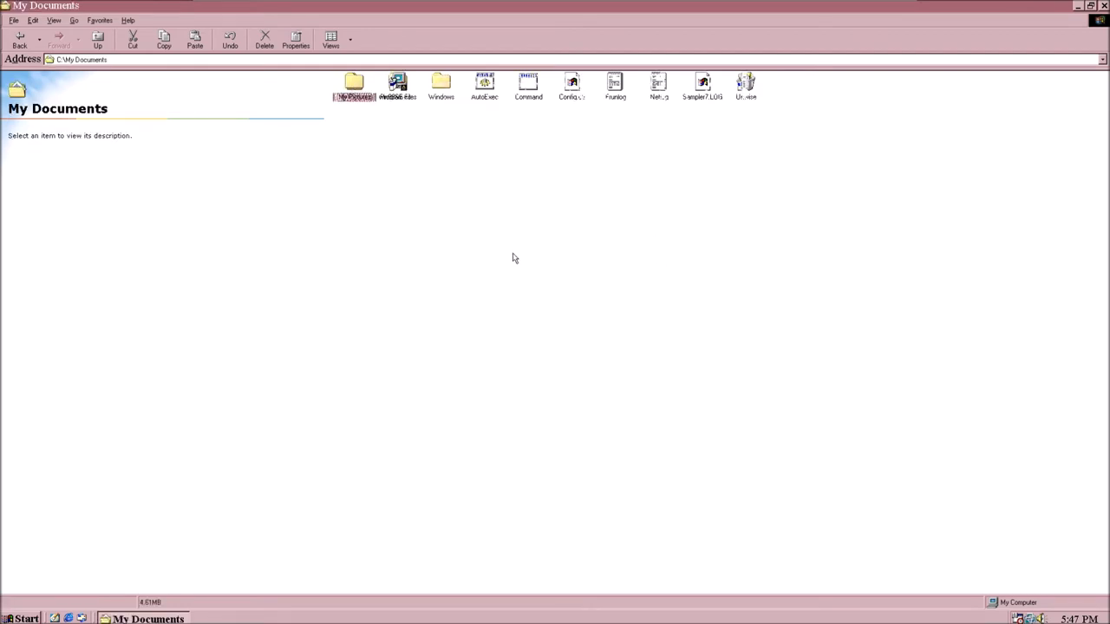
pyautogui.moveTo(392, 160)
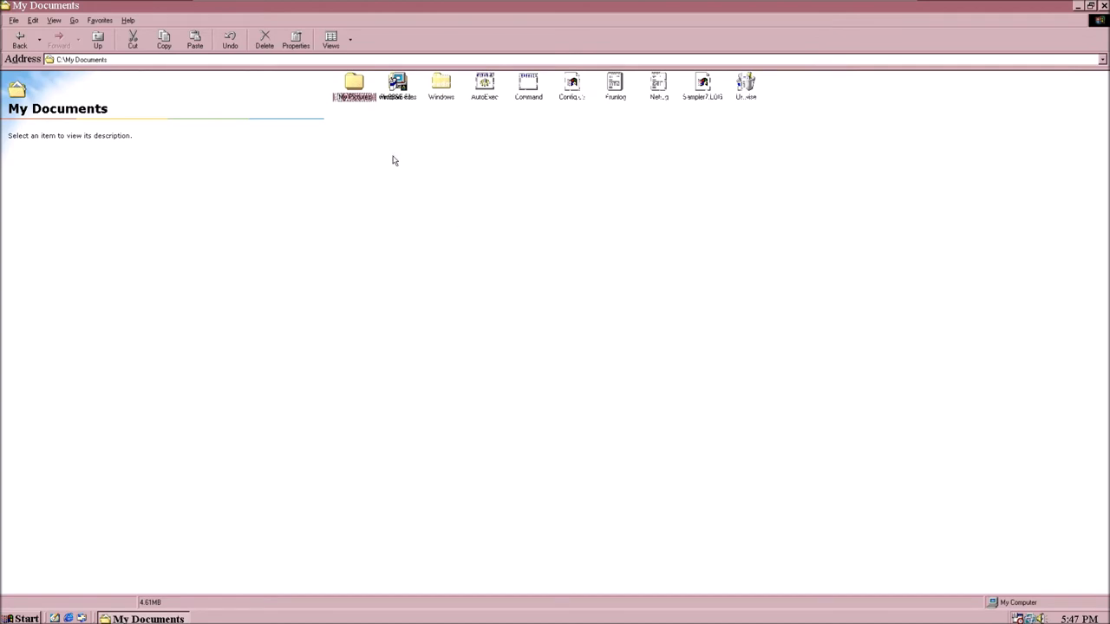
pyautogui.doubleClick(353, 87)
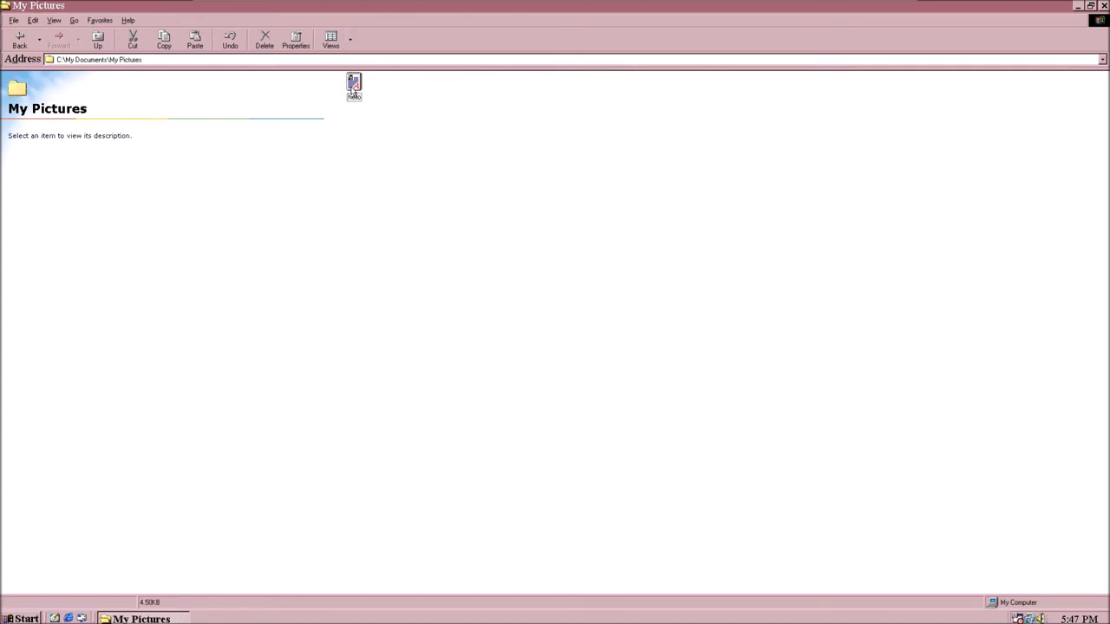
# Open the hello document in WordPad from its right-click menu
pyautogui.rightClick(354, 86)
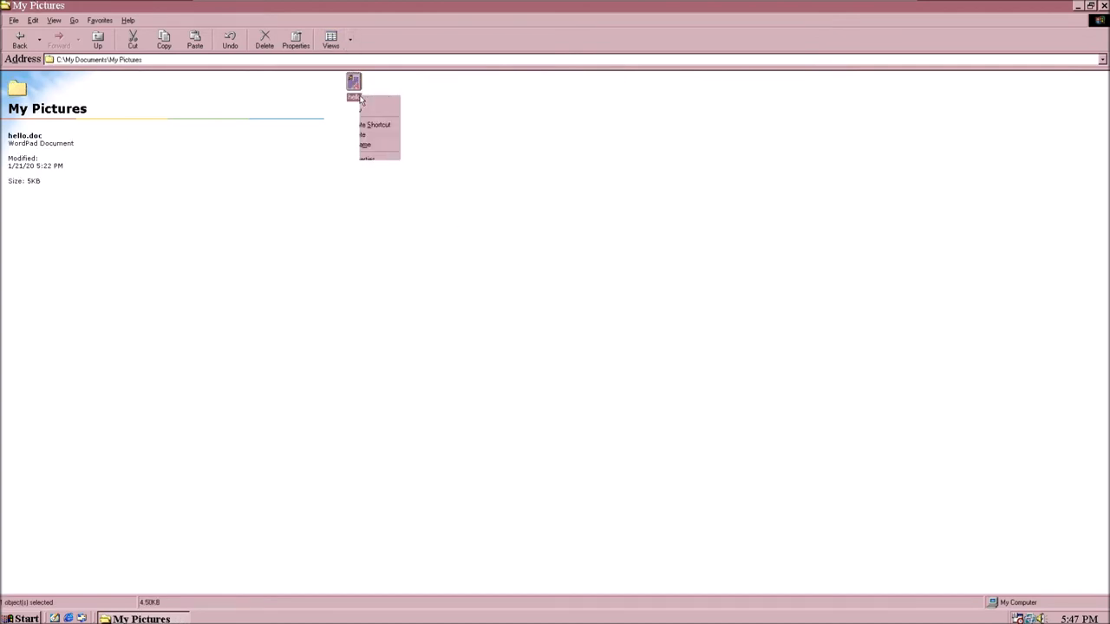
pyautogui.rightClick(354, 82)
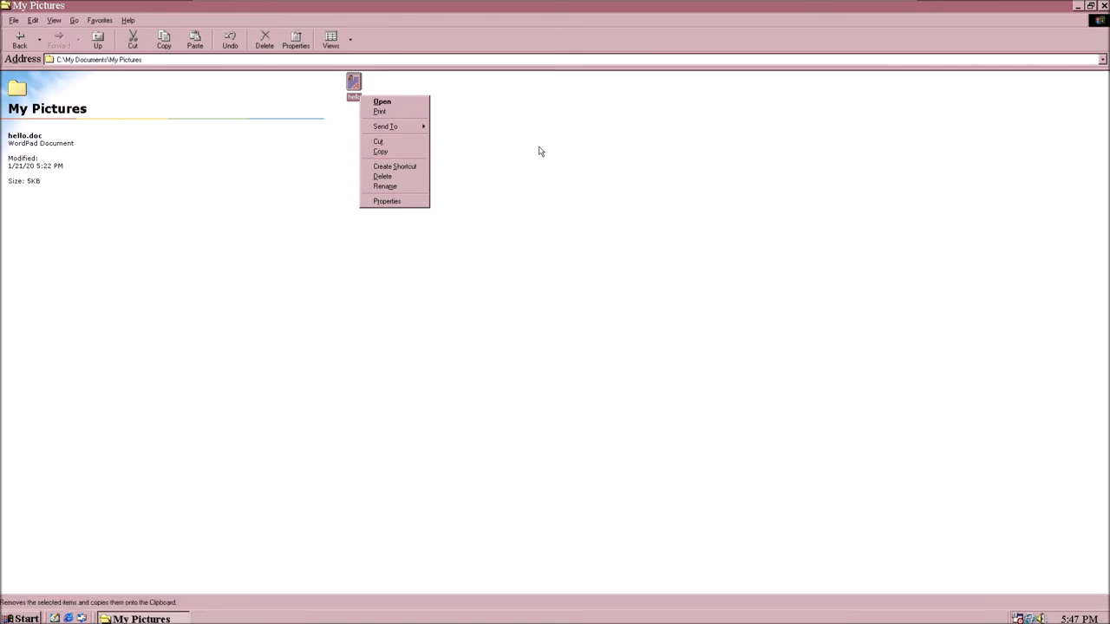
pyautogui.click(381, 102)
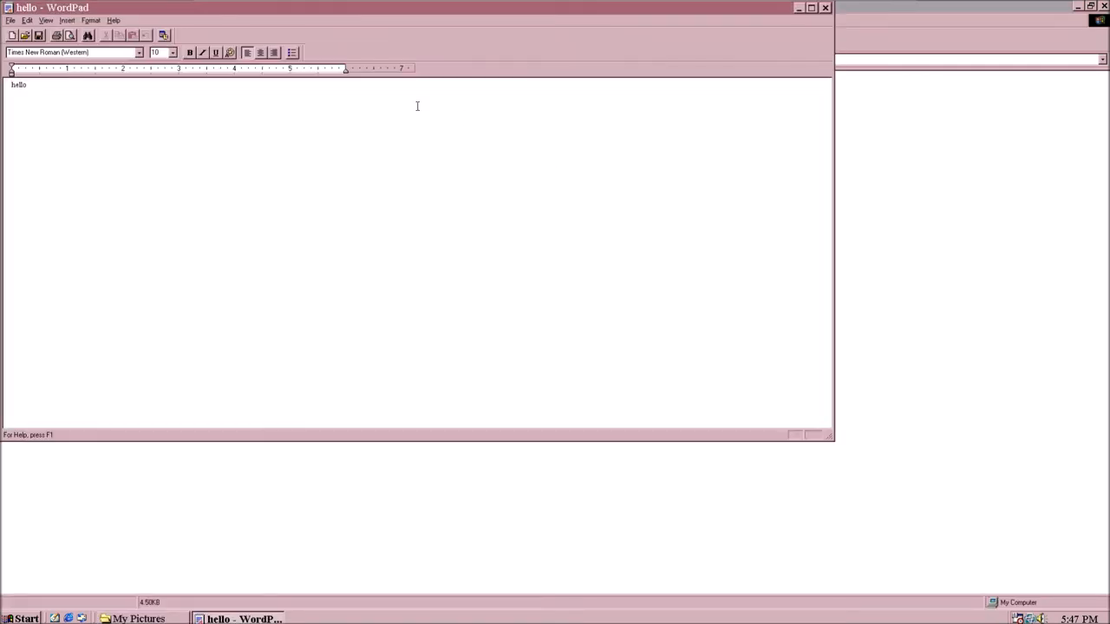
pyautogui.moveTo(825, 8)
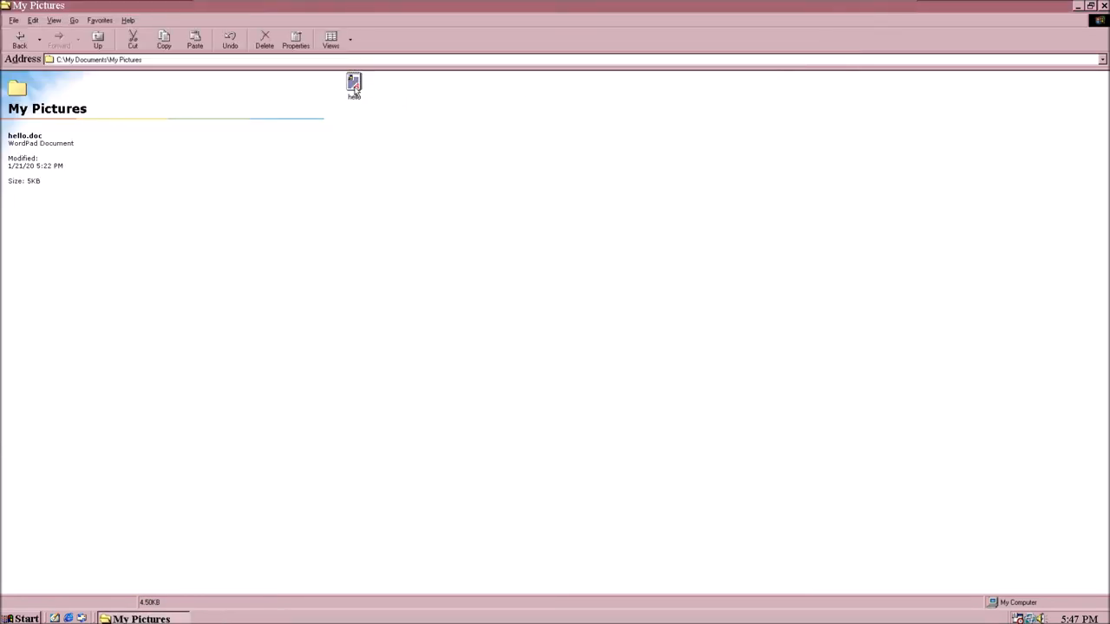
# Delete the hello document from its right-click menu and confirm with Yes
pyautogui.rightClick(354, 85)
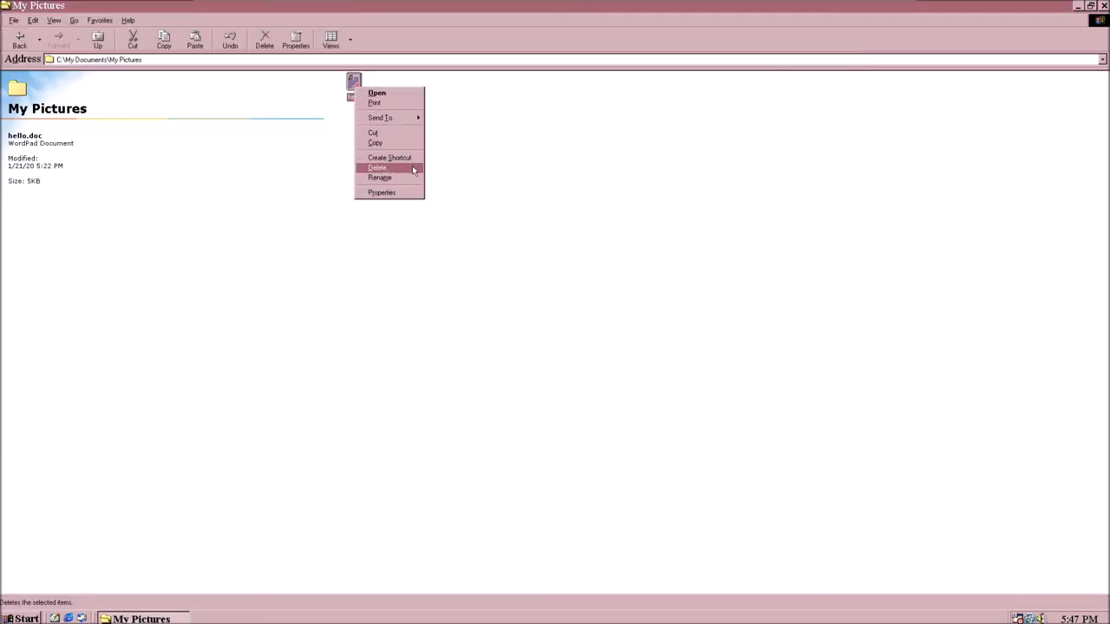
pyautogui.click(376, 167)
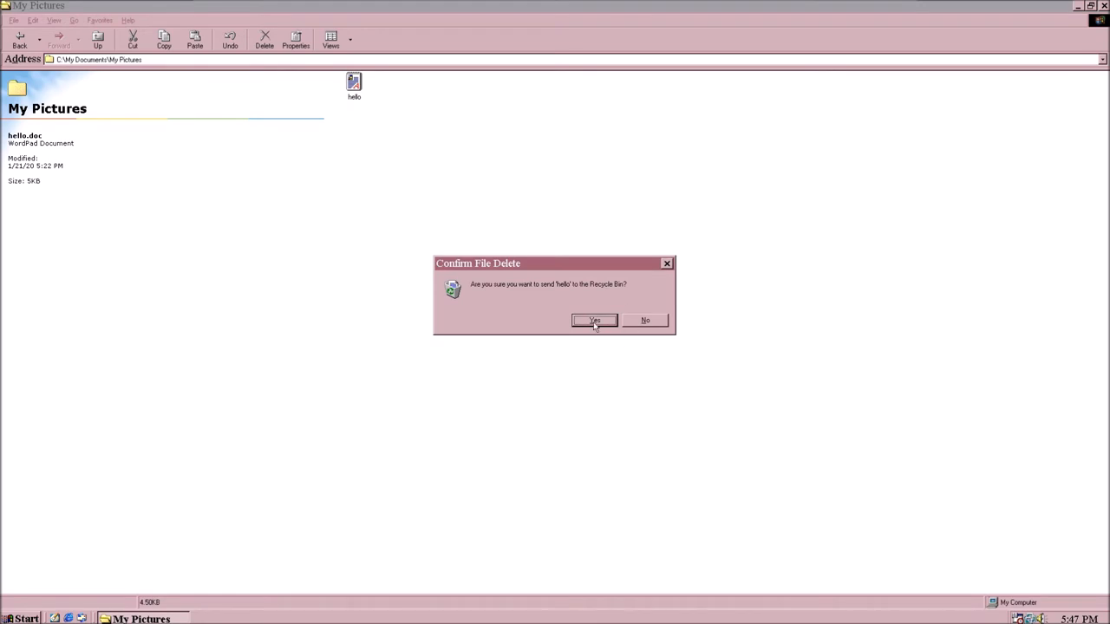
pyautogui.click(595, 320)
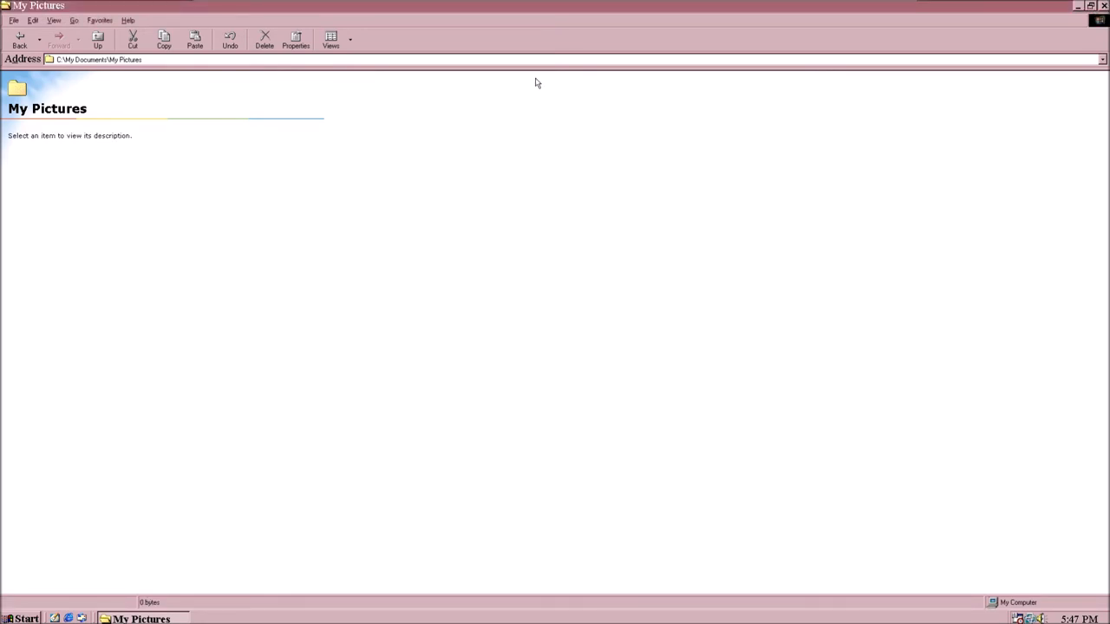
# Close the My Pictures window and empty the two items from the Recycle Bin
pyautogui.click(1078, 6)
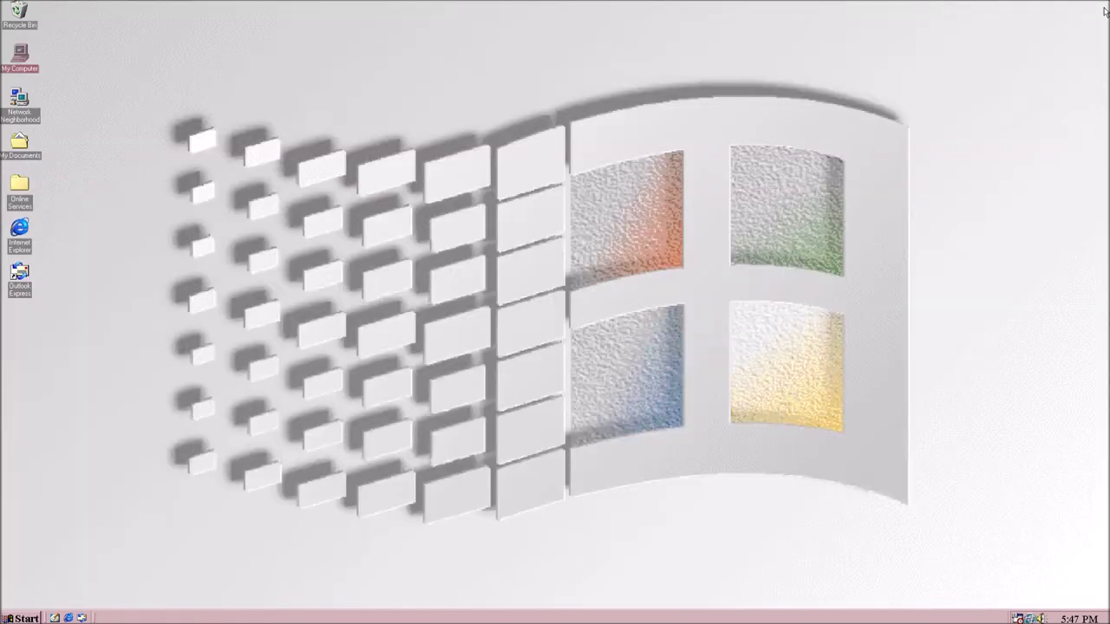
pyautogui.moveTo(18, 8)
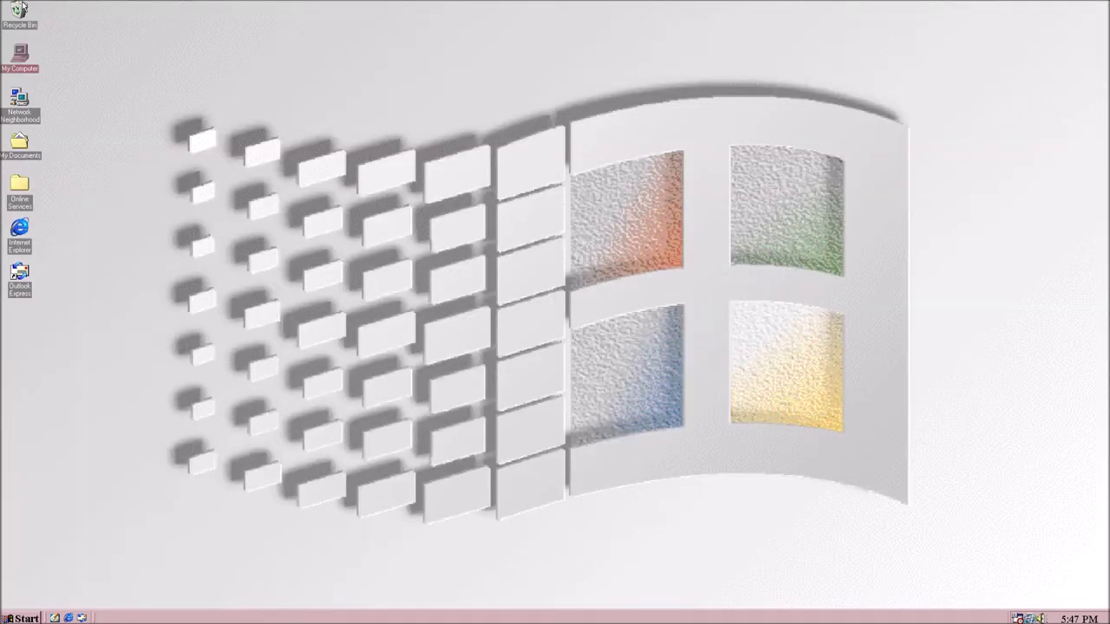
pyautogui.rightClick(19, 13)
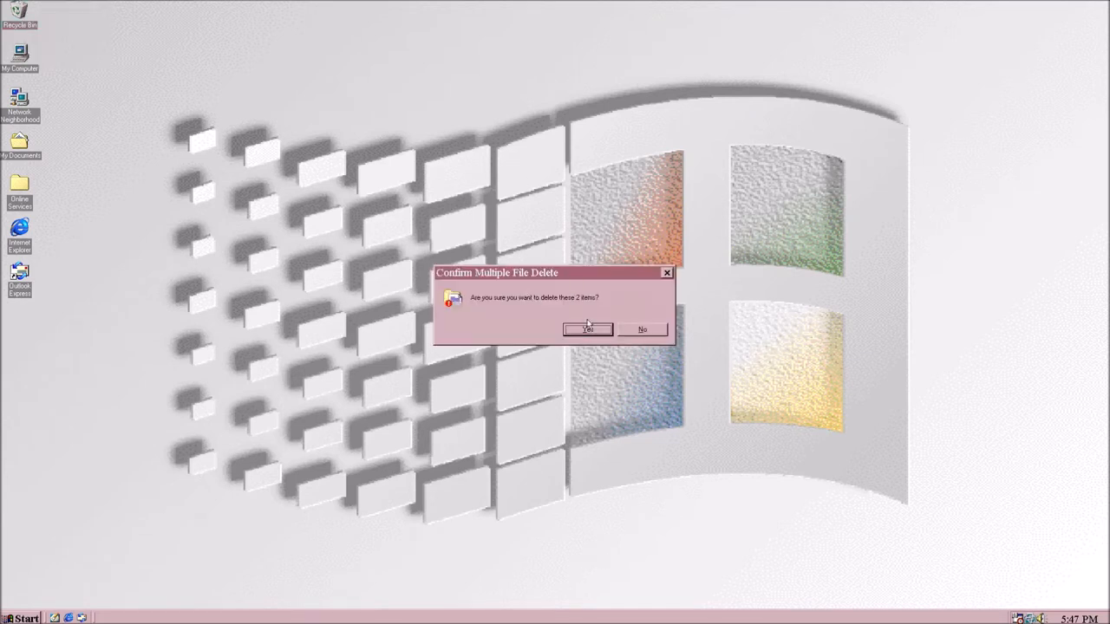
pyautogui.click(587, 328)
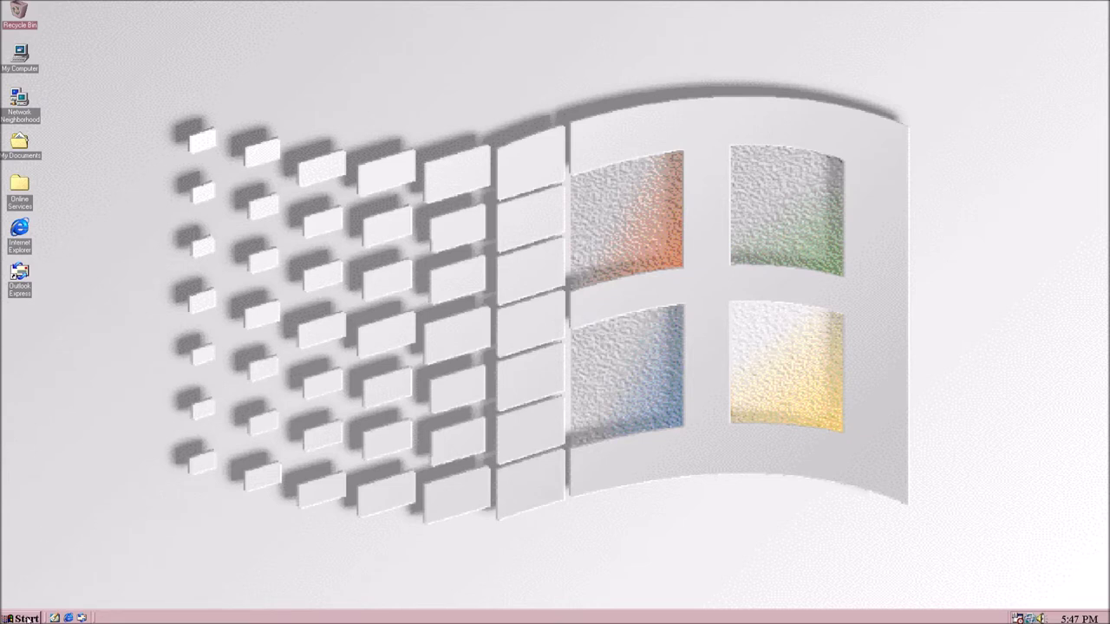
# Launch Calculator through Start > Programs > Accessories
pyautogui.click(22, 619)
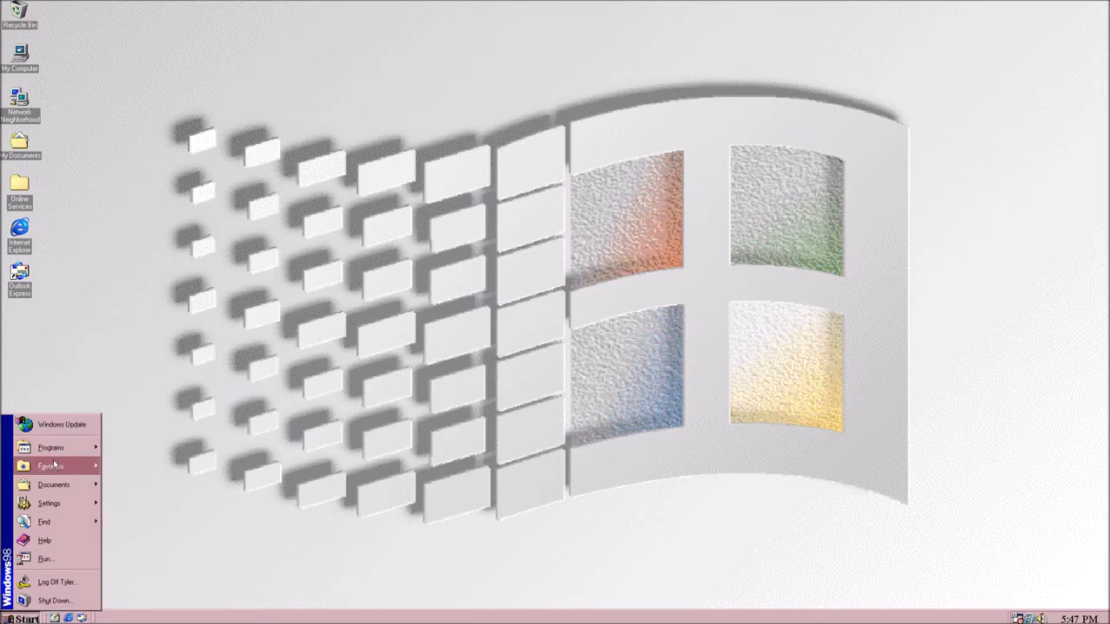
pyautogui.moveTo(50, 447)
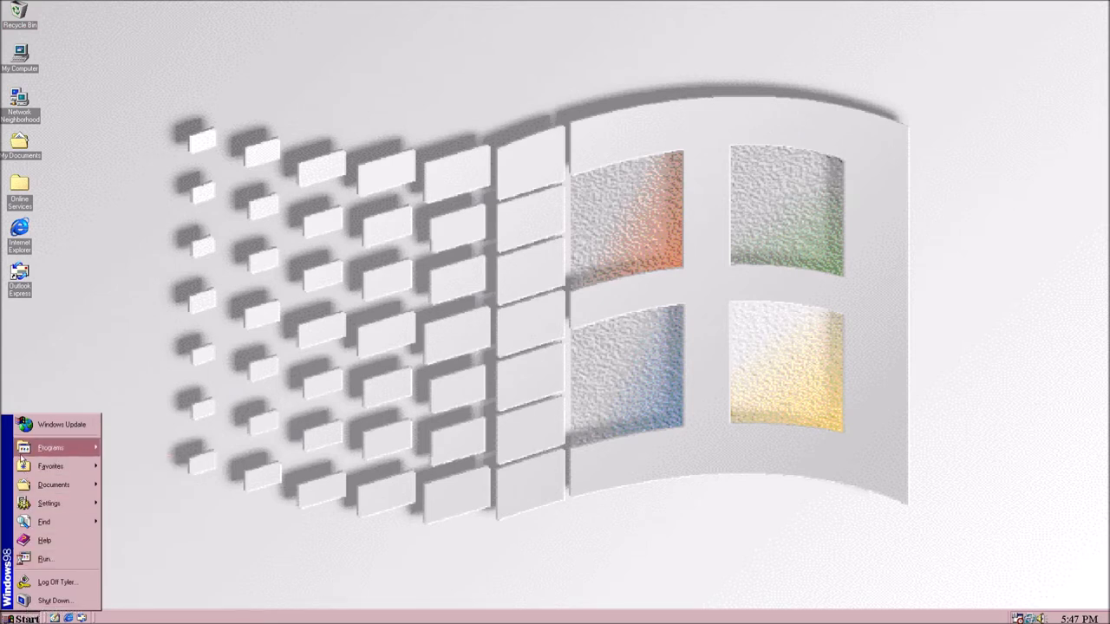
pyautogui.click(51, 447)
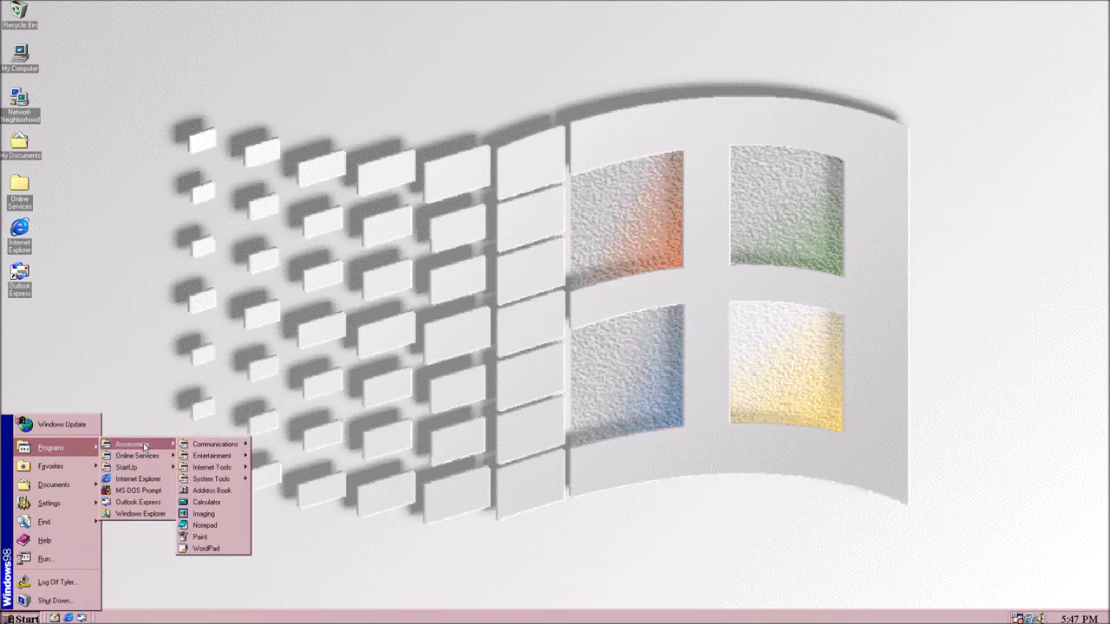
pyautogui.click(207, 502)
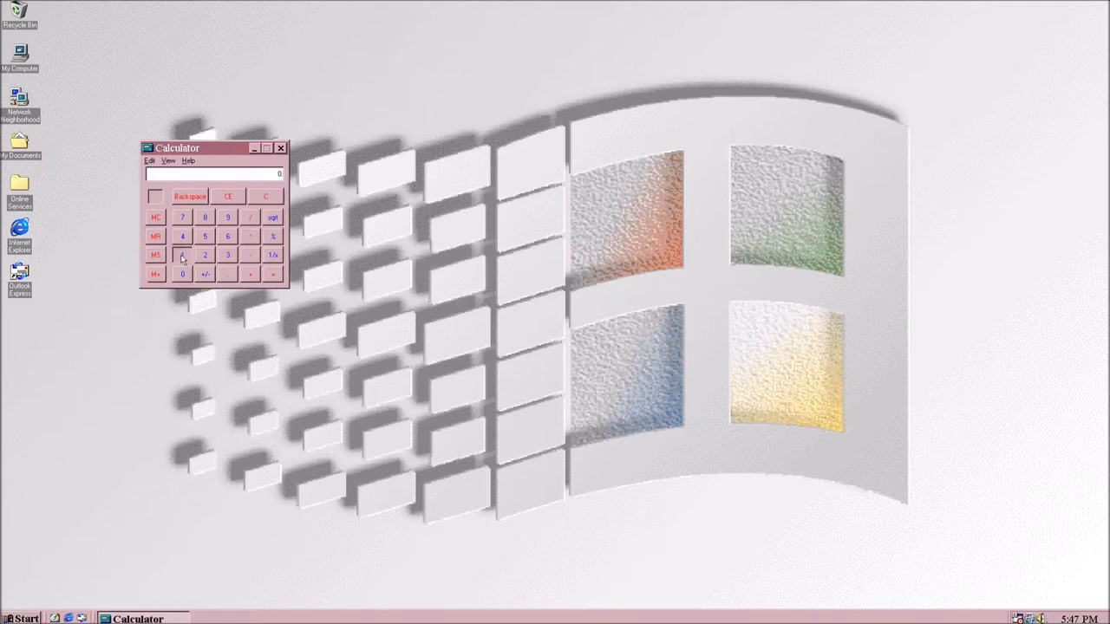
# Run a couple of quick sums on Calculator reaching 55, then close it
pyautogui.click(181, 255)
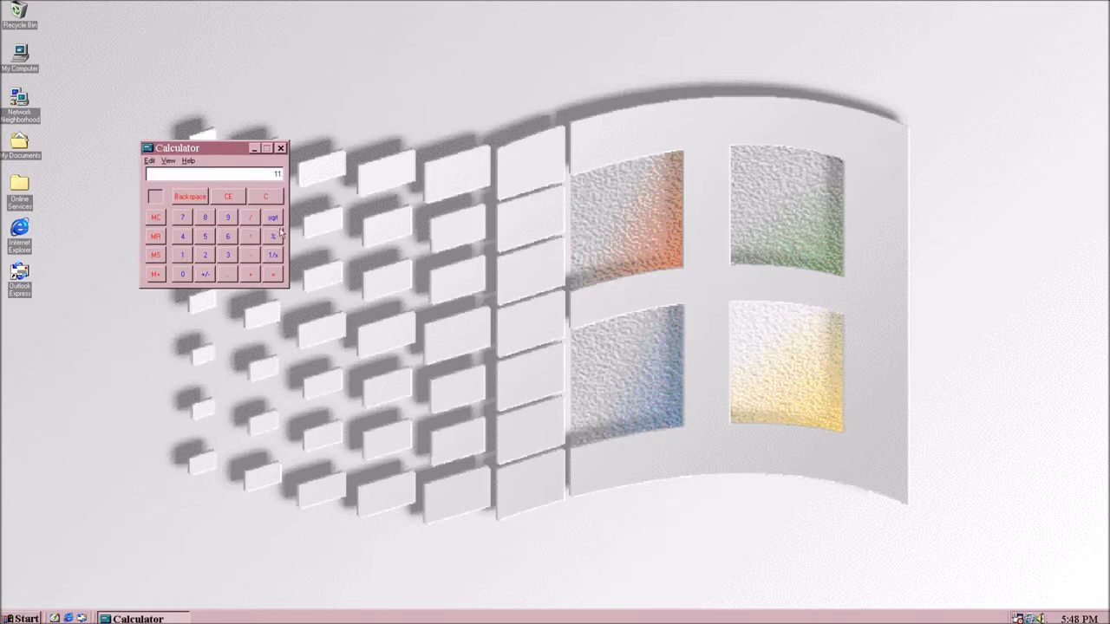
pyautogui.click(265, 196)
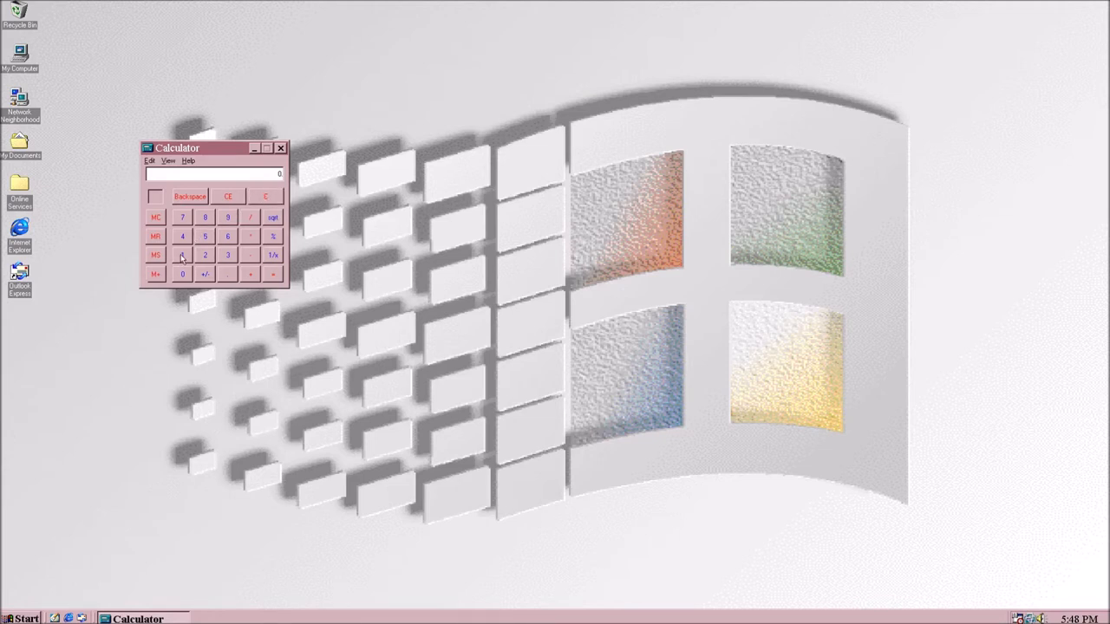
pyautogui.click(182, 254)
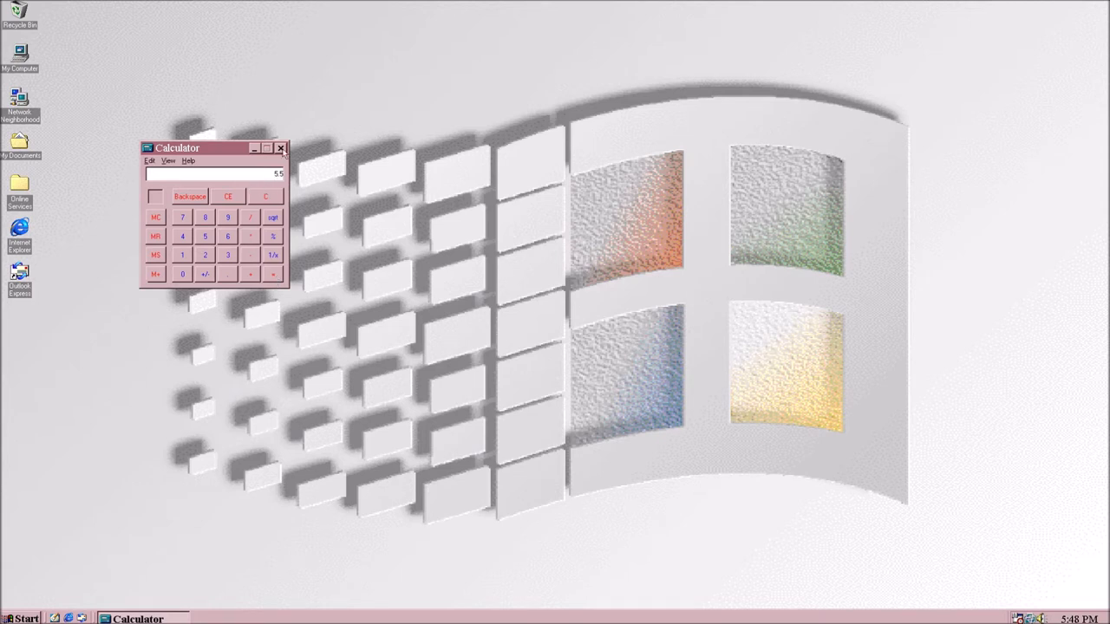
pyautogui.click(281, 148)
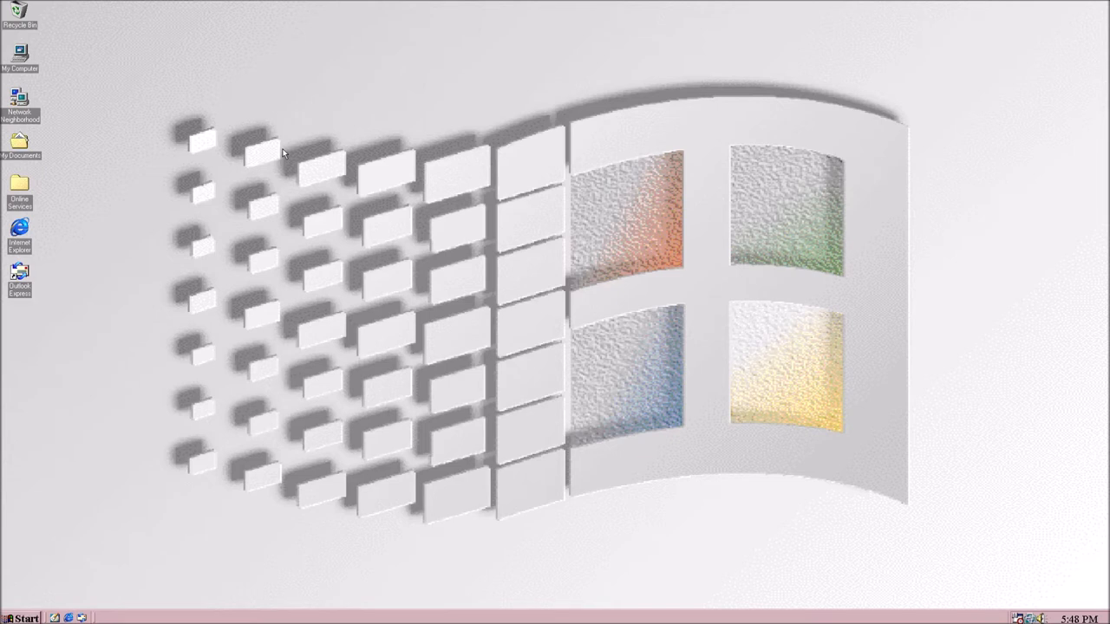
# Start the America Online setup via Start > Programs > Online Services
pyautogui.click(20, 618)
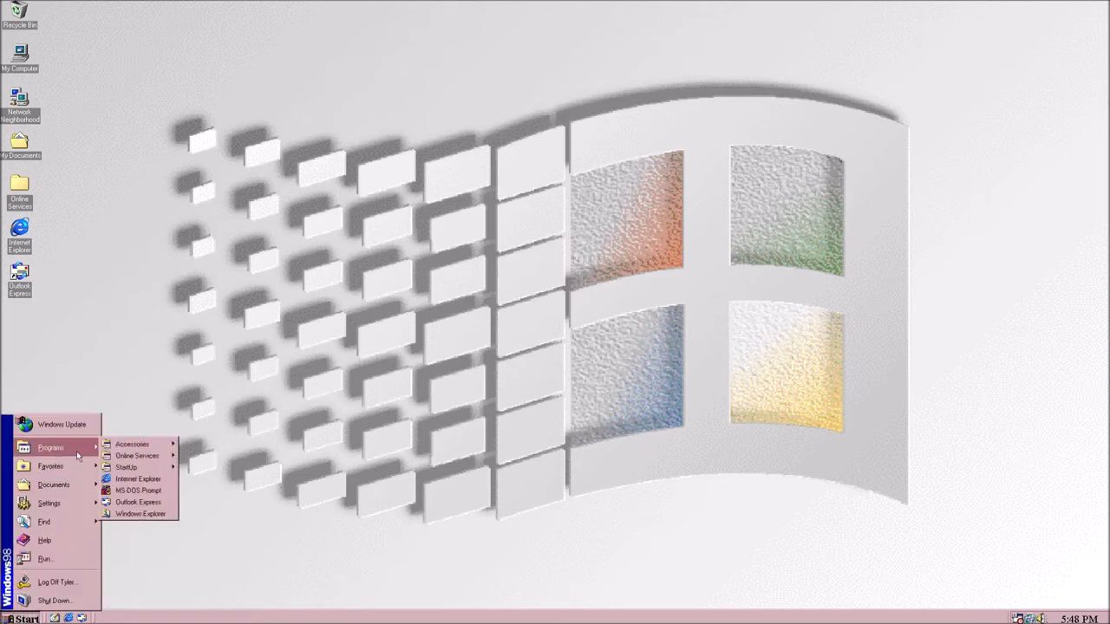
pyautogui.moveTo(132, 444)
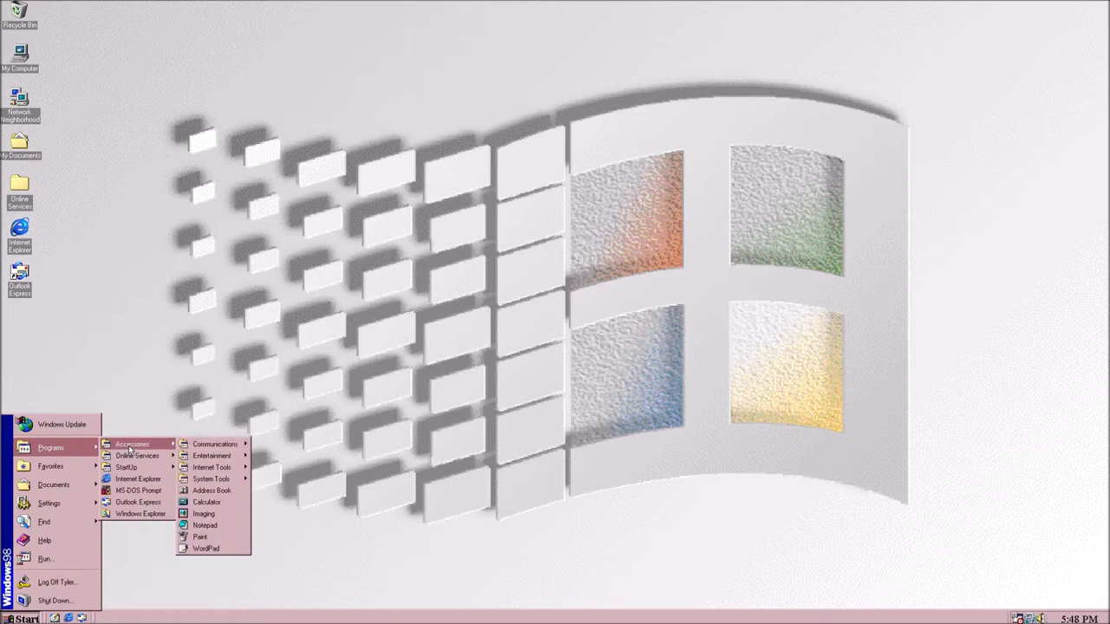
pyautogui.moveTo(132, 450)
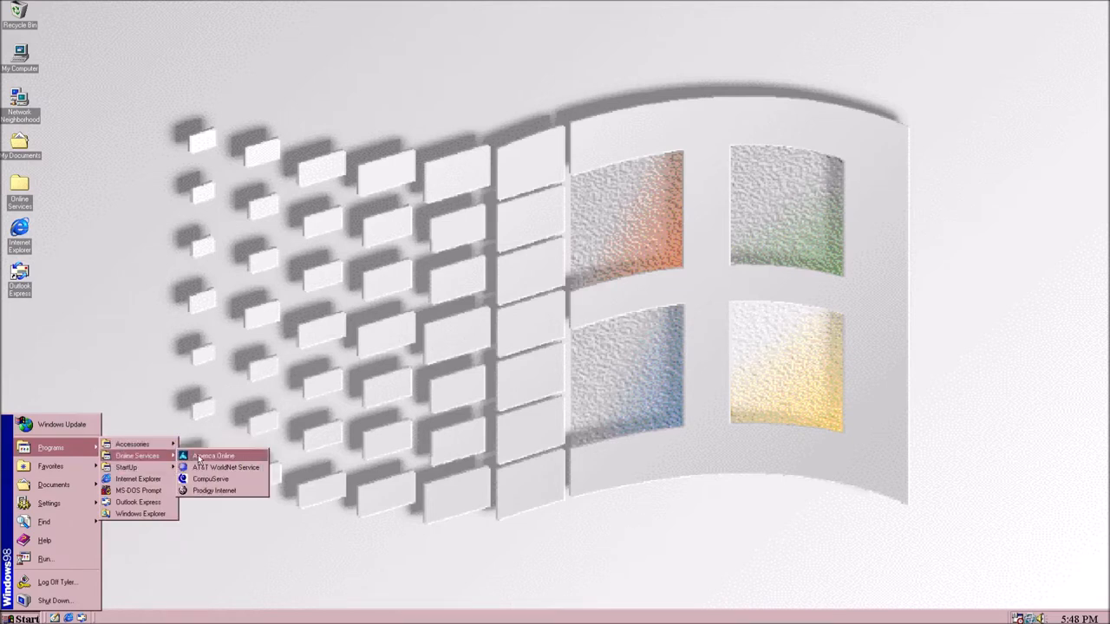
pyautogui.click(212, 456)
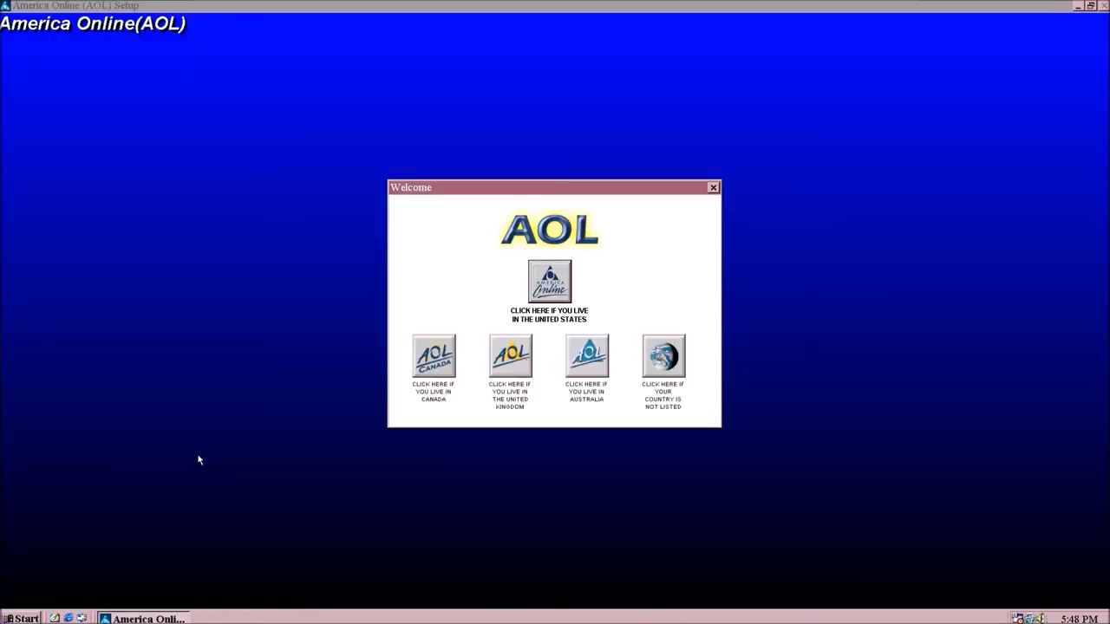
pyautogui.moveTo(263, 309)
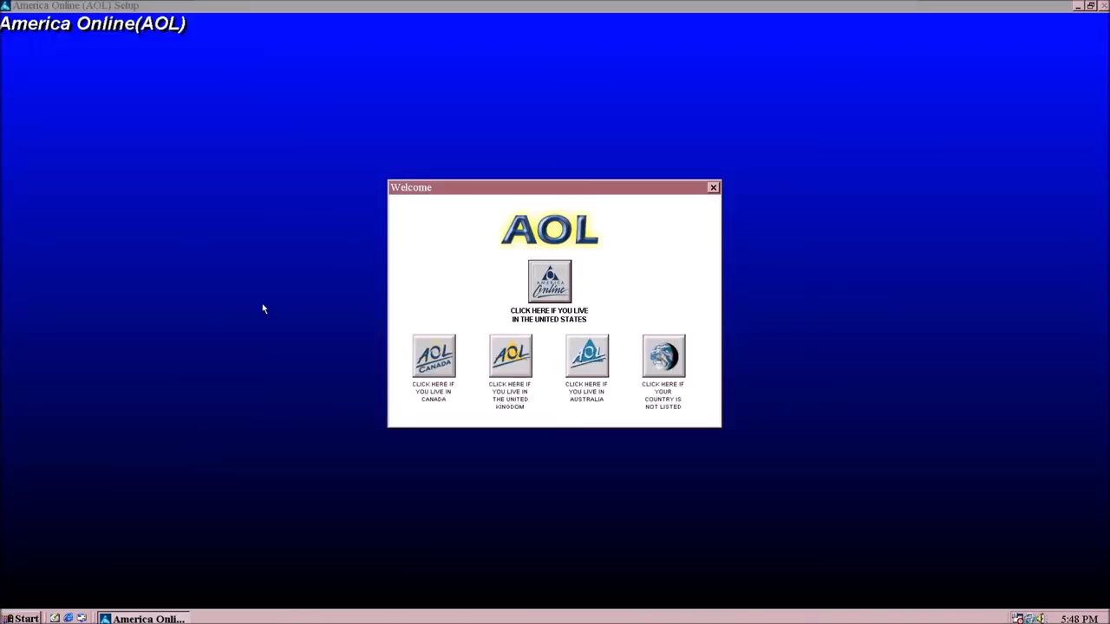
pyautogui.moveTo(589, 356)
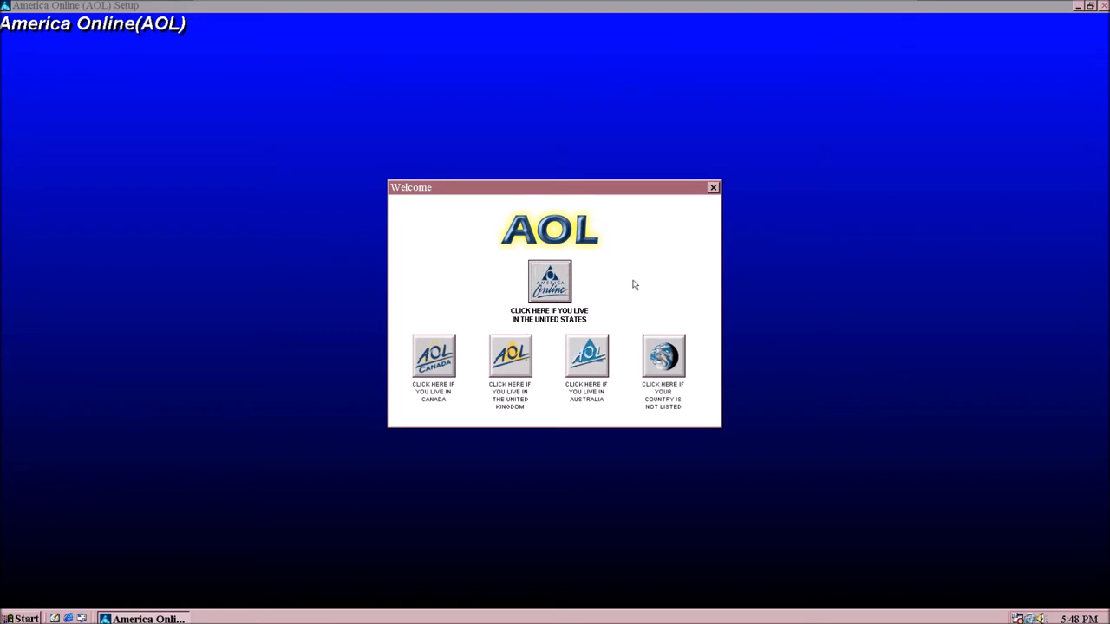
pyautogui.moveTo(624, 274)
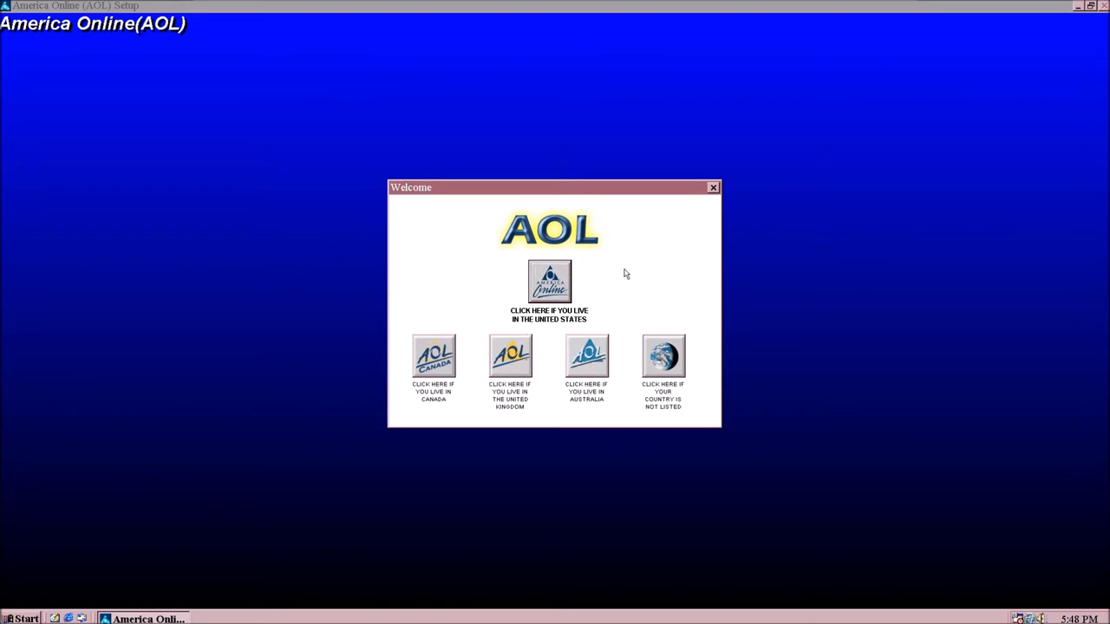
pyautogui.moveTo(499, 275)
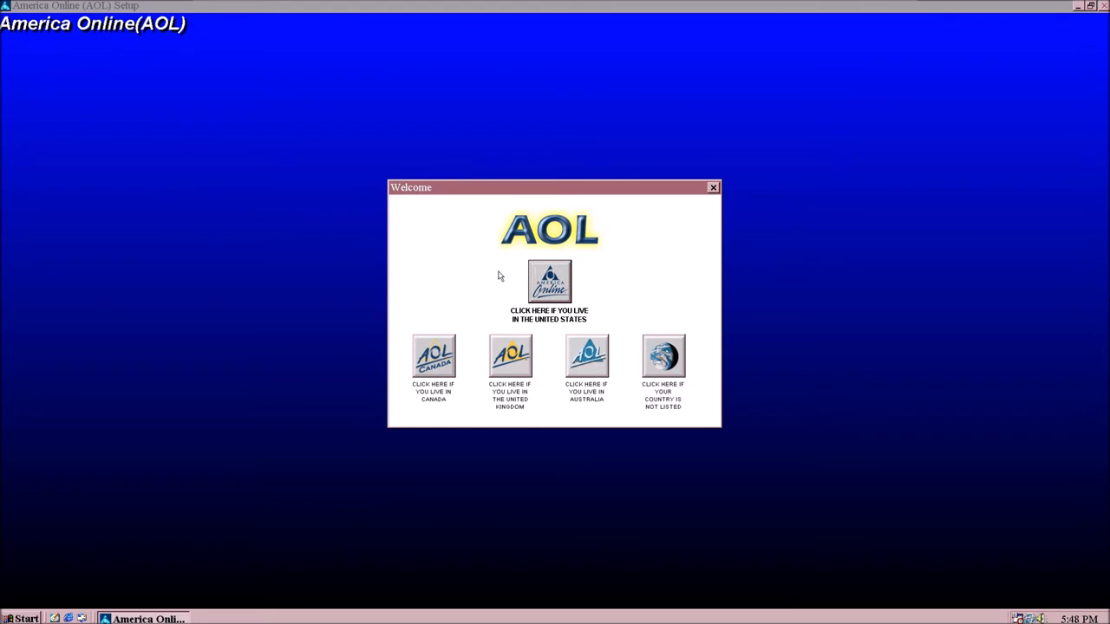
pyautogui.moveTo(458, 365)
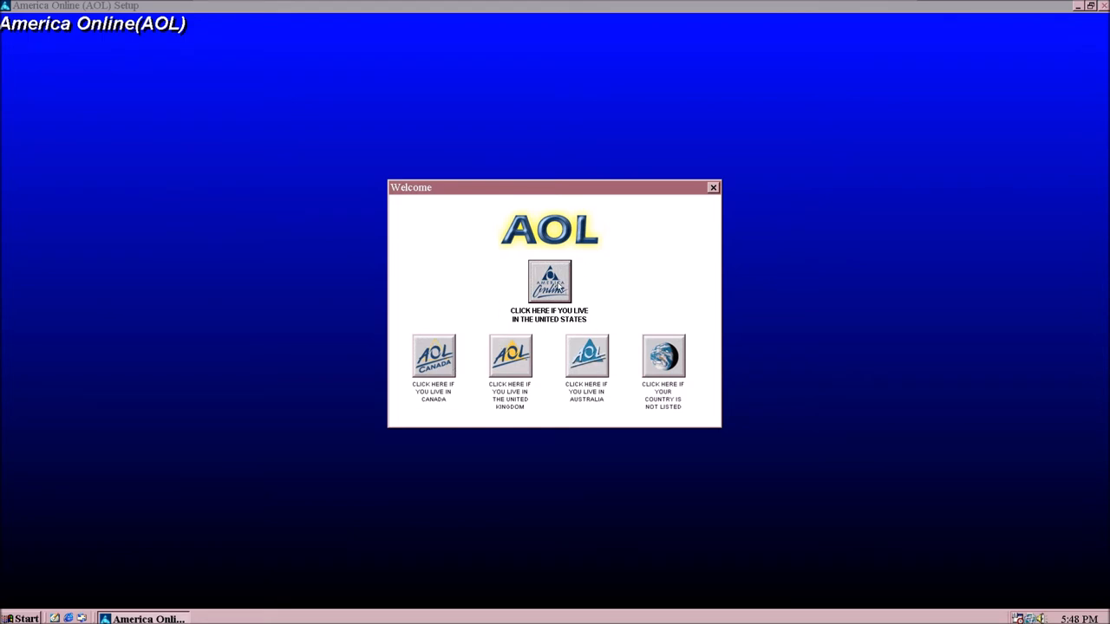
# Choose AOL for the United States as a current member adding an existing account
pyautogui.click(549, 281)
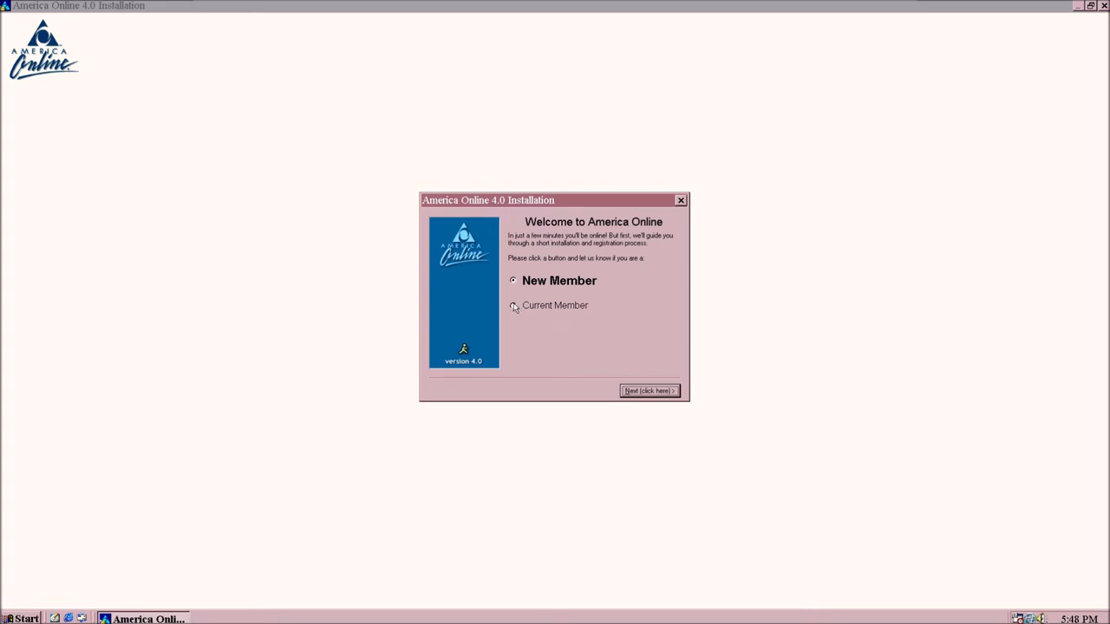
pyautogui.click(514, 305)
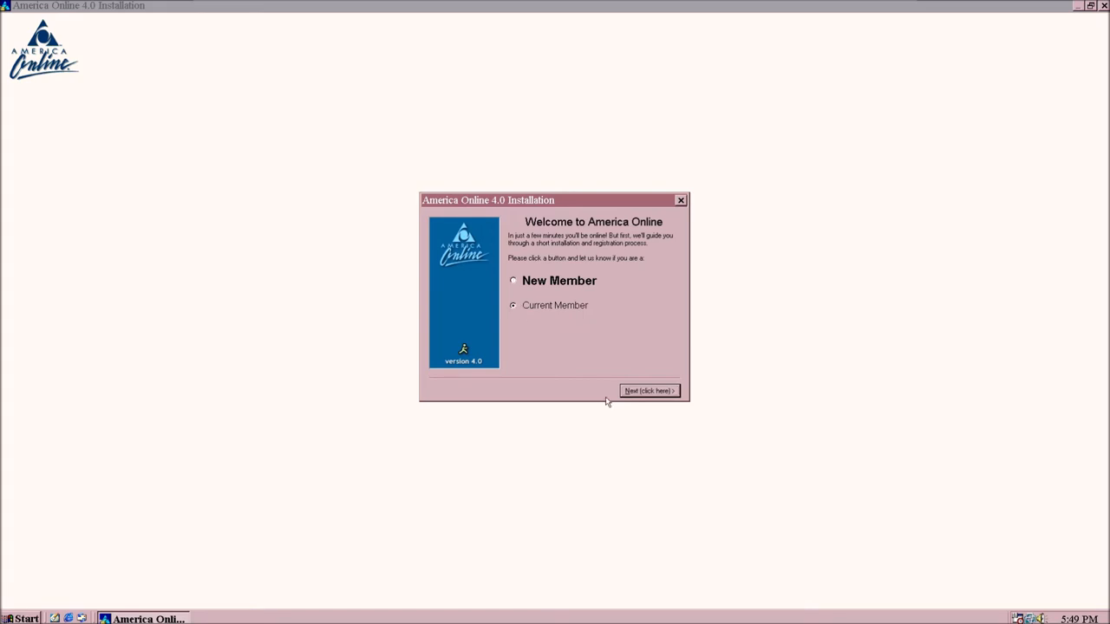
pyautogui.click(649, 391)
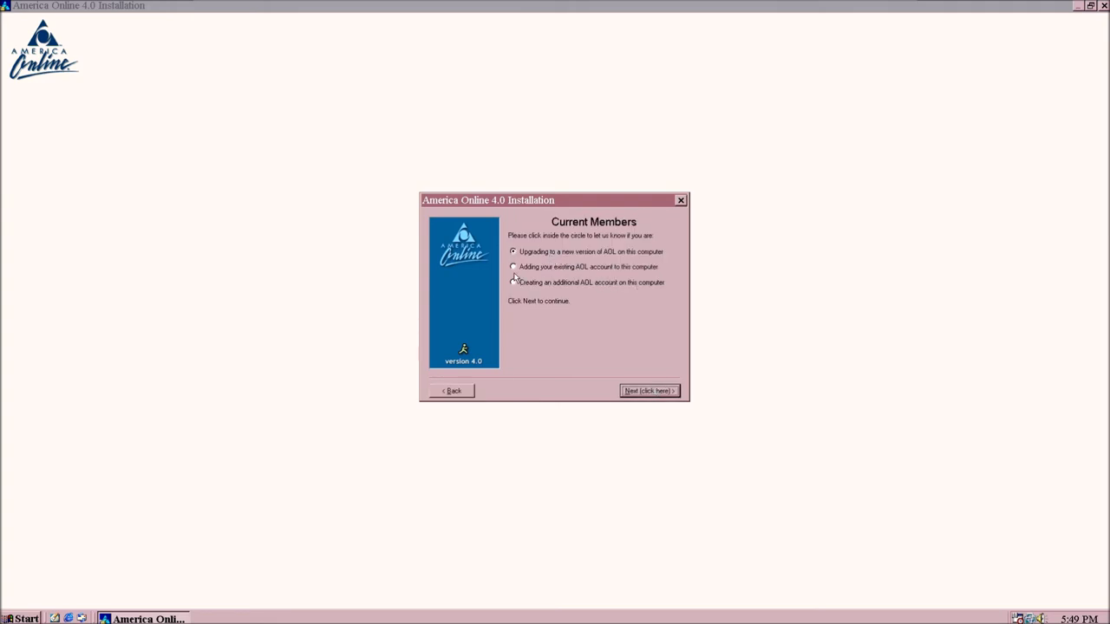
pyautogui.click(513, 266)
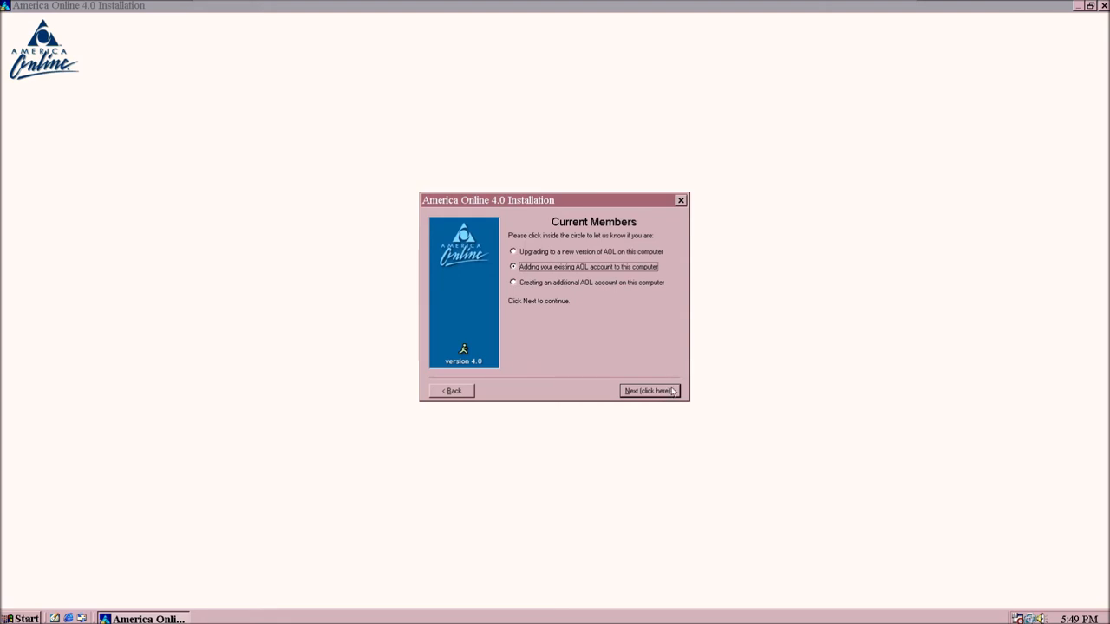
pyautogui.click(649, 390)
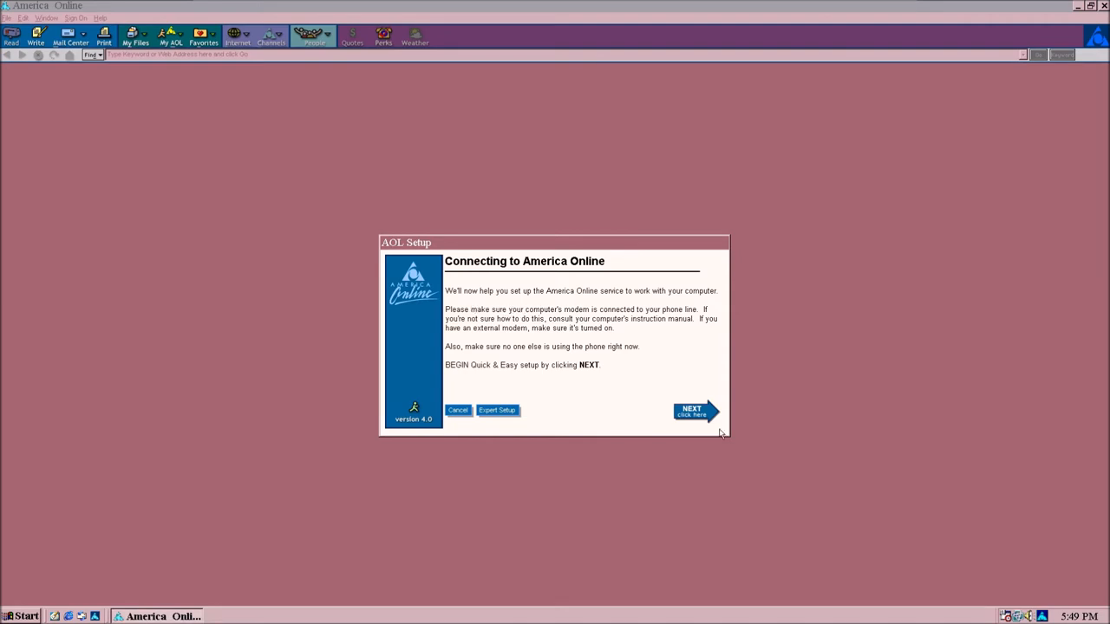
# Accept the detected TCP/IP connection and sign on, which fails with Connection Failed
pyautogui.click(694, 411)
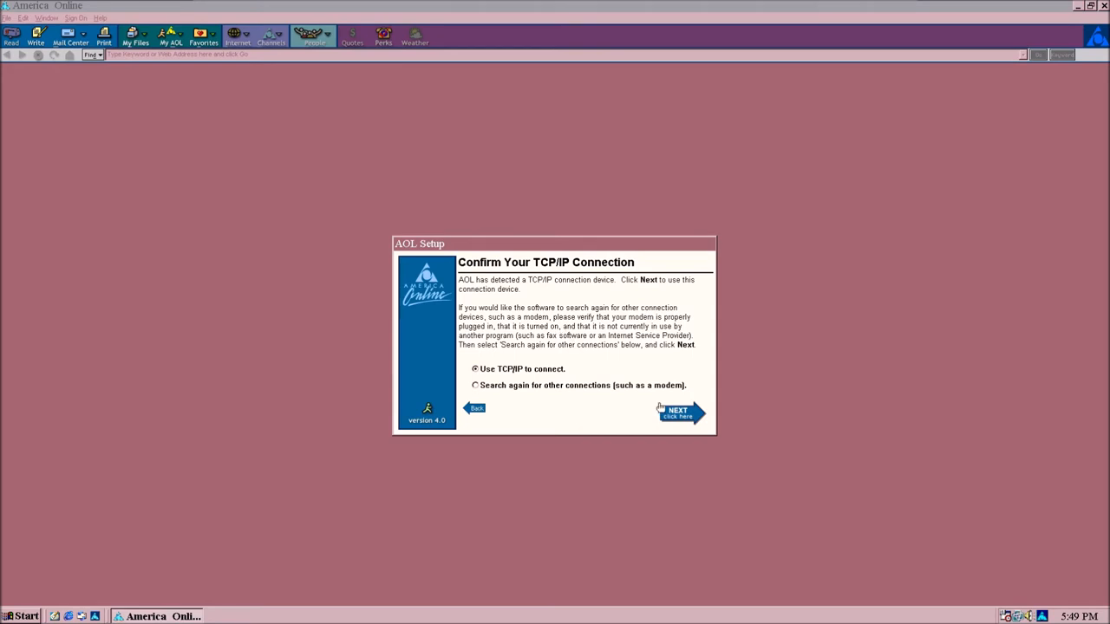
pyautogui.click(681, 412)
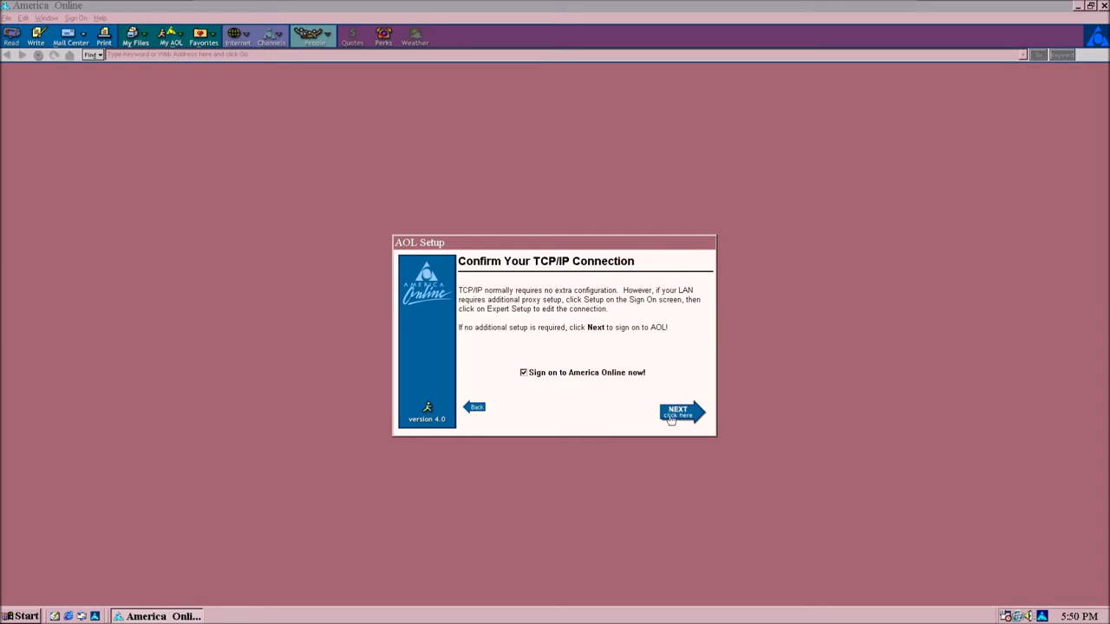
pyautogui.click(682, 413)
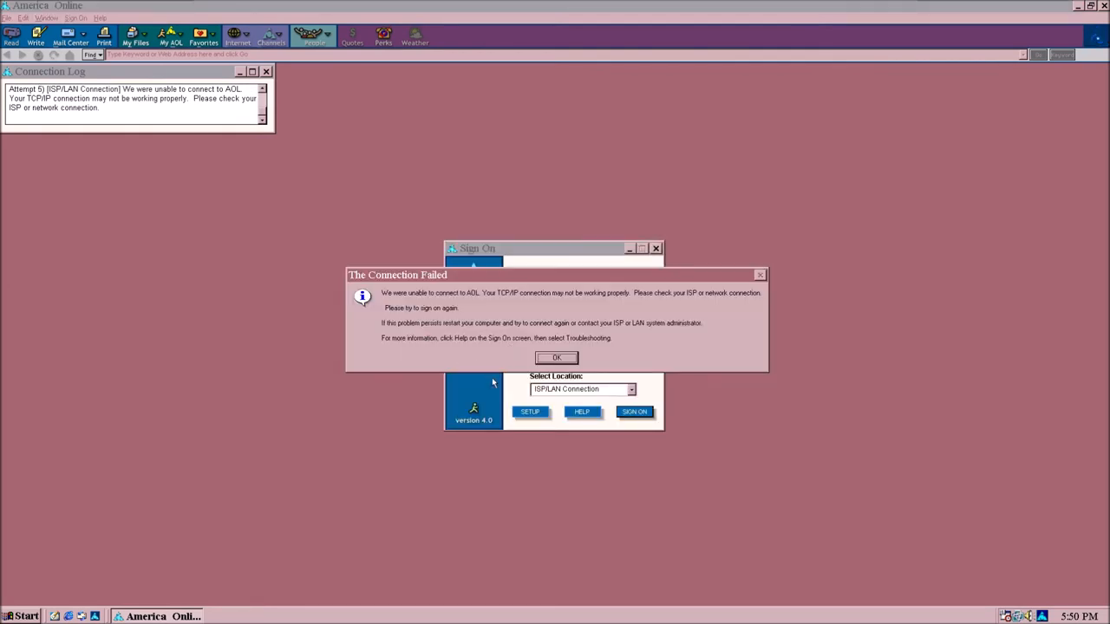
pyautogui.moveTo(466, 407)
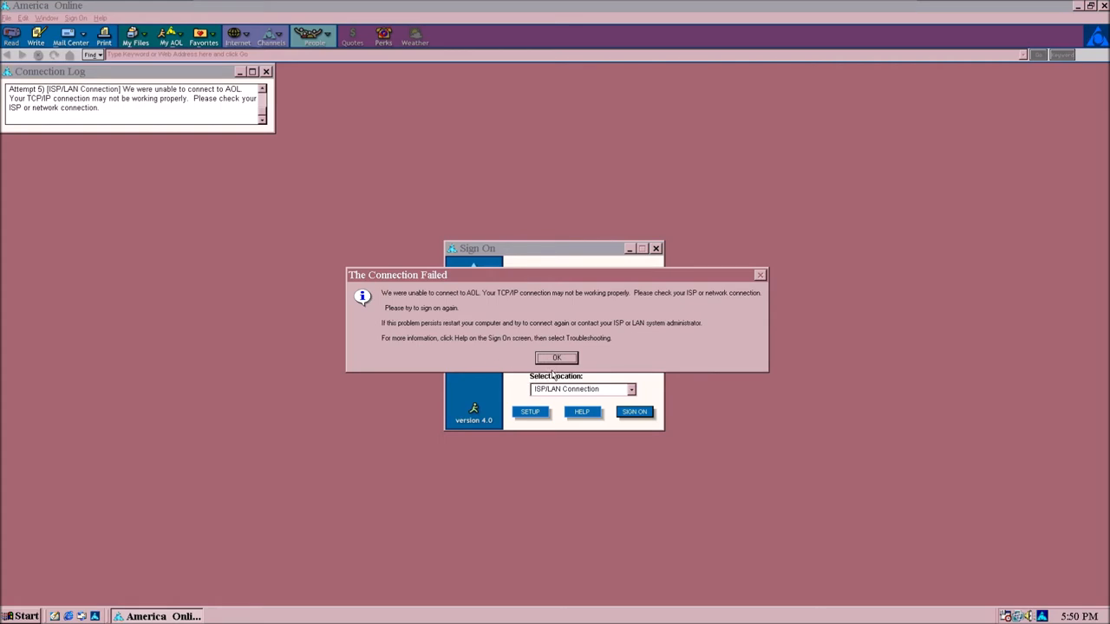
pyautogui.moveTo(559, 346)
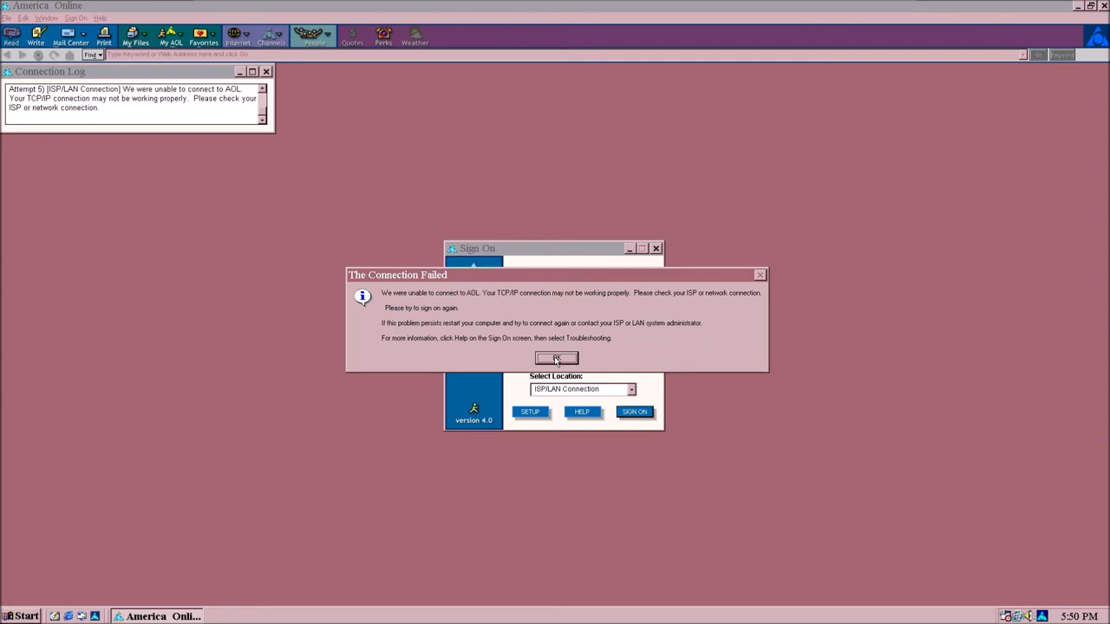
# Dismiss the failure and retry signing on with the Existing Member screen name
pyautogui.click(556, 359)
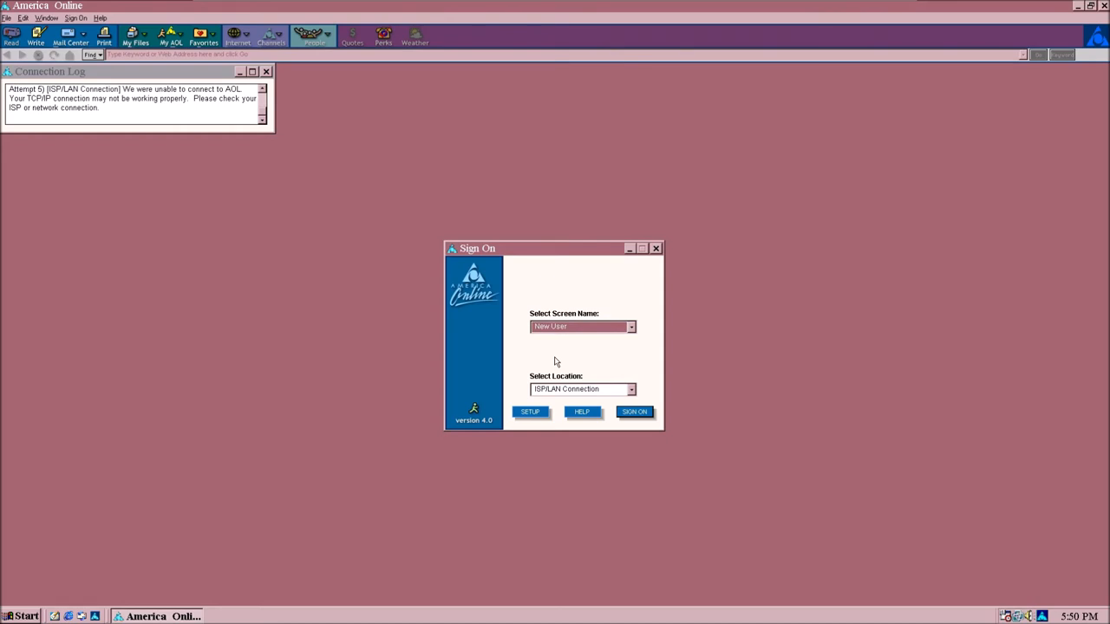
pyautogui.click(631, 388)
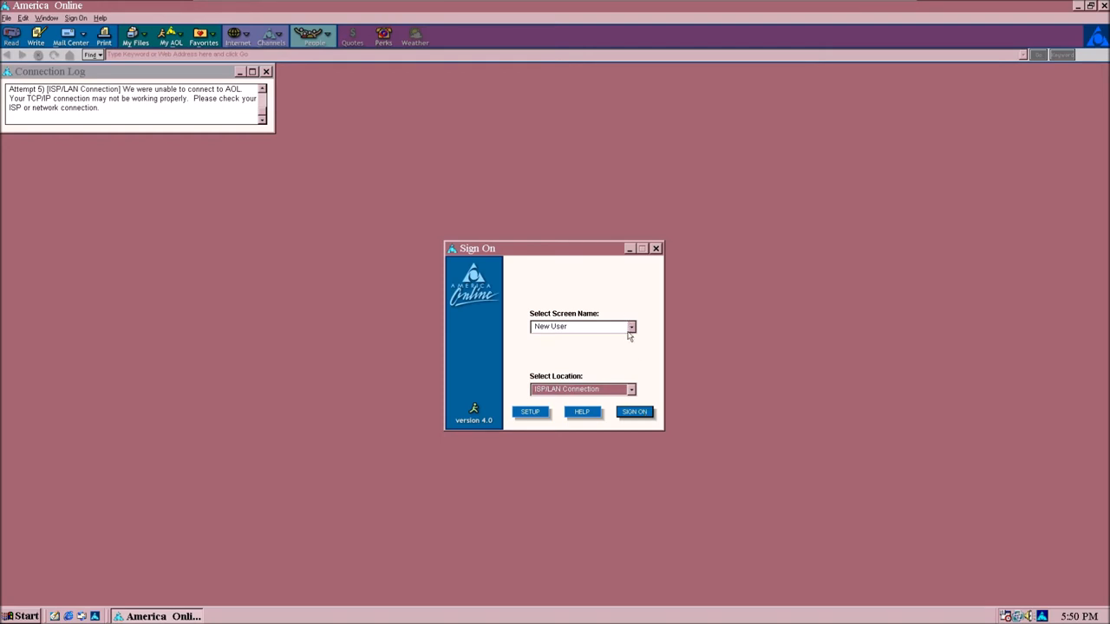
pyautogui.click(631, 326)
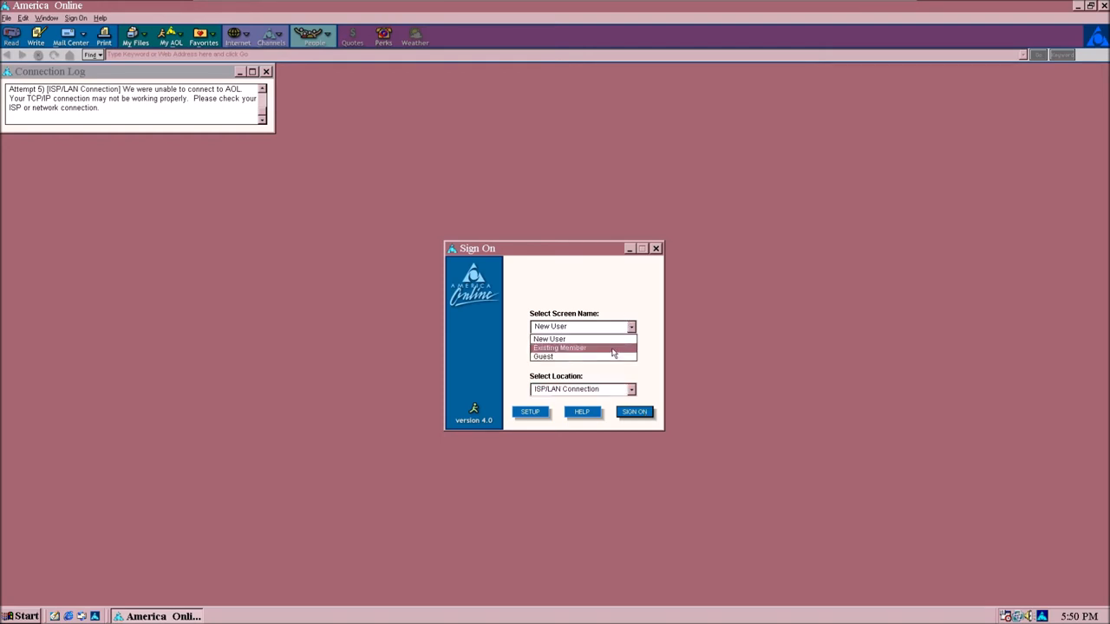
pyautogui.click(559, 348)
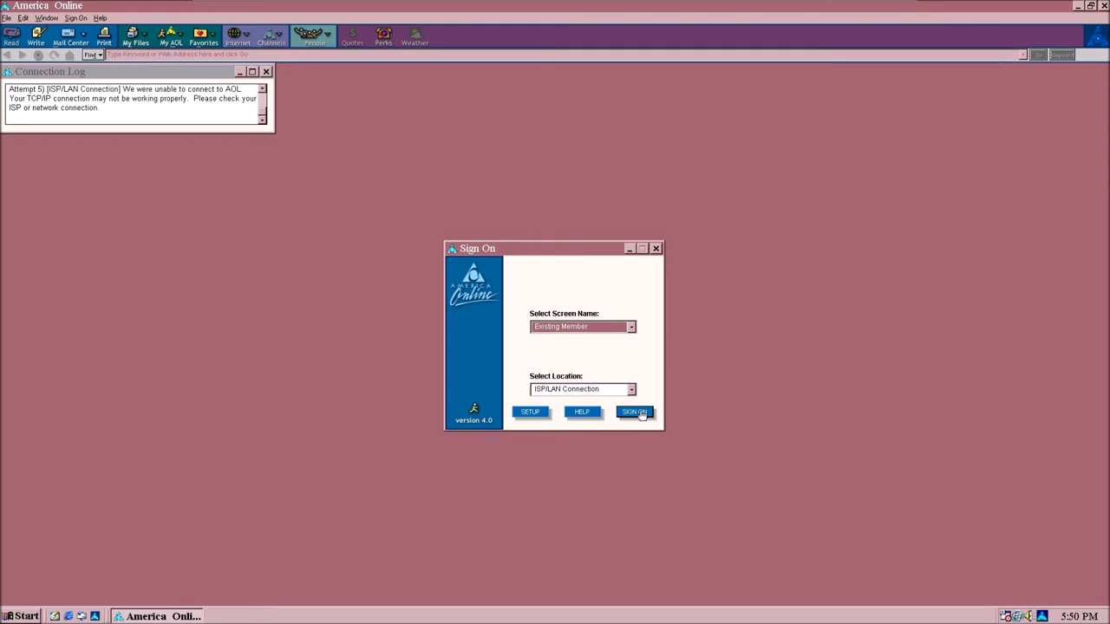
pyautogui.click(634, 412)
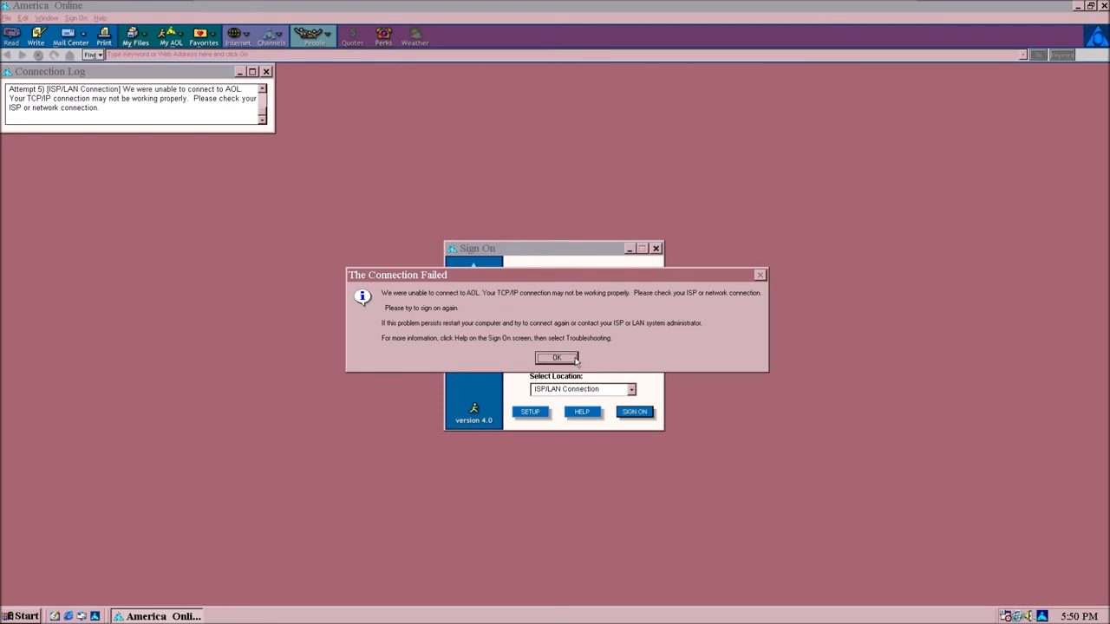
# Dismiss the second failure and close the Sign On and Connection Log windows
pyautogui.click(556, 358)
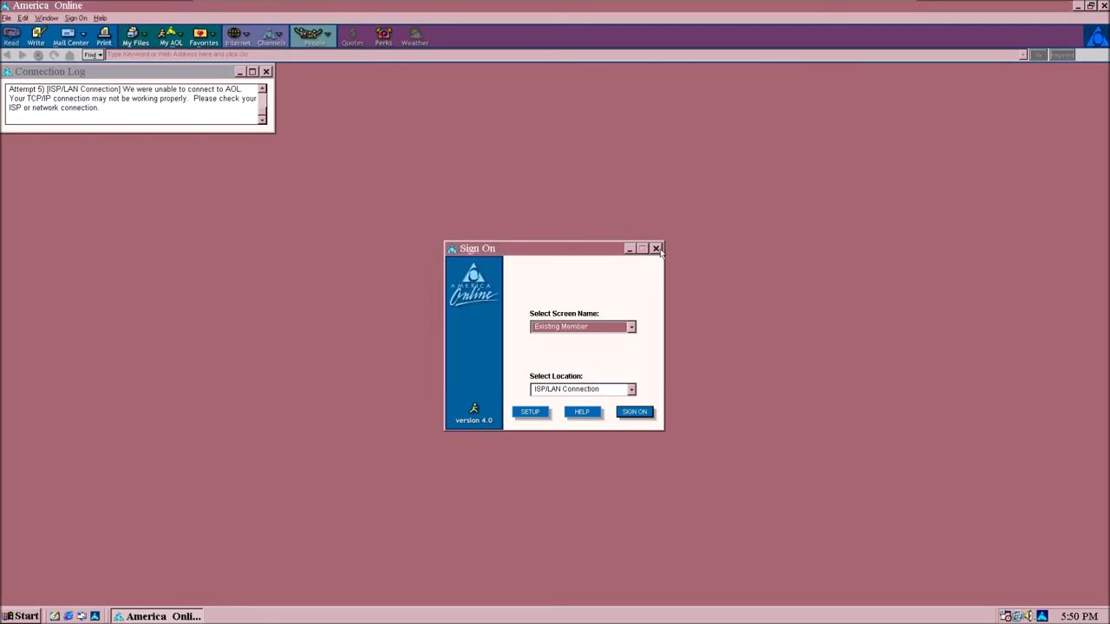
pyautogui.click(656, 248)
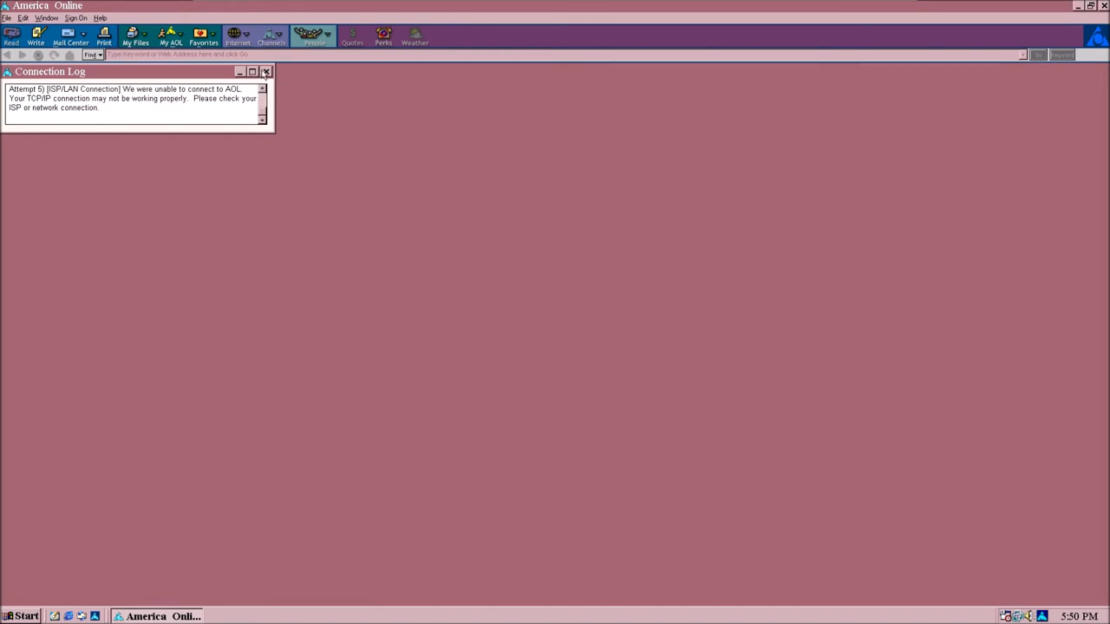
pyautogui.click(266, 72)
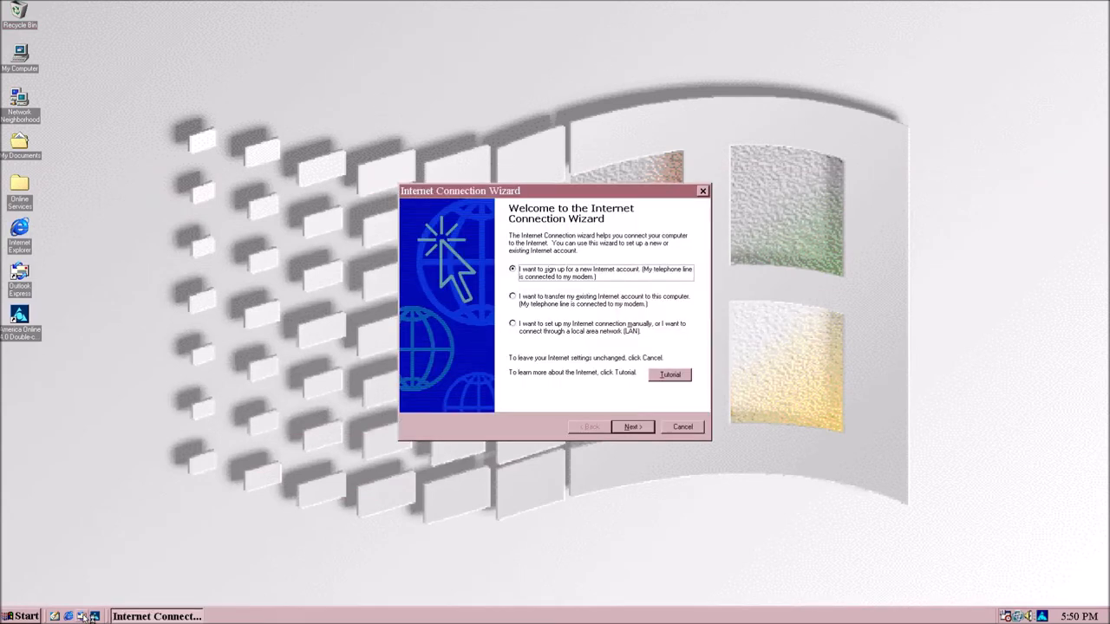
pyautogui.moveTo(278, 525)
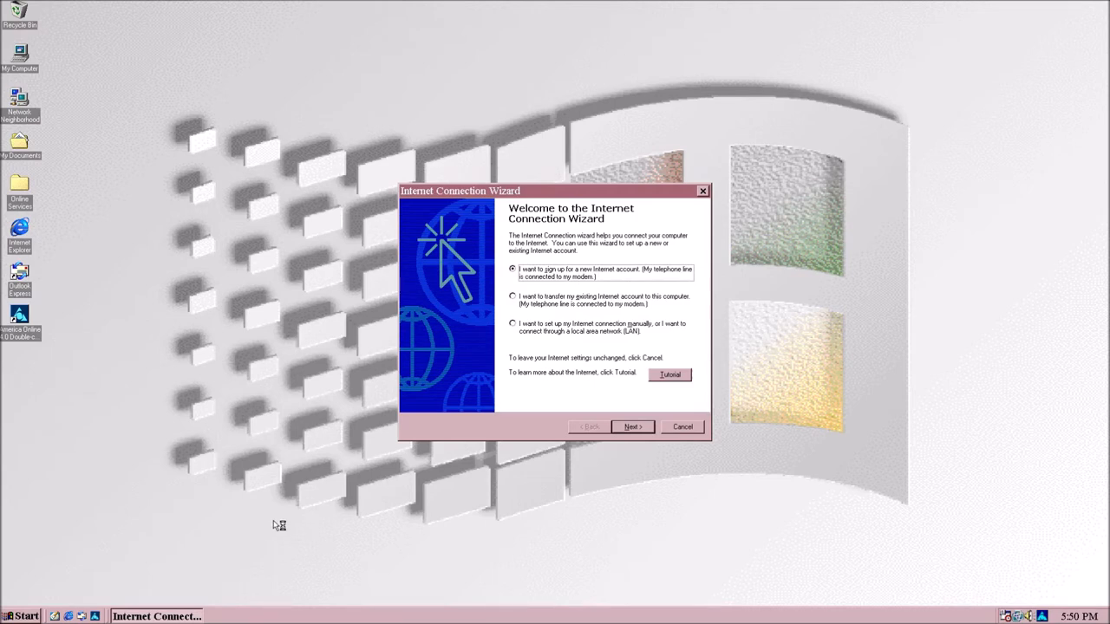
pyautogui.moveTo(692, 316)
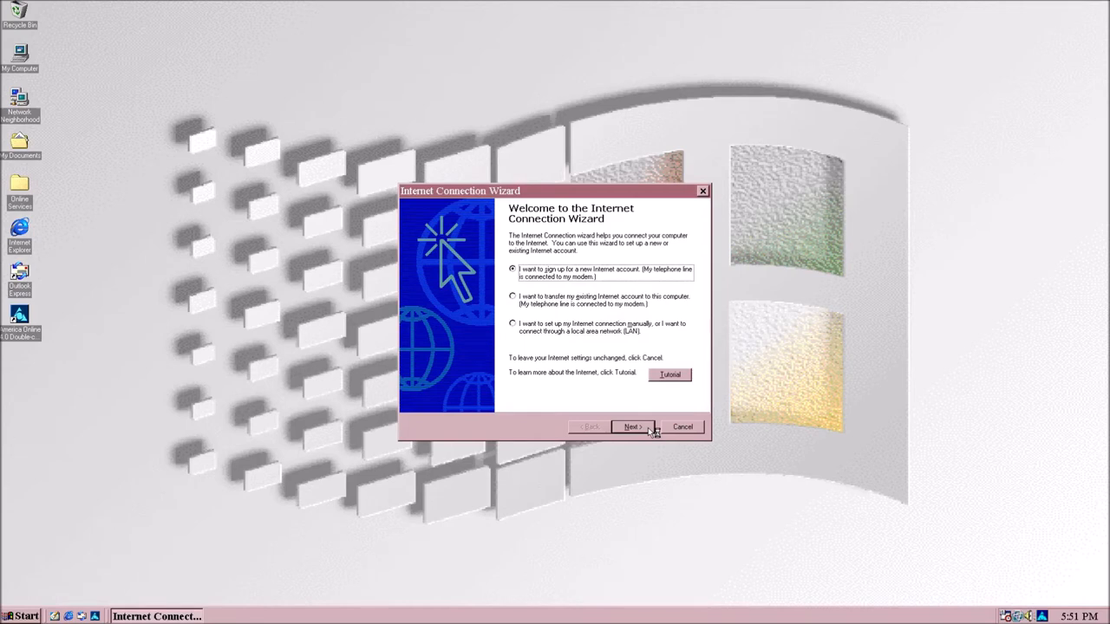
# Skip modem detection, cancel the modem install, and confirm closing the connection wizard
pyautogui.click(631, 426)
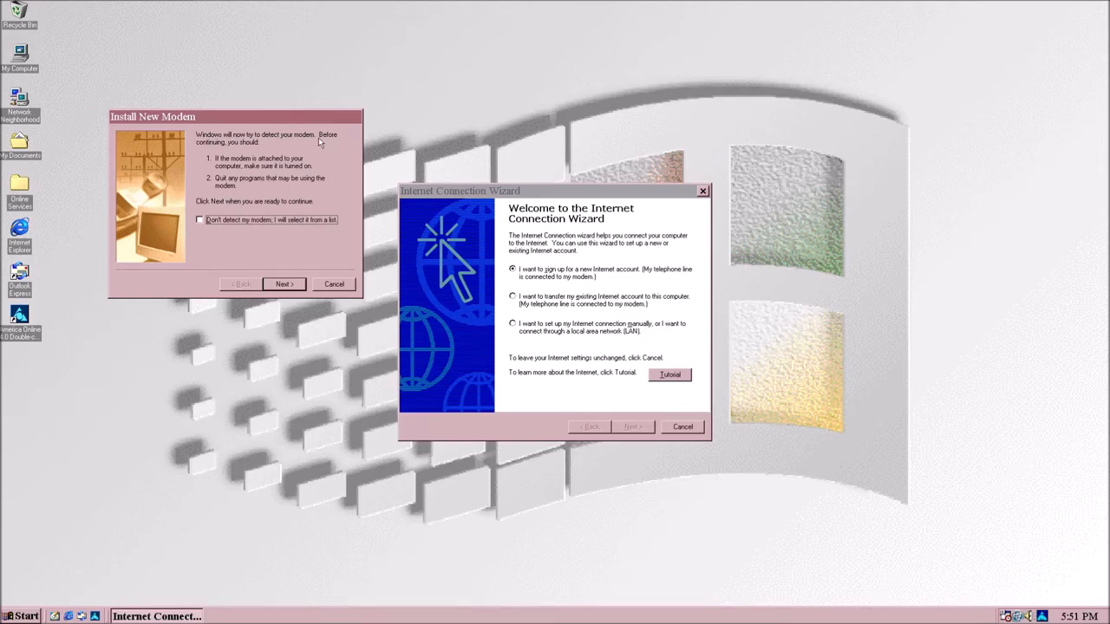
pyautogui.moveTo(256, 186)
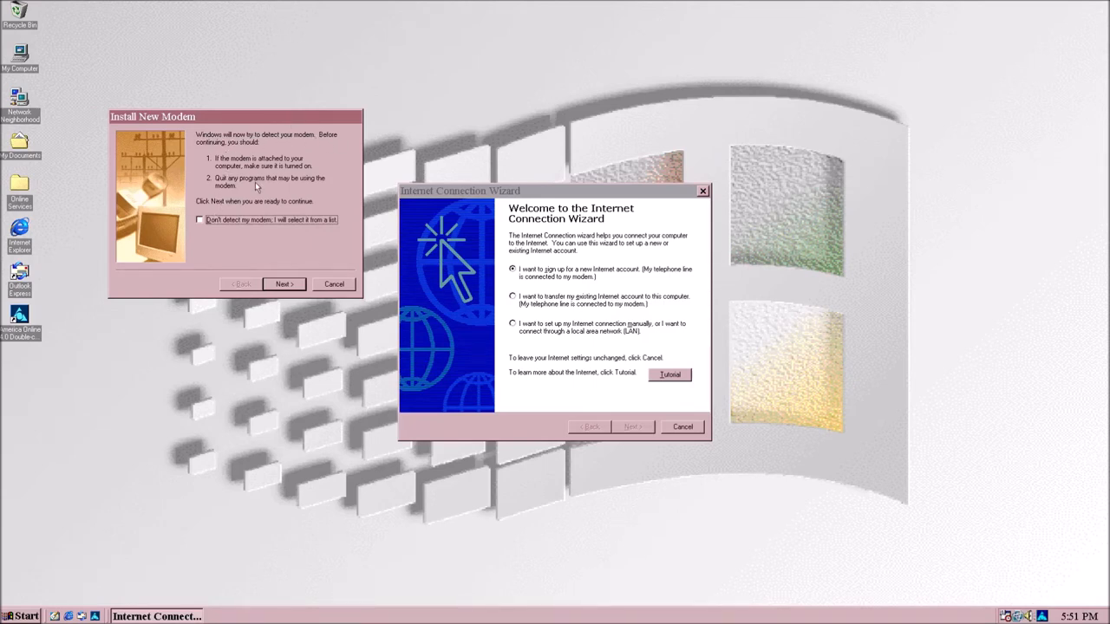
pyautogui.moveTo(310, 188)
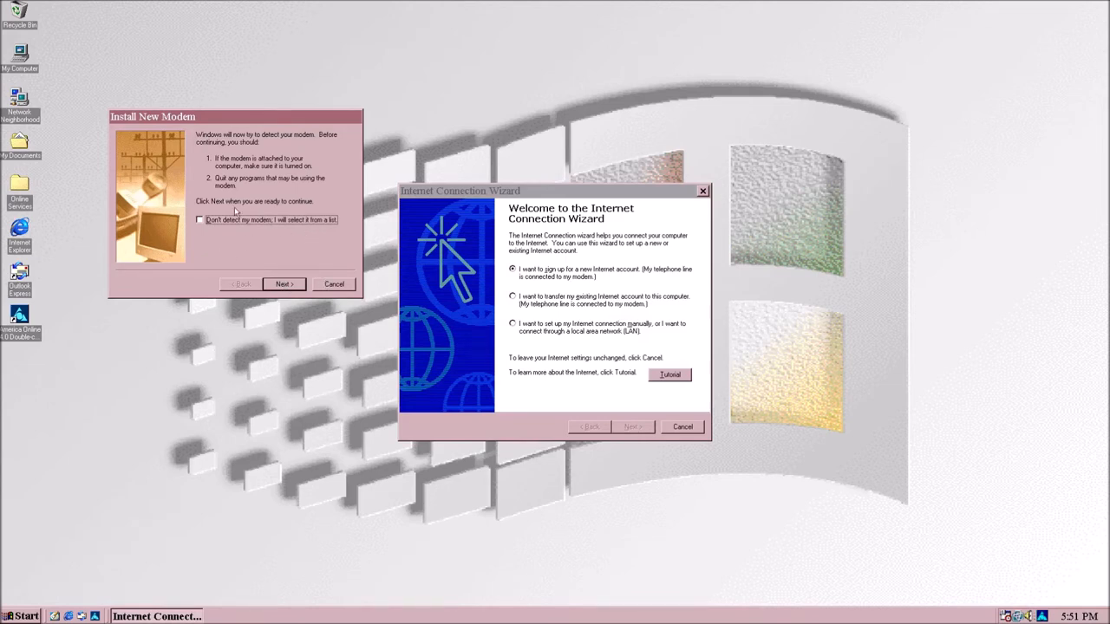
pyautogui.click(199, 220)
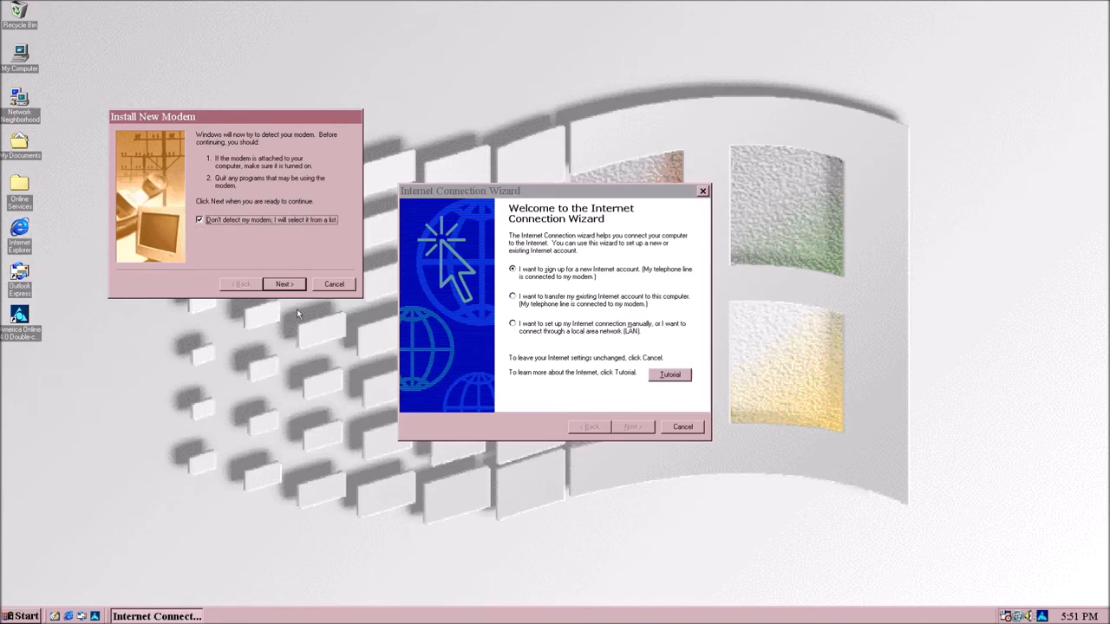
pyautogui.click(286, 283)
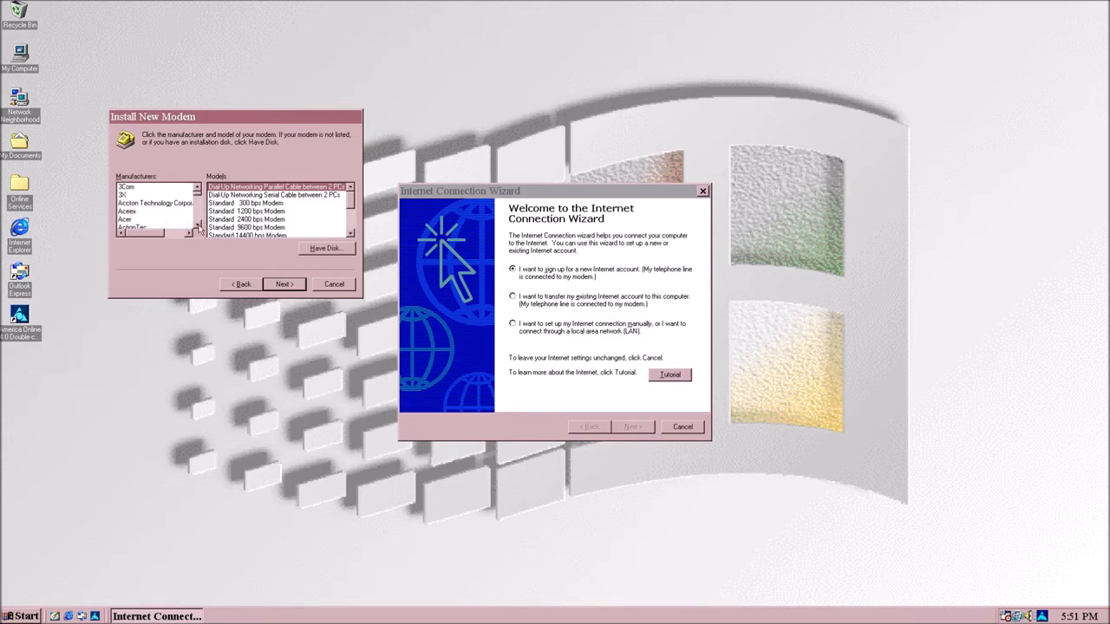
pyautogui.scroll(-3)
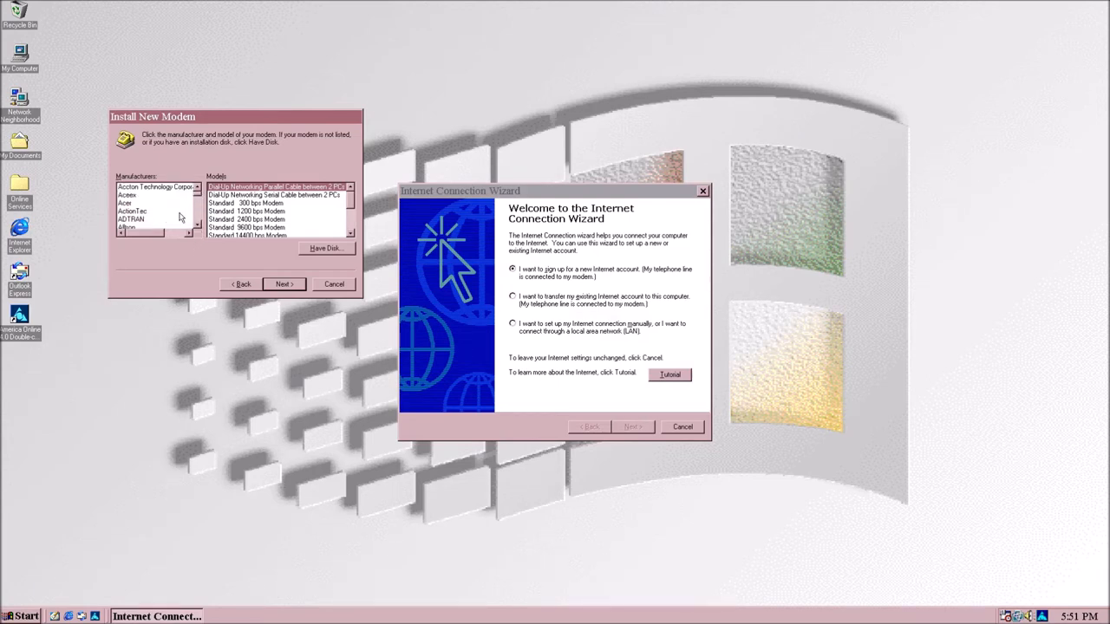
pyautogui.click(125, 203)
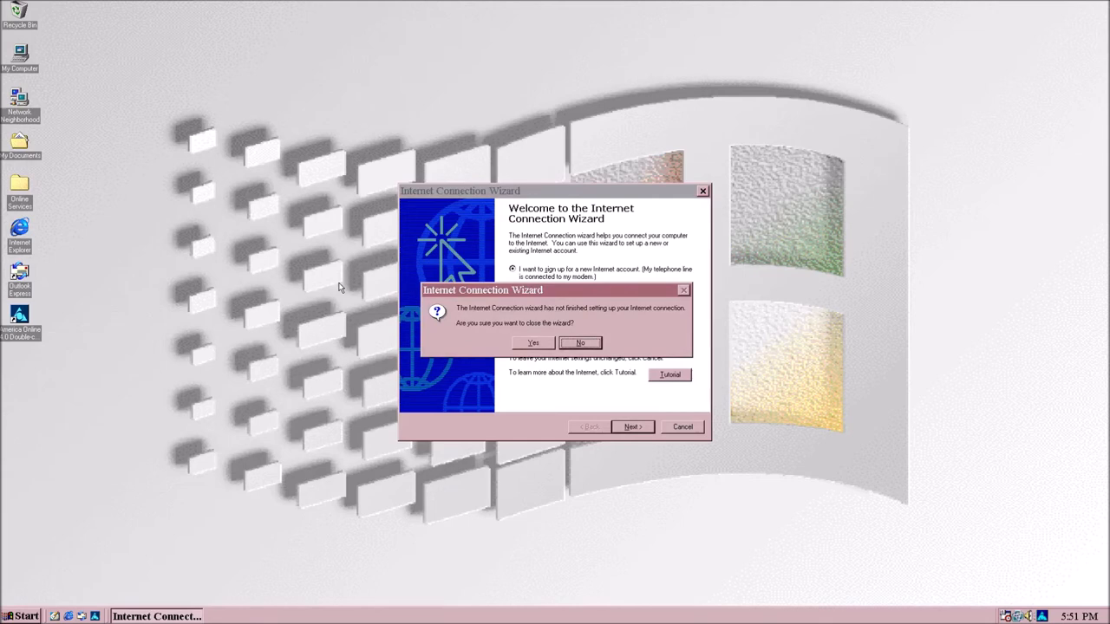
pyautogui.click(534, 342)
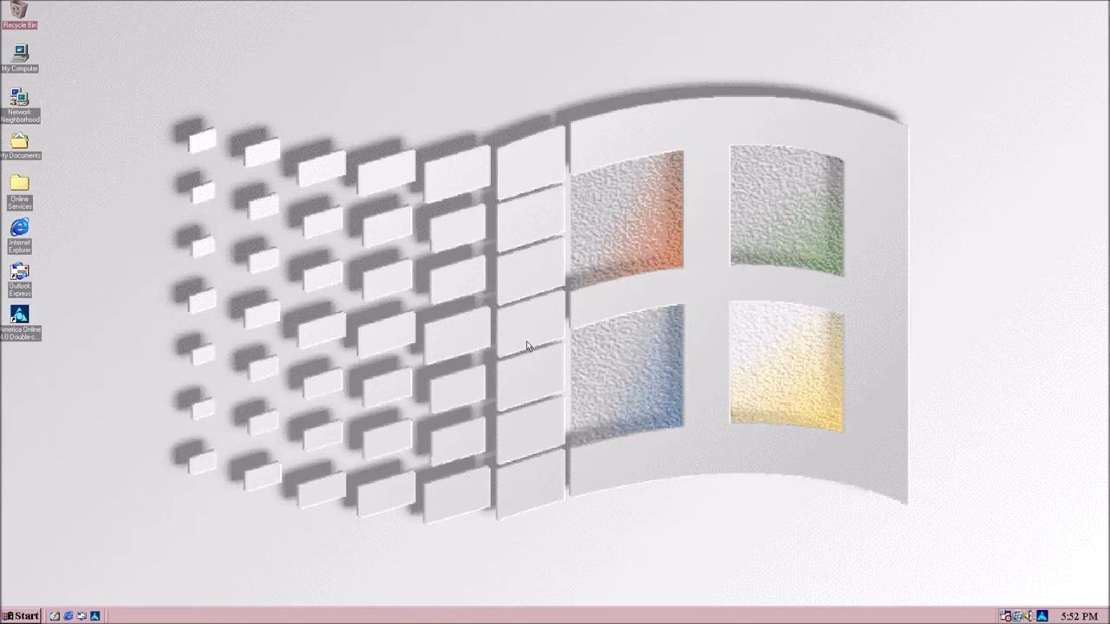
# Open the Start menu and expand its Programs list
pyautogui.click(21, 615)
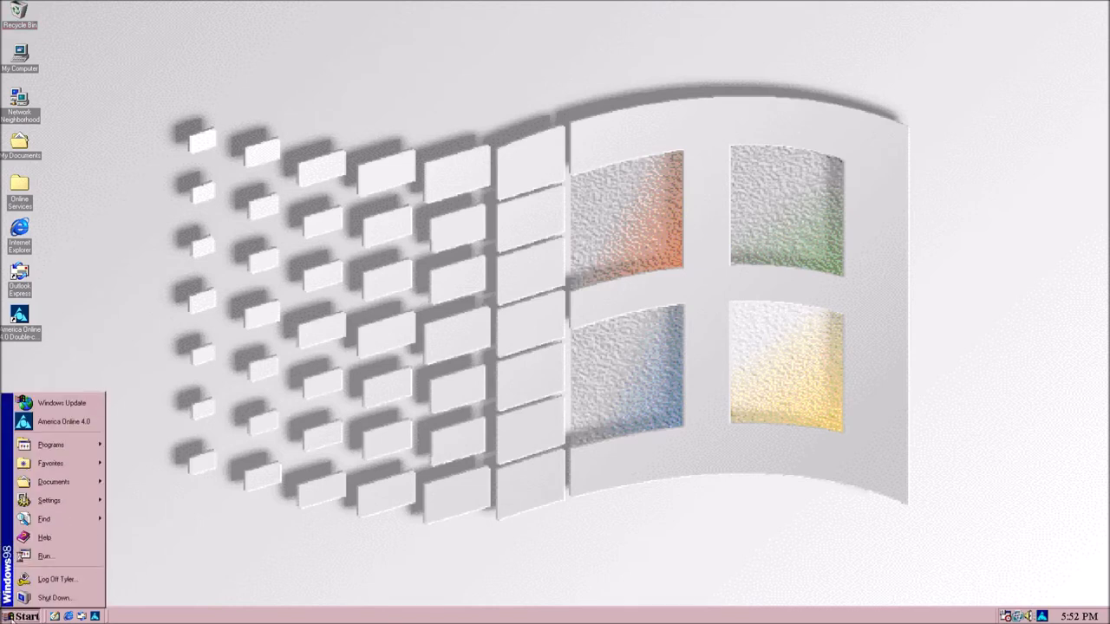
pyautogui.click(50, 445)
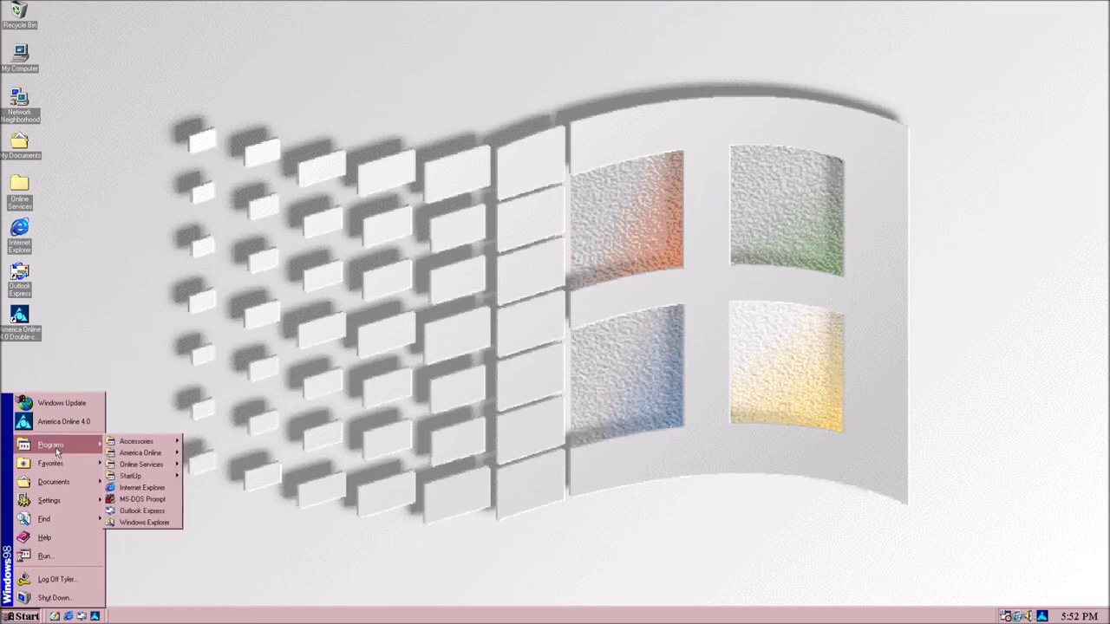
pyautogui.moveTo(141, 464)
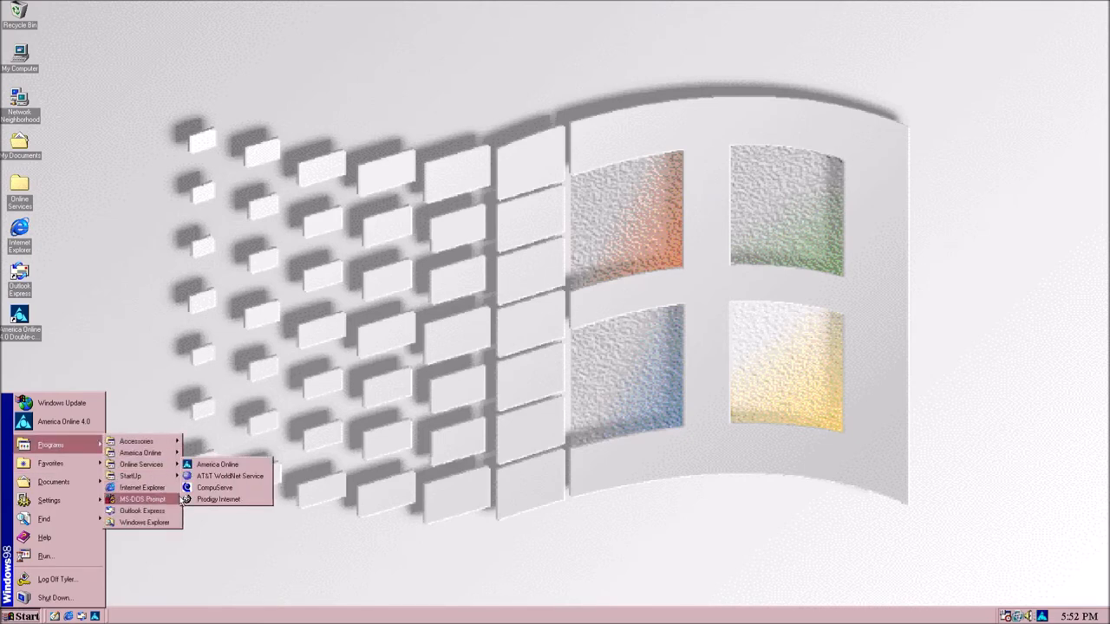
pyautogui.moveTo(136, 442)
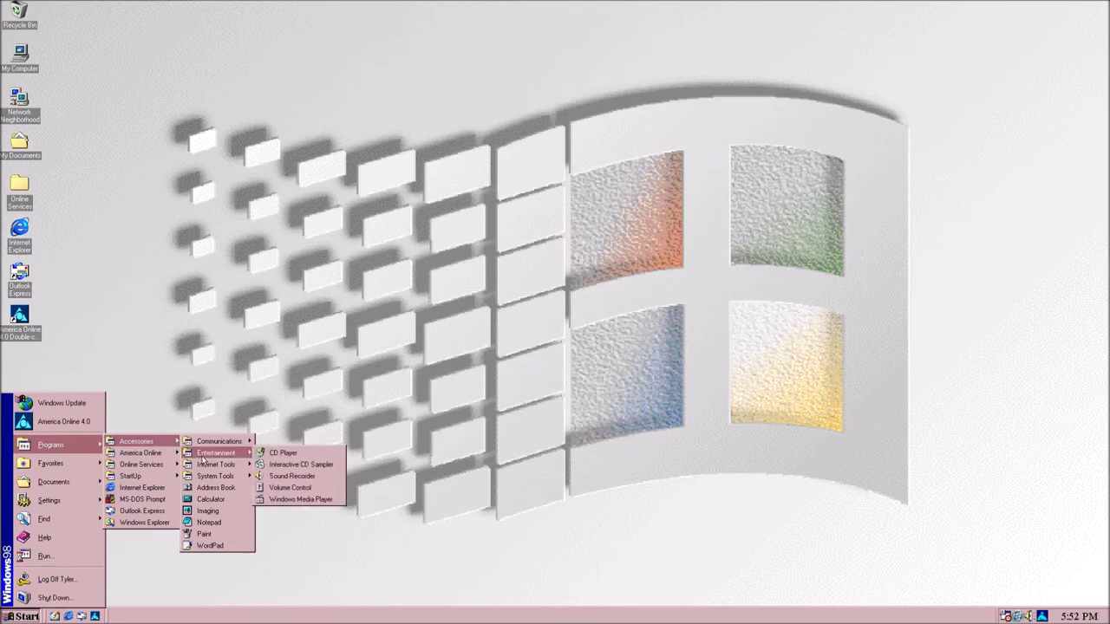
pyautogui.moveTo(301, 499)
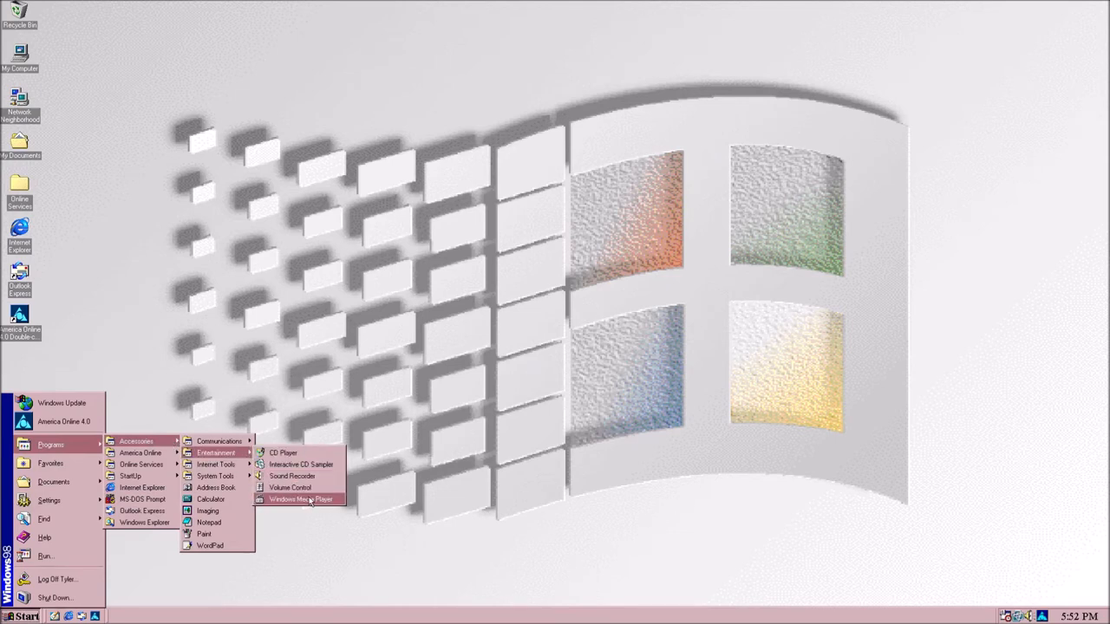
pyautogui.moveTo(214, 464)
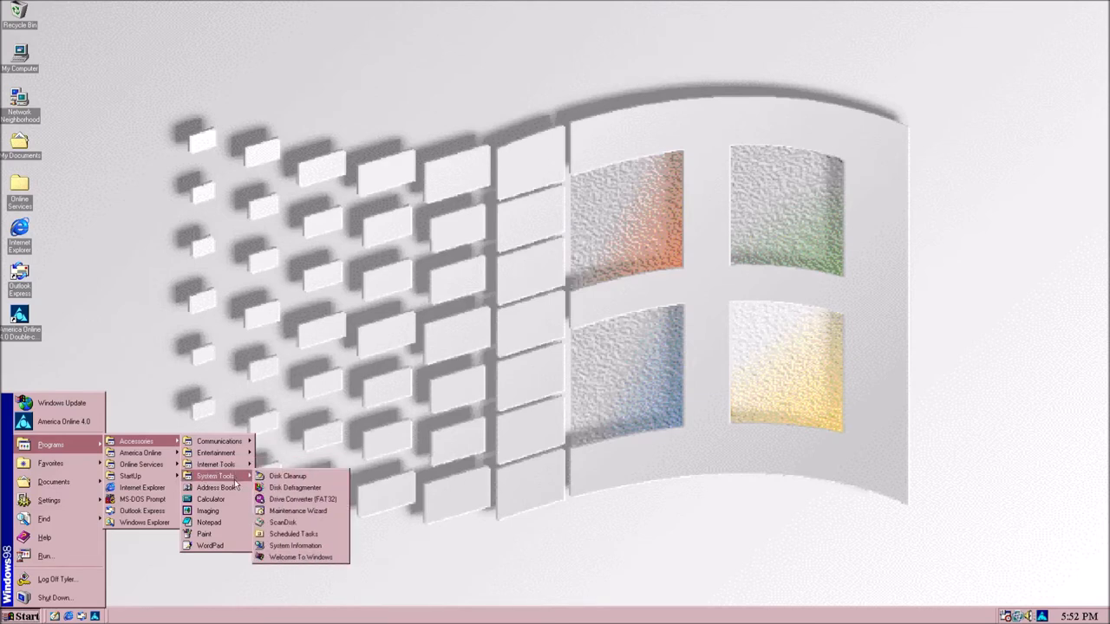
pyautogui.moveTo(215, 487)
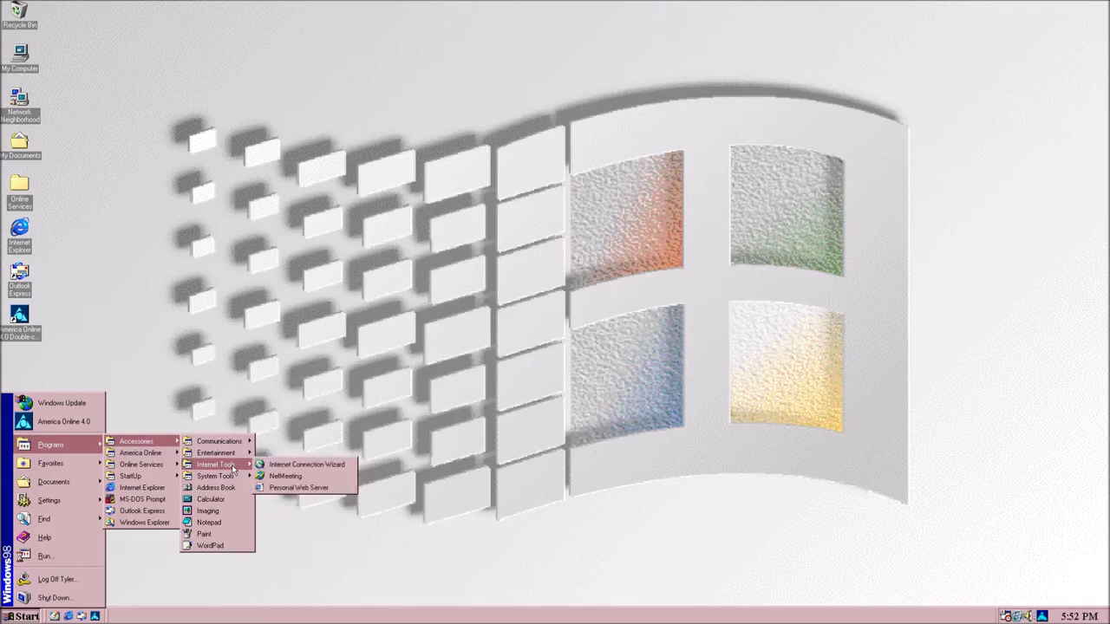
pyautogui.moveTo(218, 441)
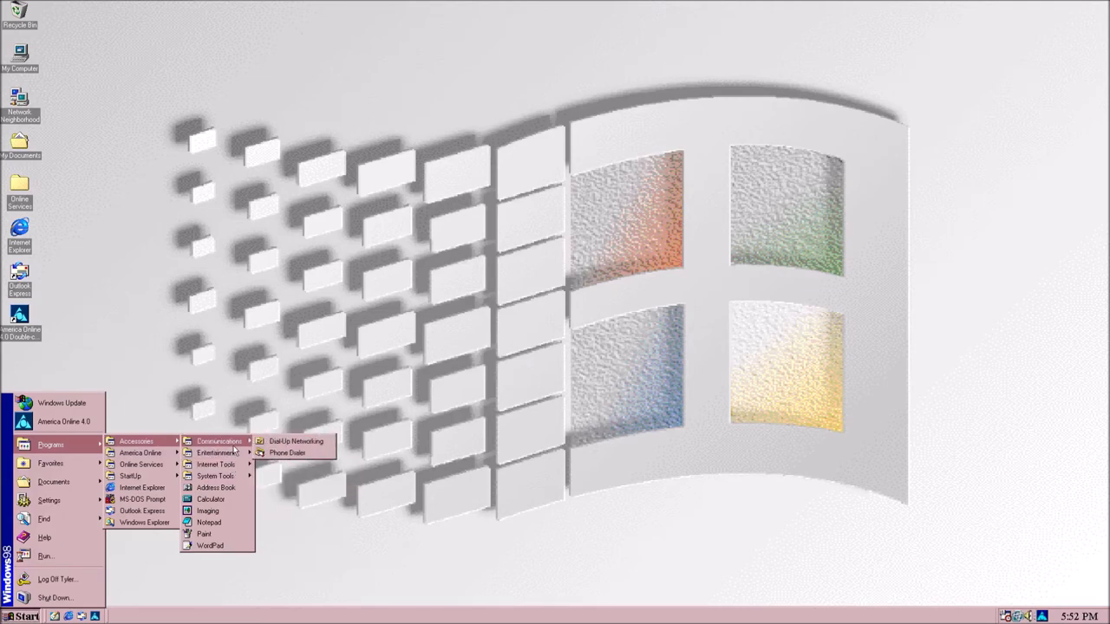
pyautogui.moveTo(295, 441)
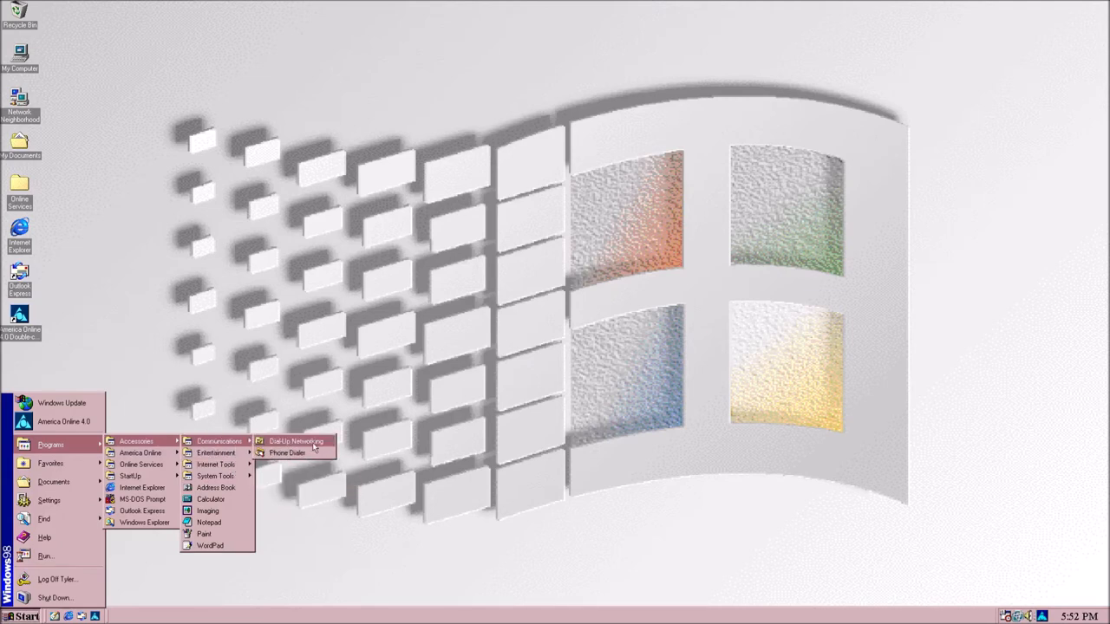
pyautogui.moveTo(286, 452)
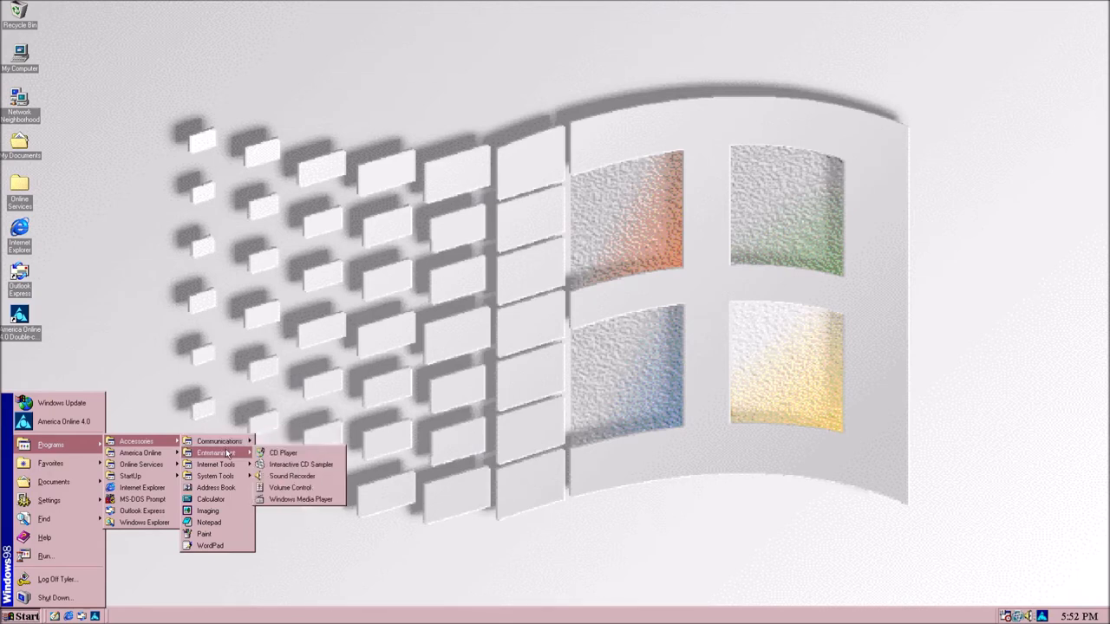
pyautogui.moveTo(287, 465)
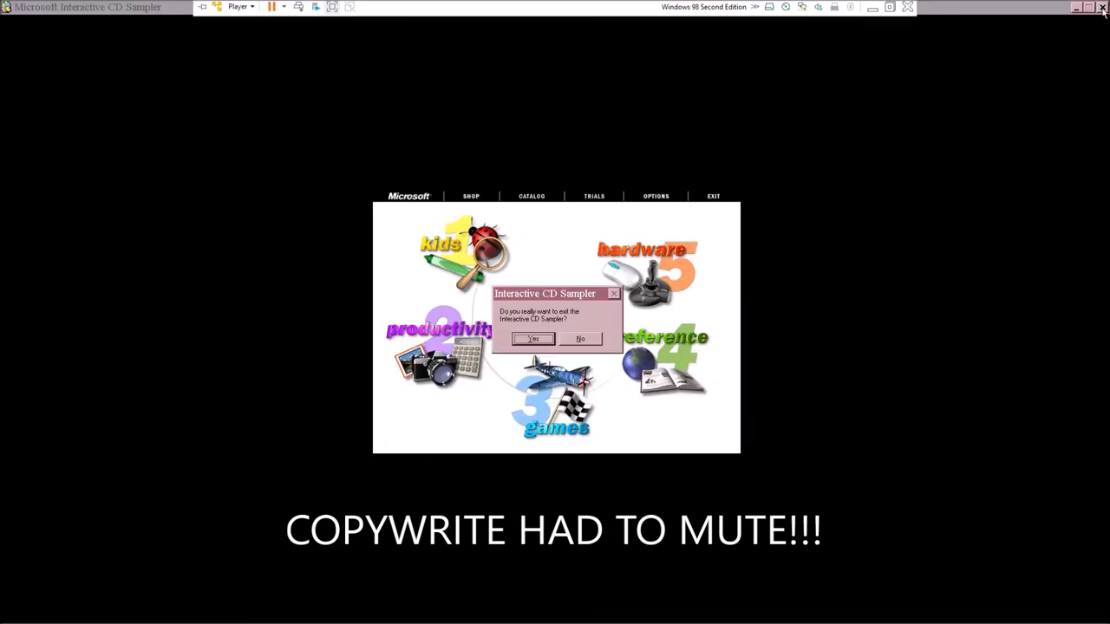
# Confirm quitting the CD Sampler, then reopen the Start menu
pyautogui.click(532, 339)
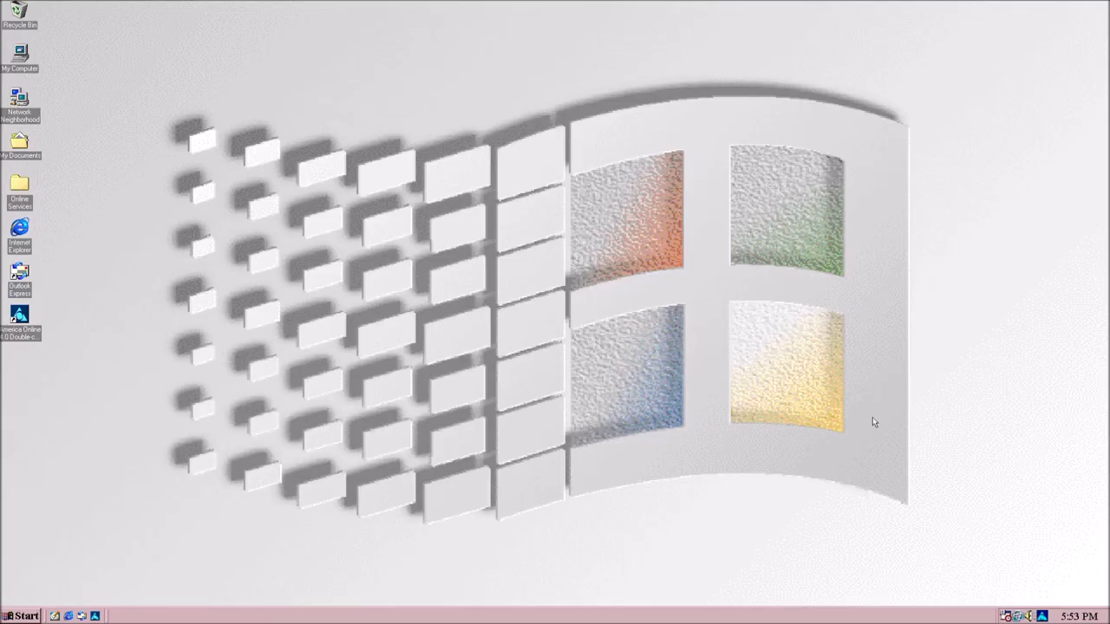
pyautogui.moveTo(653, 497)
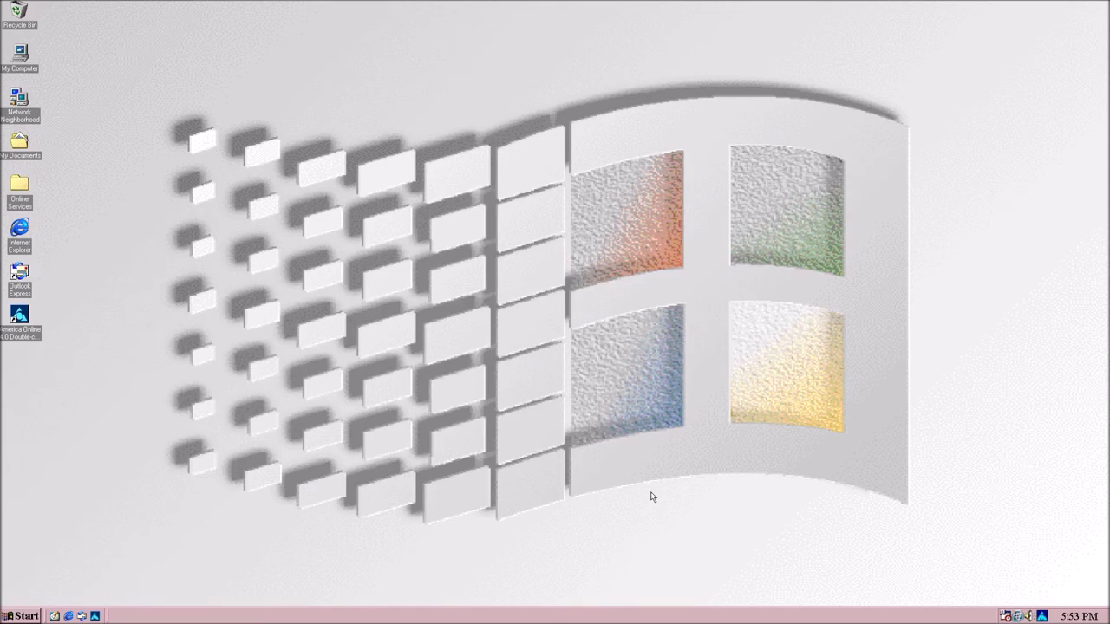
pyautogui.moveTo(253, 396)
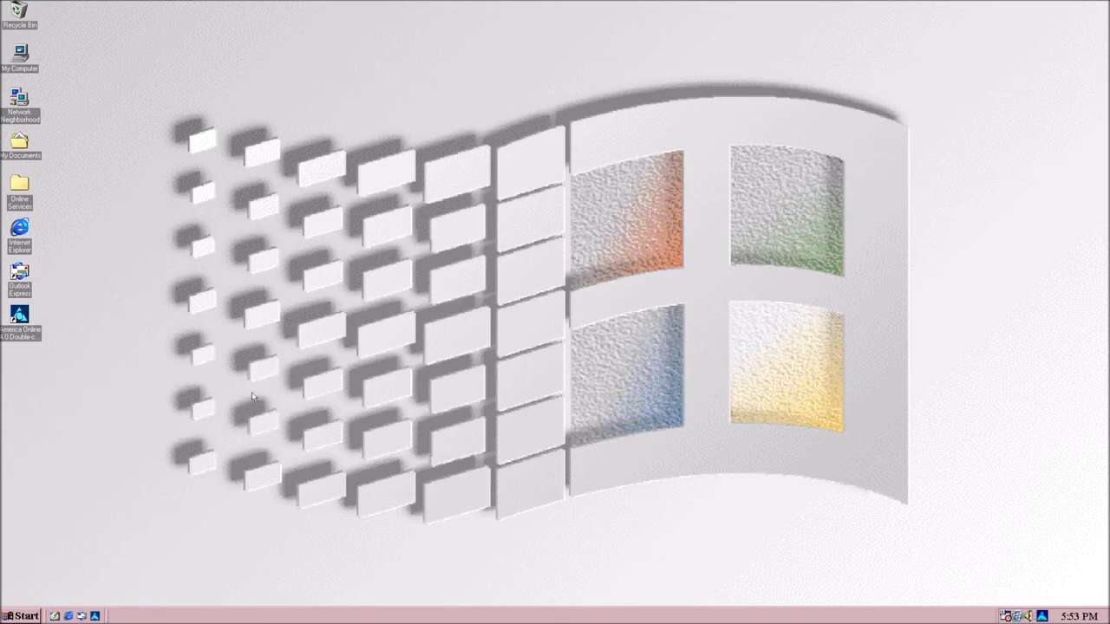
pyautogui.click(21, 614)
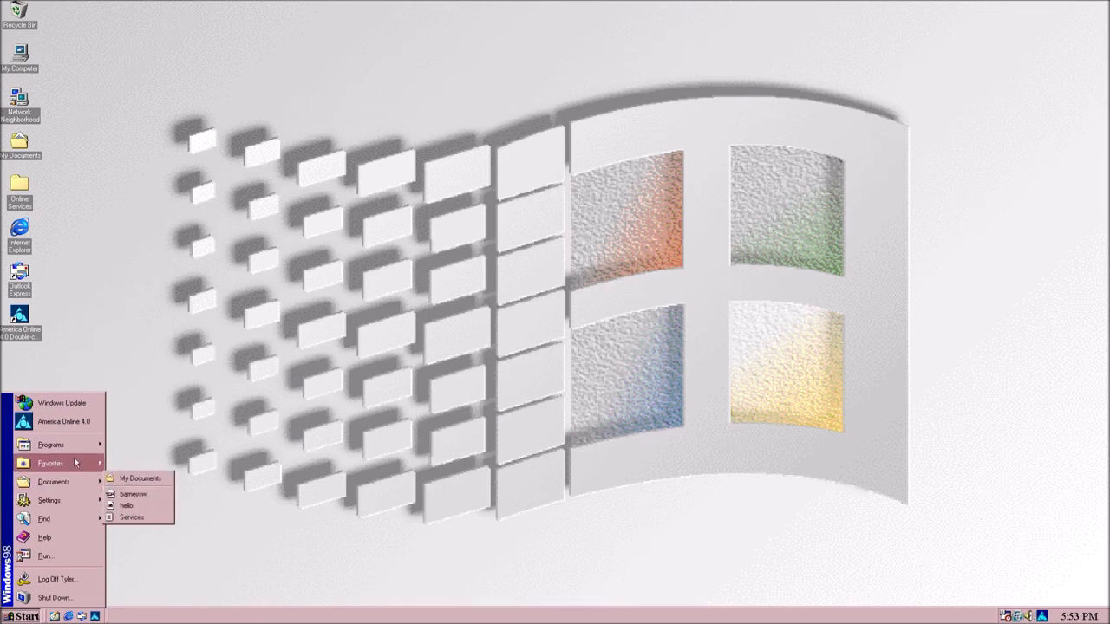
pyautogui.moveTo(50, 445)
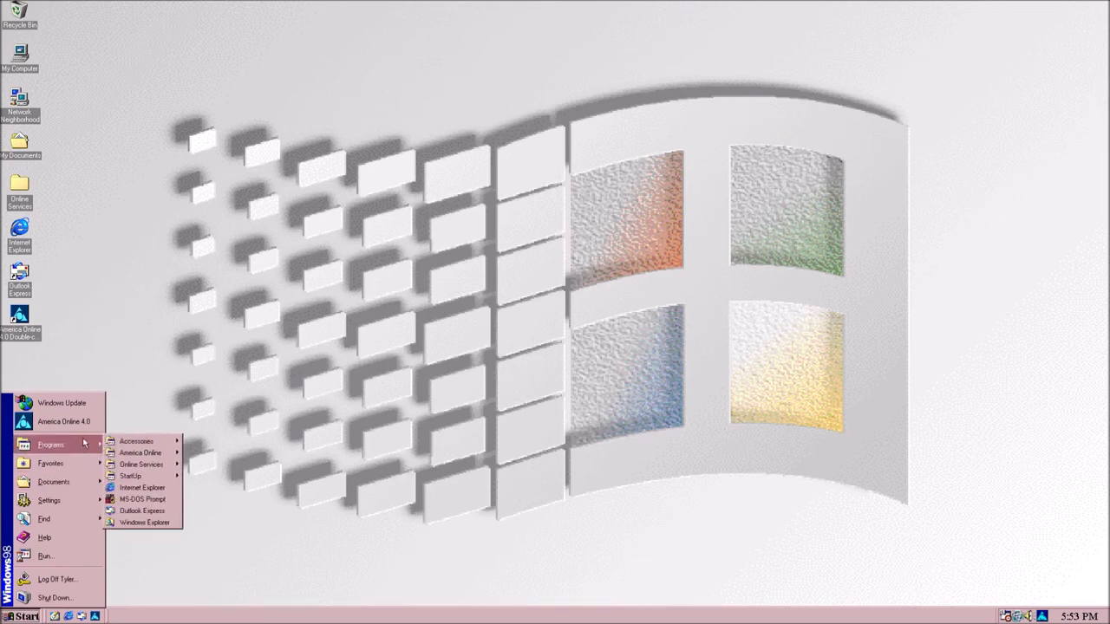
pyautogui.moveTo(137, 442)
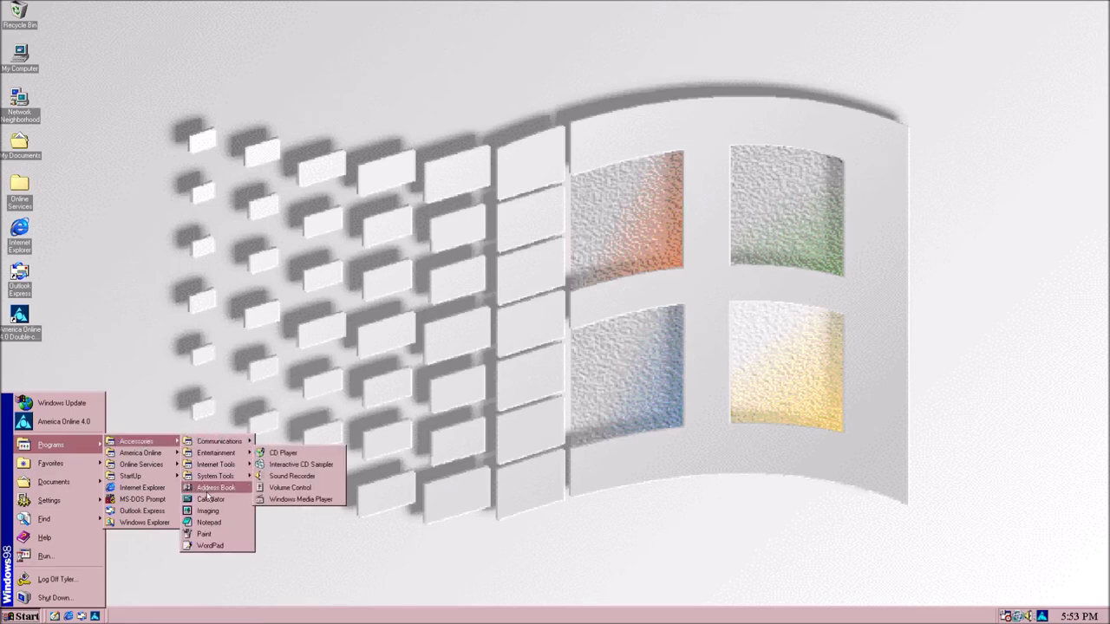
pyautogui.moveTo(208, 511)
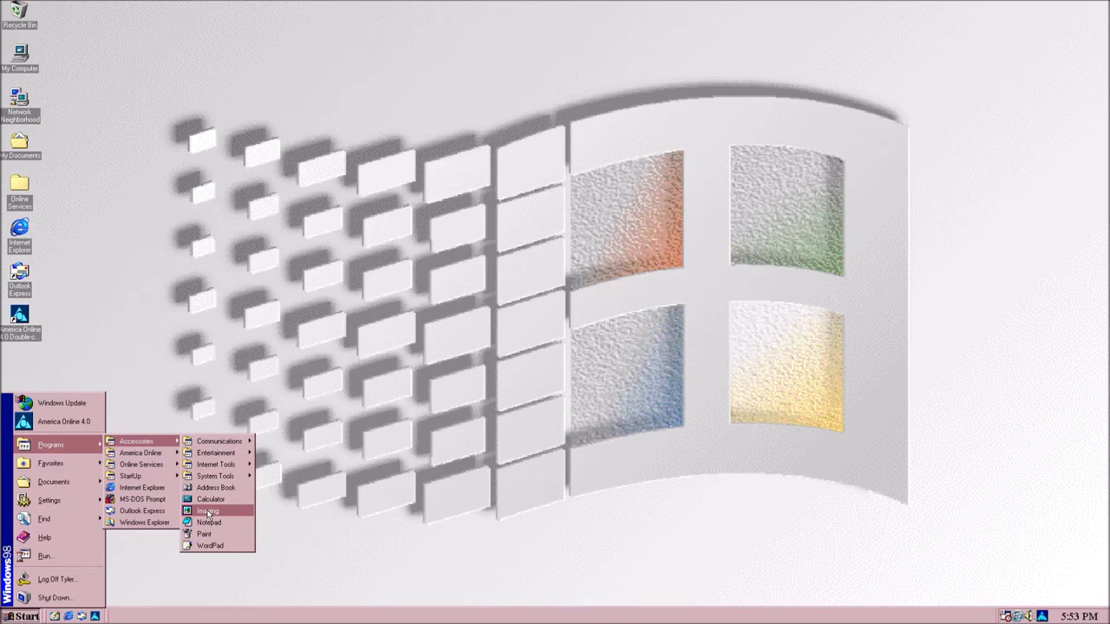
pyautogui.moveTo(211, 500)
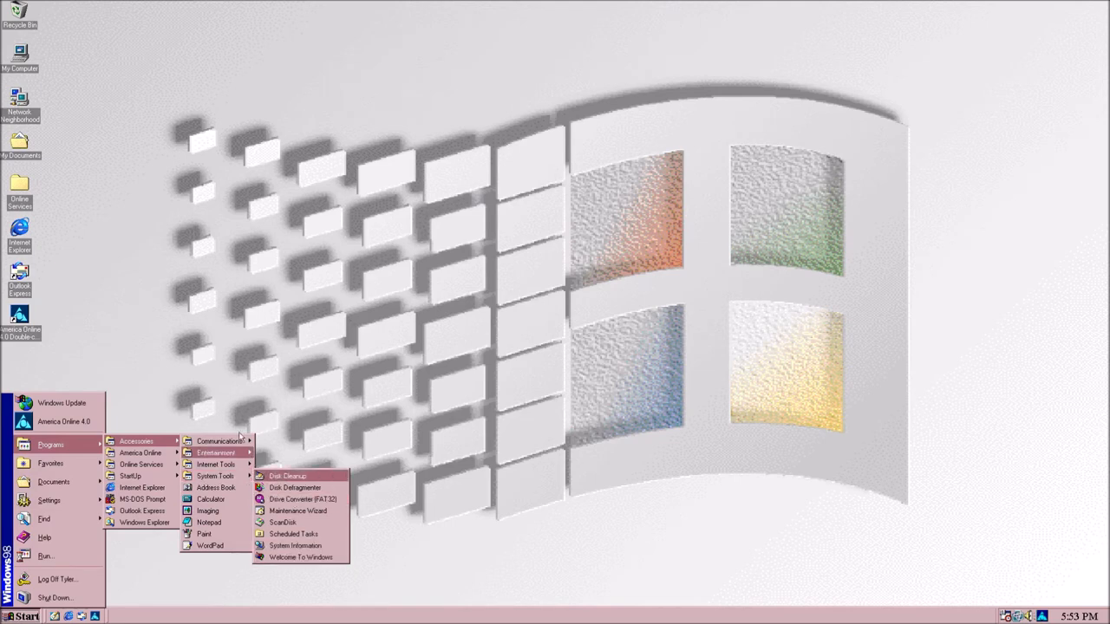
pyautogui.moveTo(215, 464)
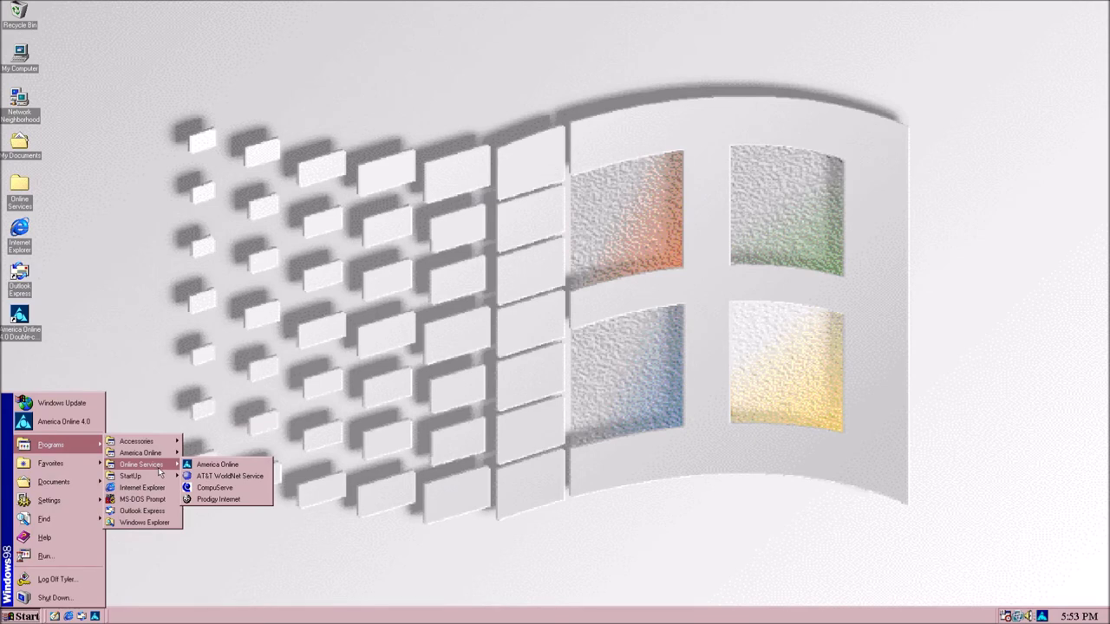
pyautogui.moveTo(140, 453)
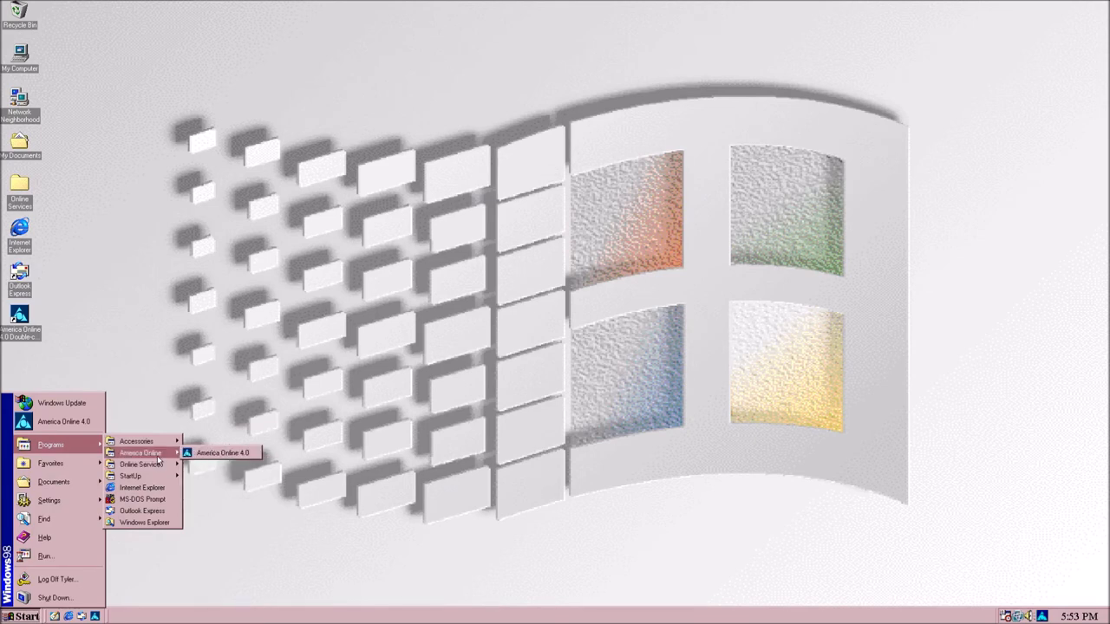
pyautogui.moveTo(143, 523)
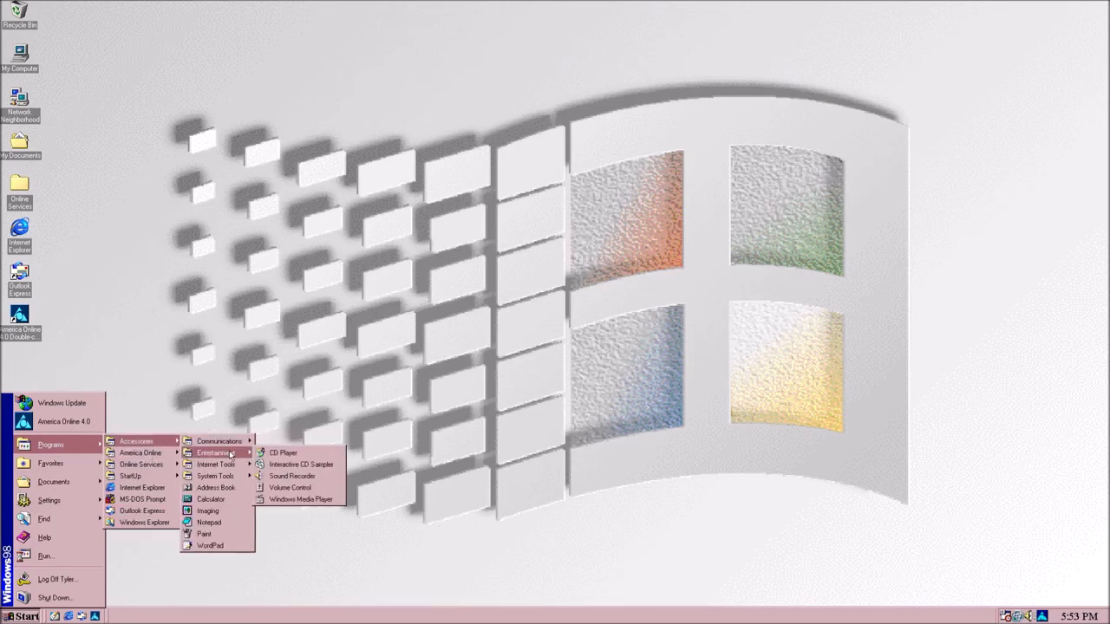
pyautogui.moveTo(215, 464)
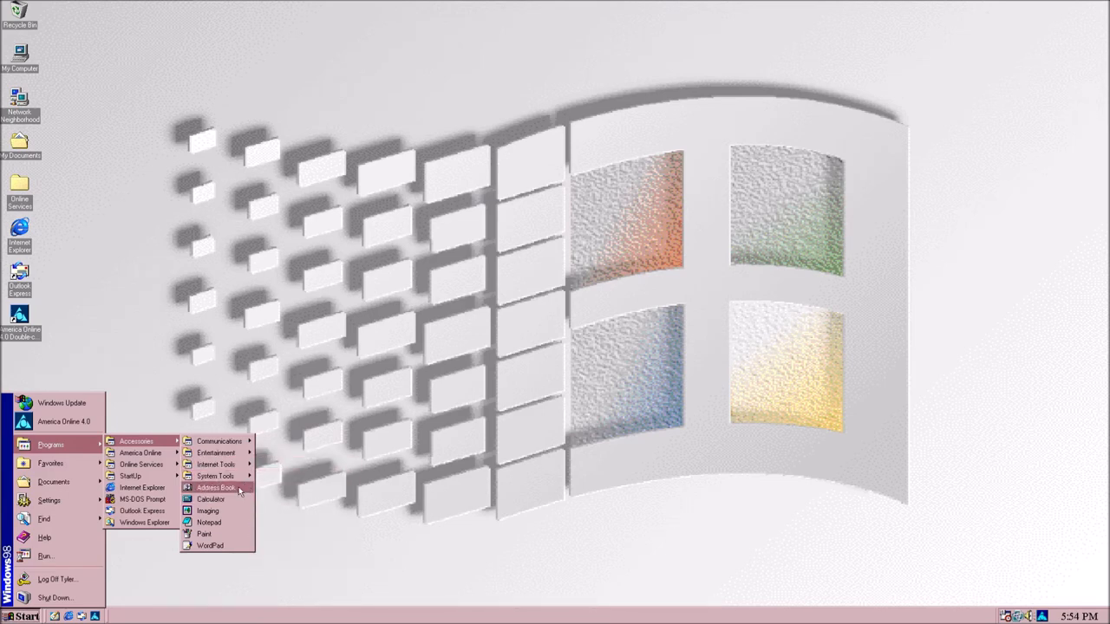
pyautogui.moveTo(204, 534)
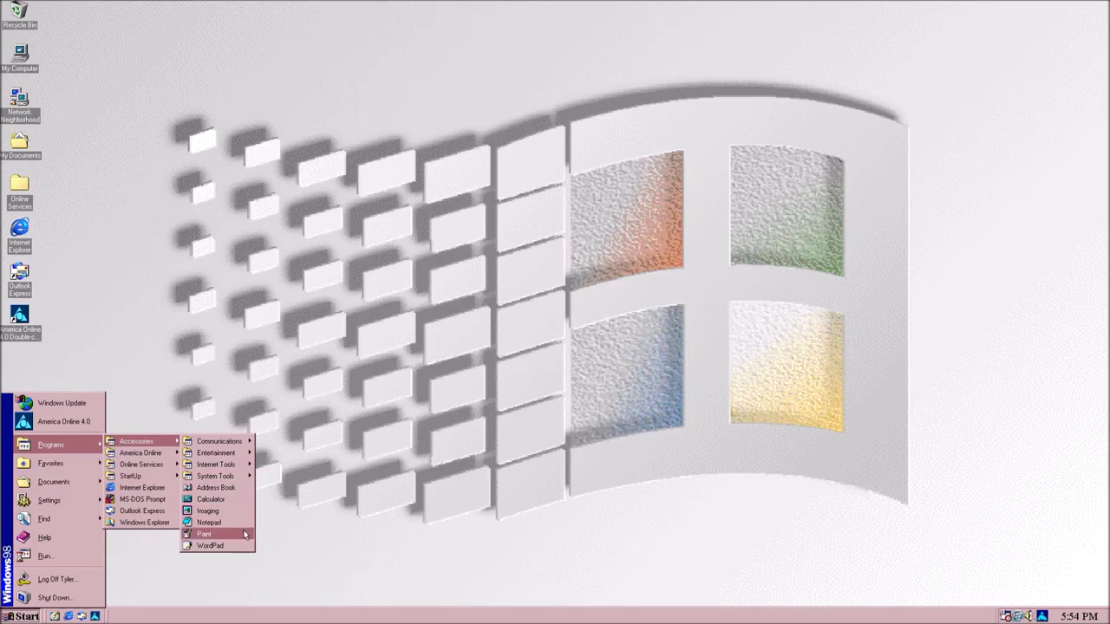
# Launch Paint and pick light blue as the painting colour
pyautogui.click(204, 533)
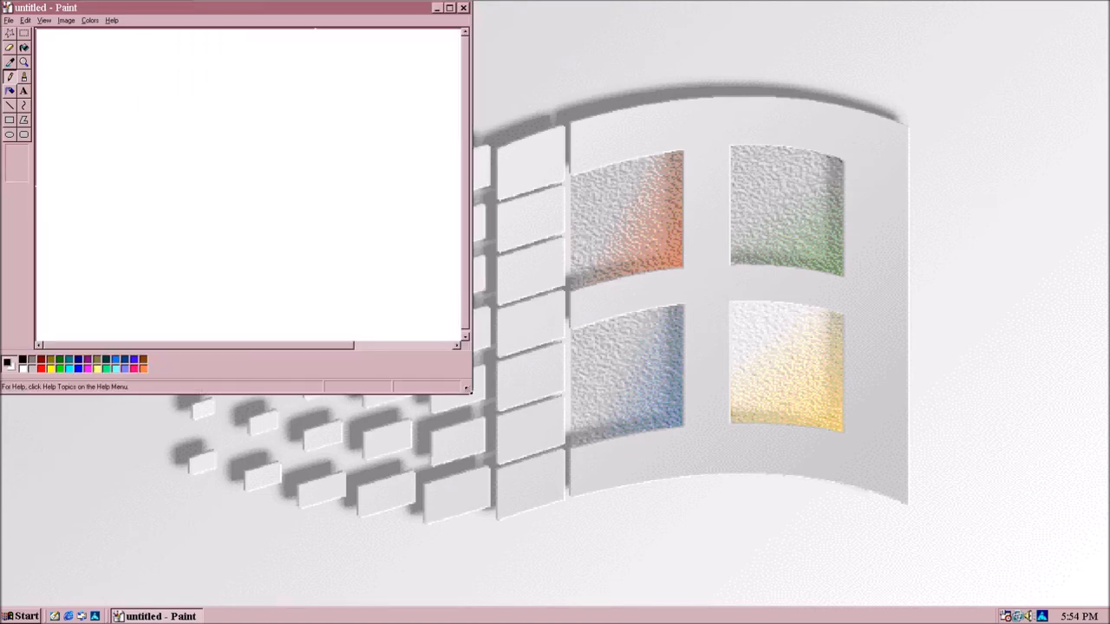
pyautogui.moveTo(57, 195)
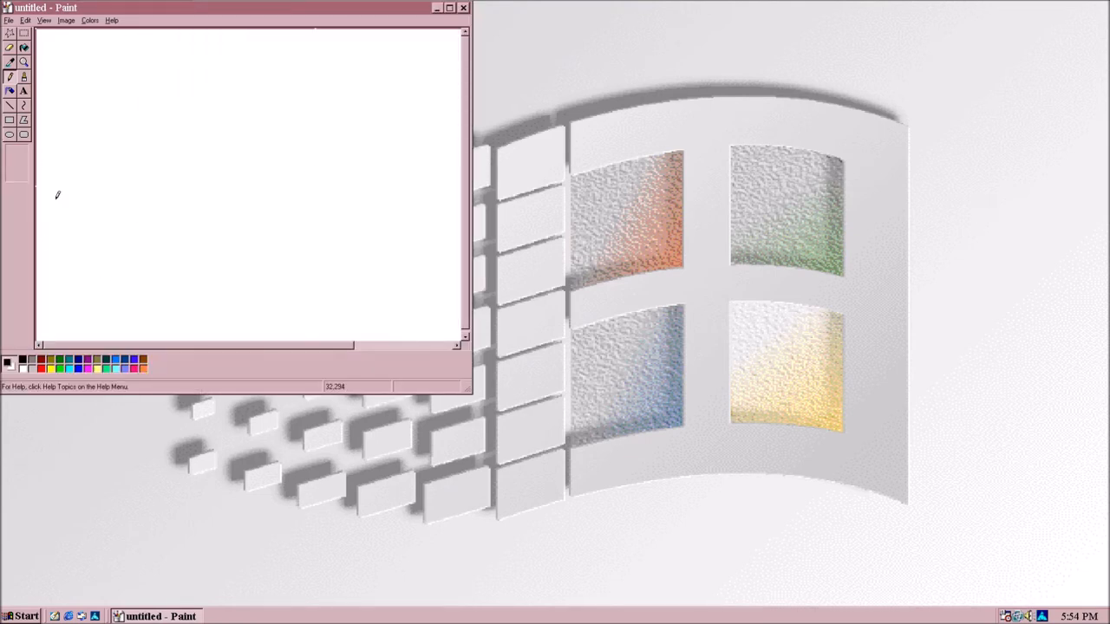
pyautogui.moveTo(61, 370)
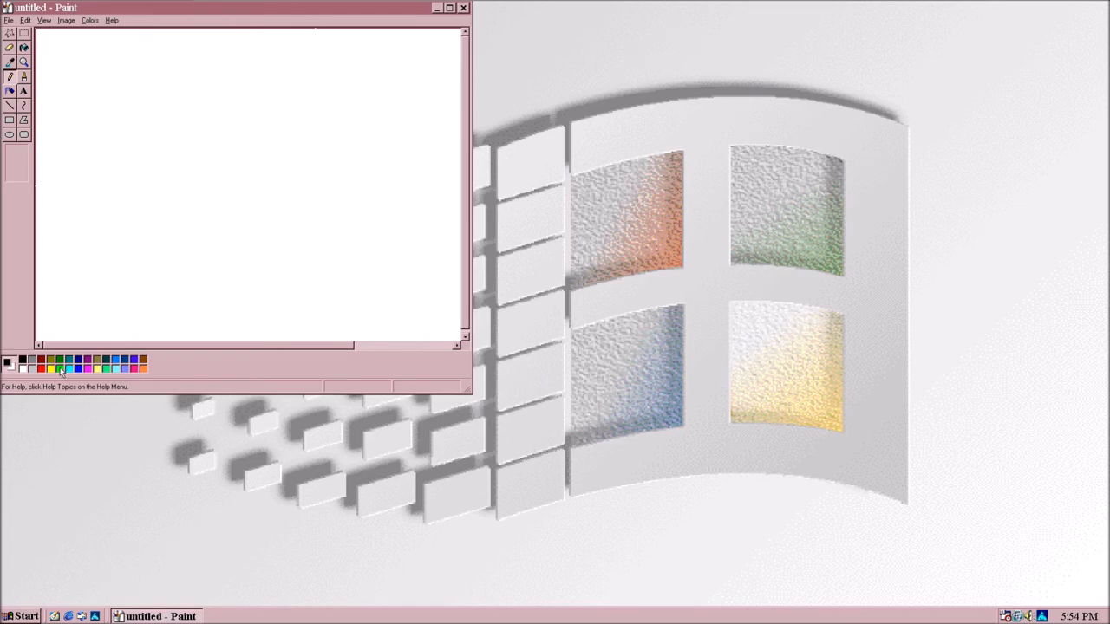
pyautogui.click(19, 362)
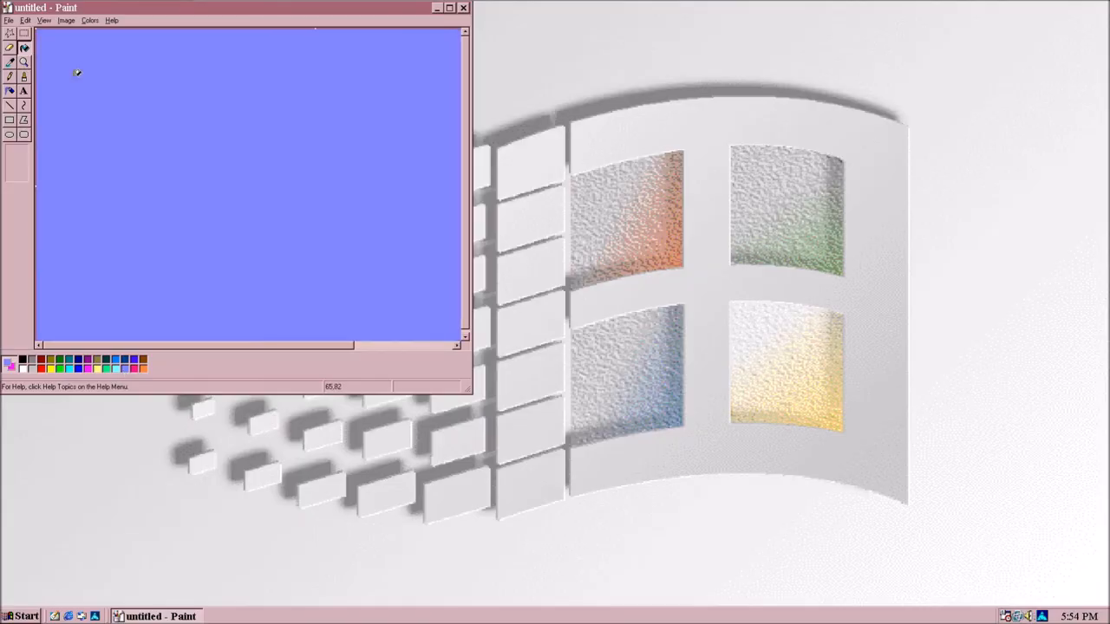
pyautogui.moveTo(264, 554)
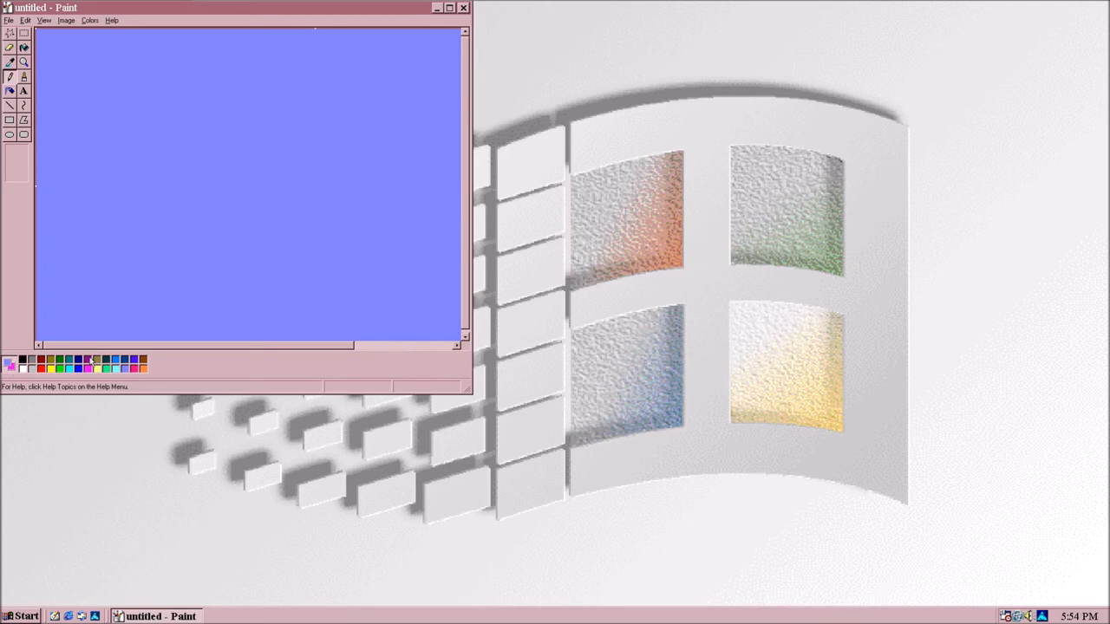
pyautogui.moveTo(148, 205)
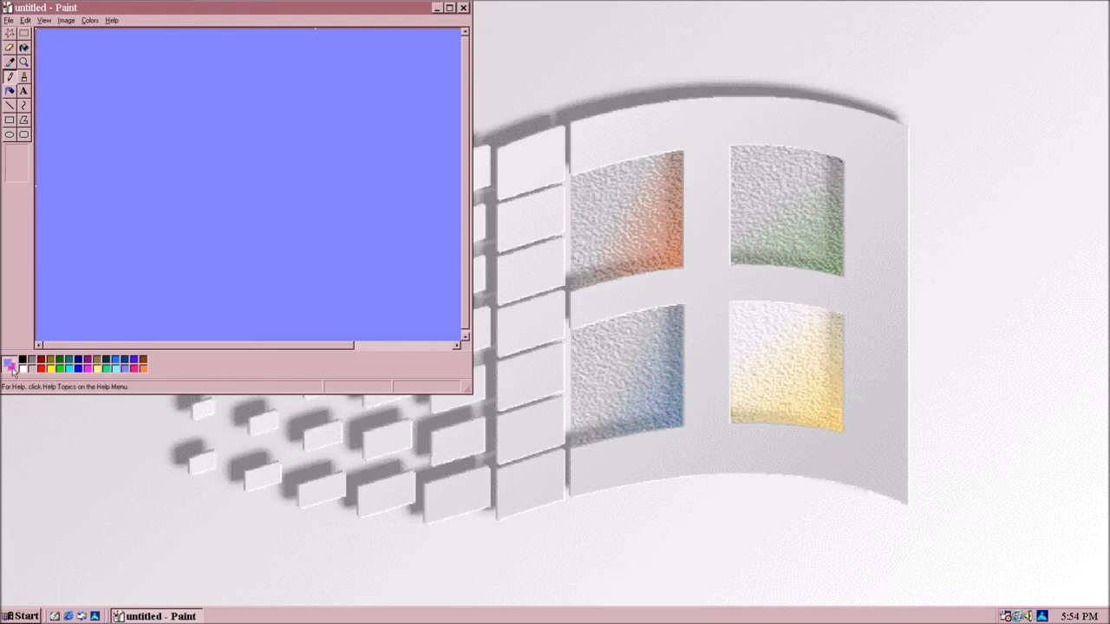
pyautogui.moveTo(11, 375)
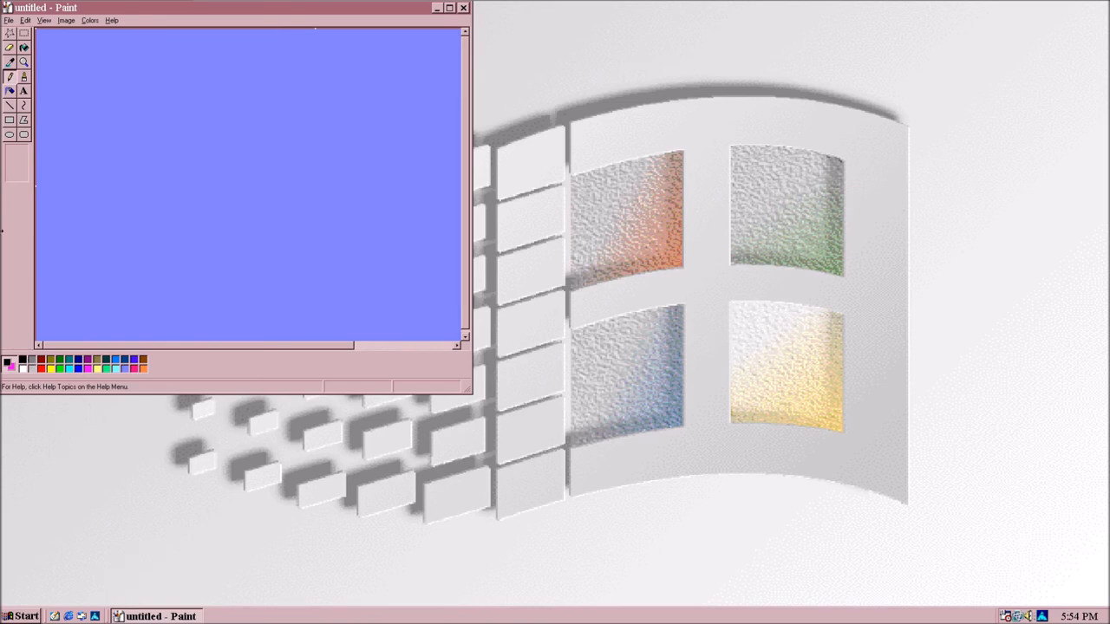
# Draw two tall ovals side by side and fill each with solid black
pyautogui.click(24, 90)
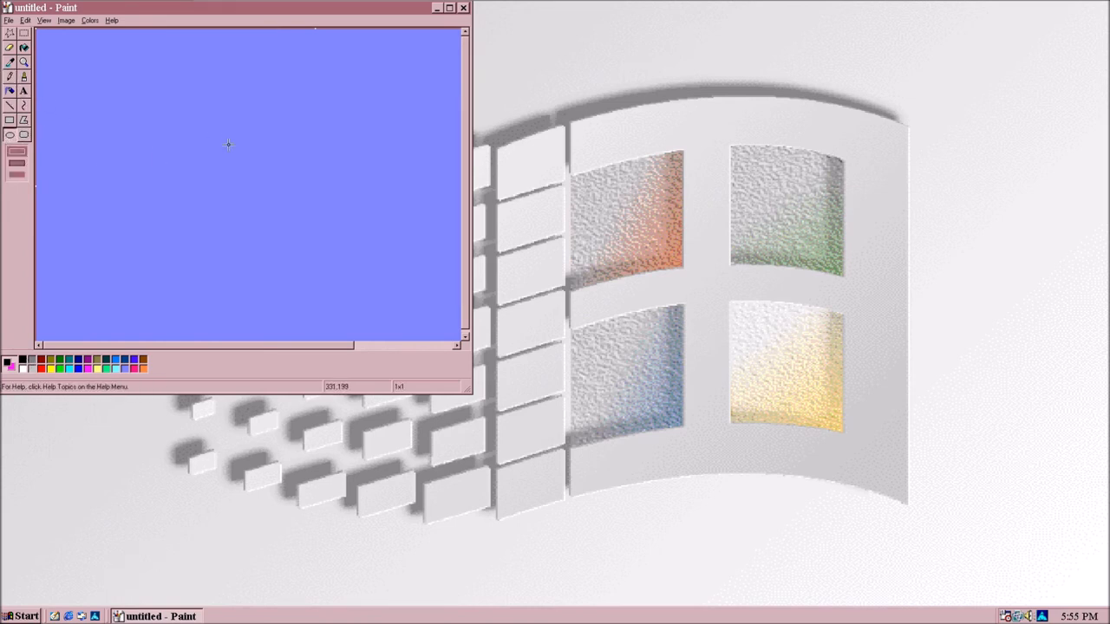
pyautogui.moveTo(230, 143); pyautogui.dragTo(299, 282)
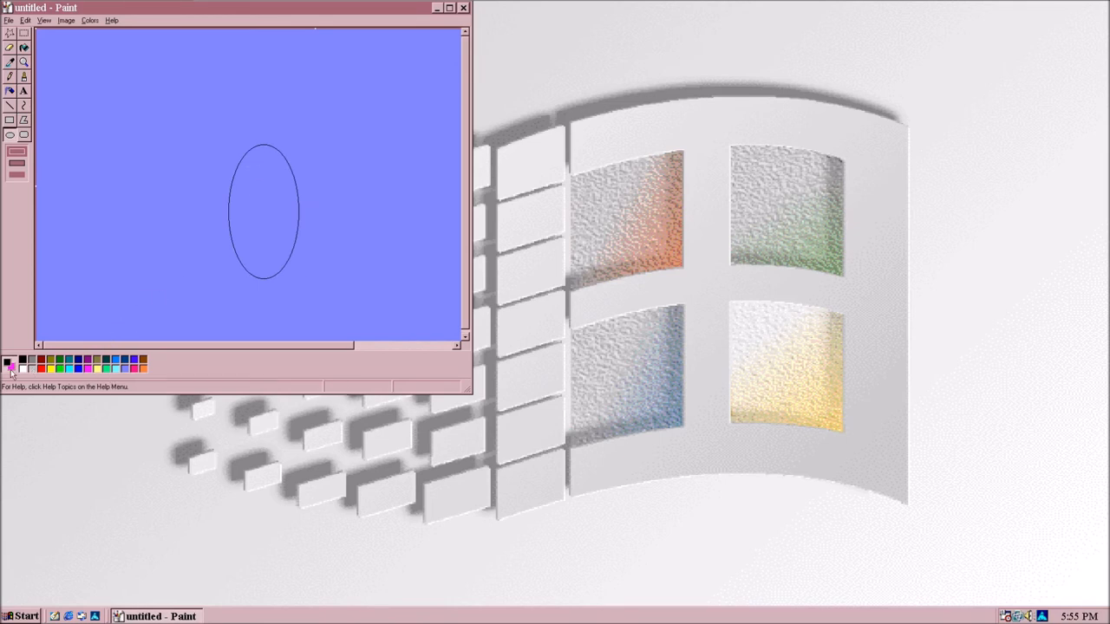
pyautogui.click(24, 47)
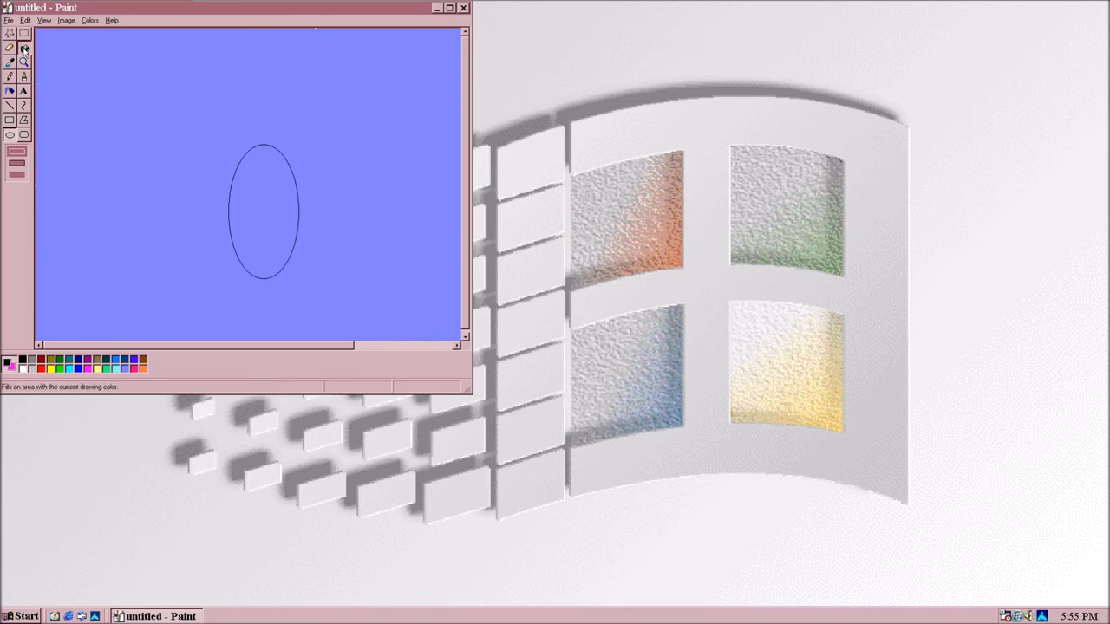
pyautogui.click(293, 190)
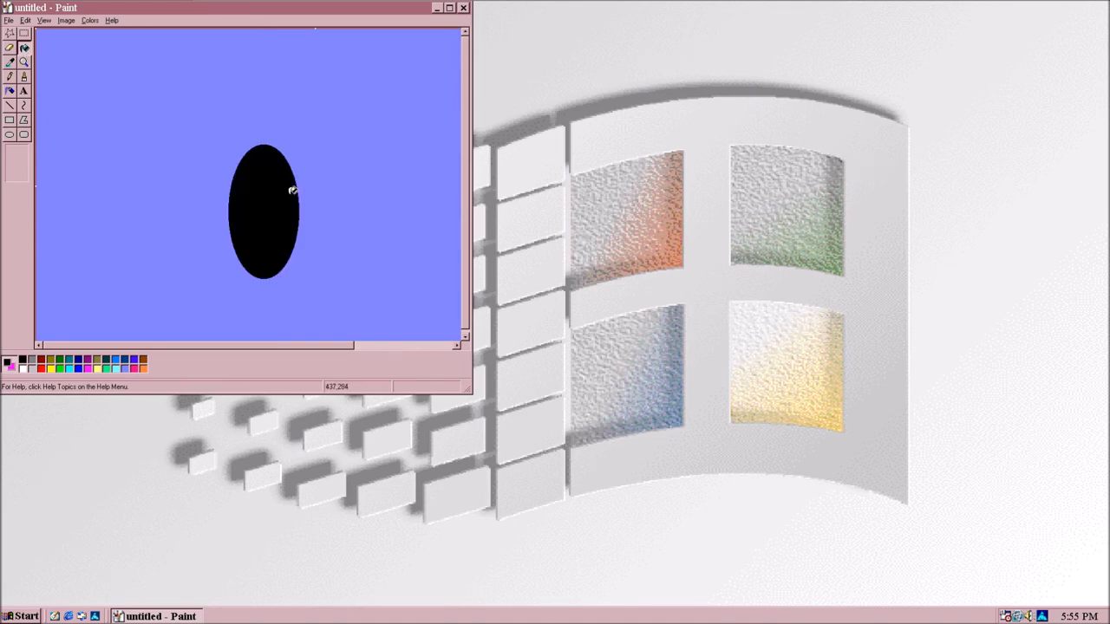
pyautogui.moveTo(460, 307)
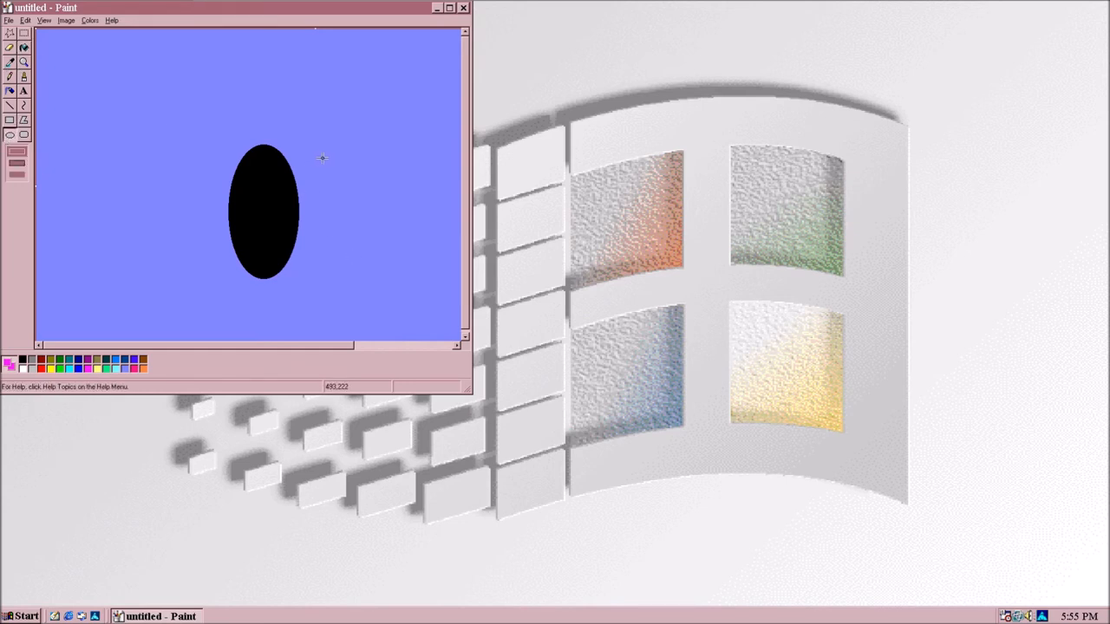
pyautogui.moveTo(323, 158); pyautogui.dragTo(408, 281)
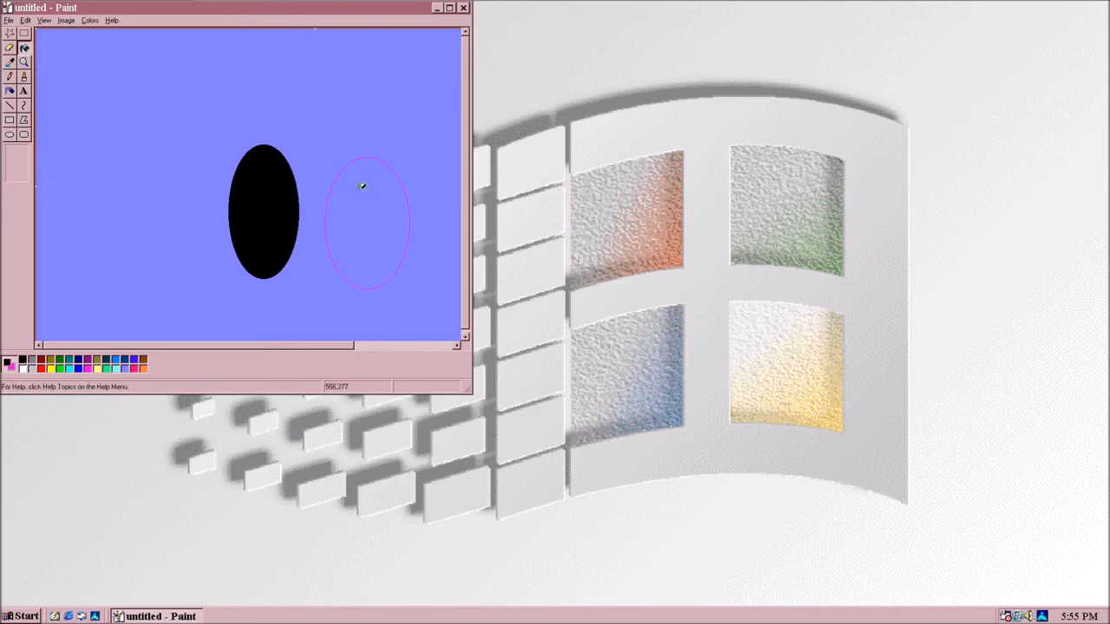
pyautogui.click(365, 221)
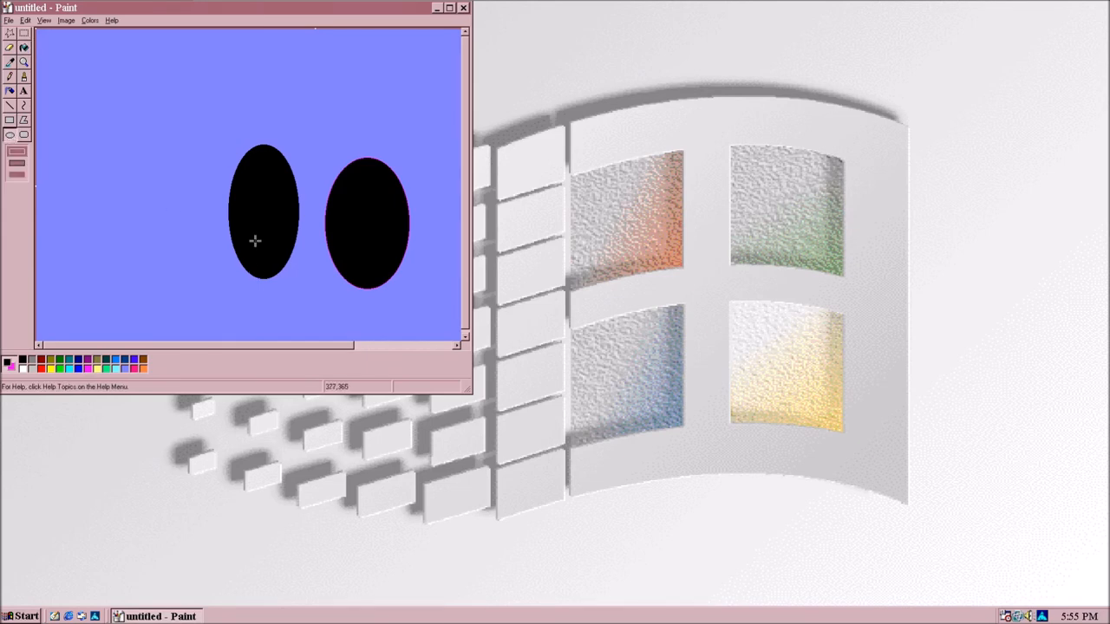
pyautogui.moveTo(256, 217)
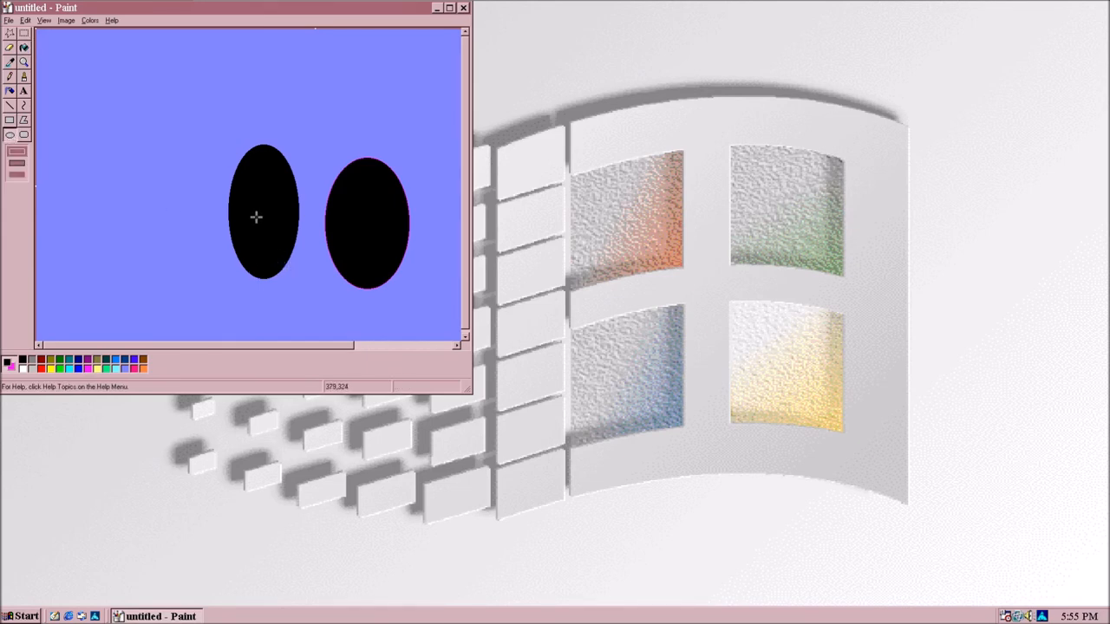
pyautogui.moveTo(283, 258)
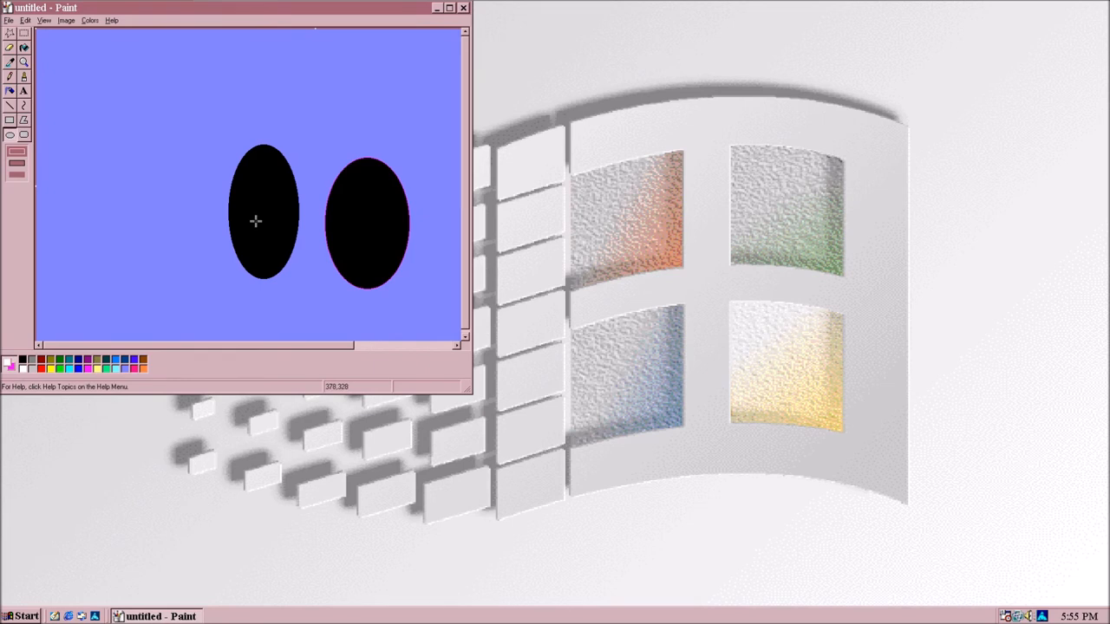
pyautogui.moveTo(268, 234)
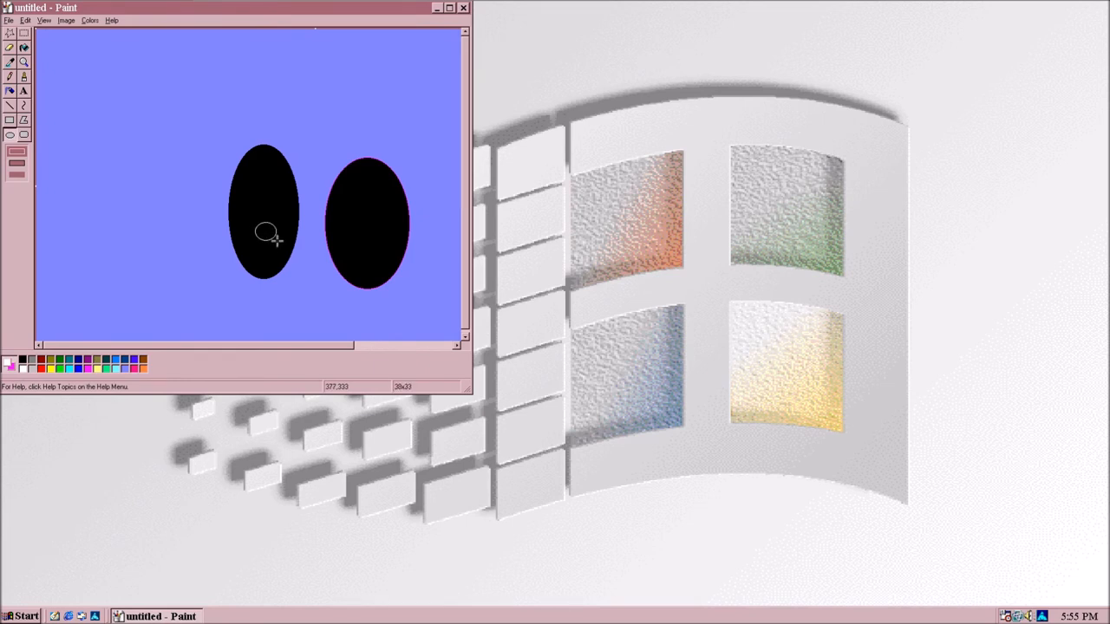
pyautogui.moveTo(338, 260)
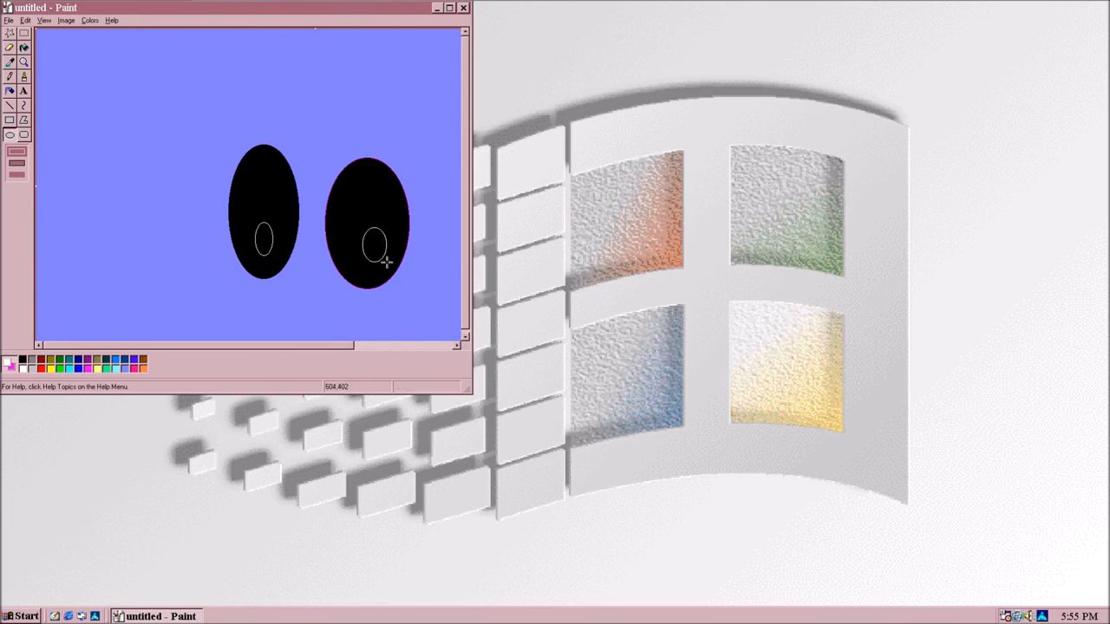
pyautogui.moveTo(13, 277)
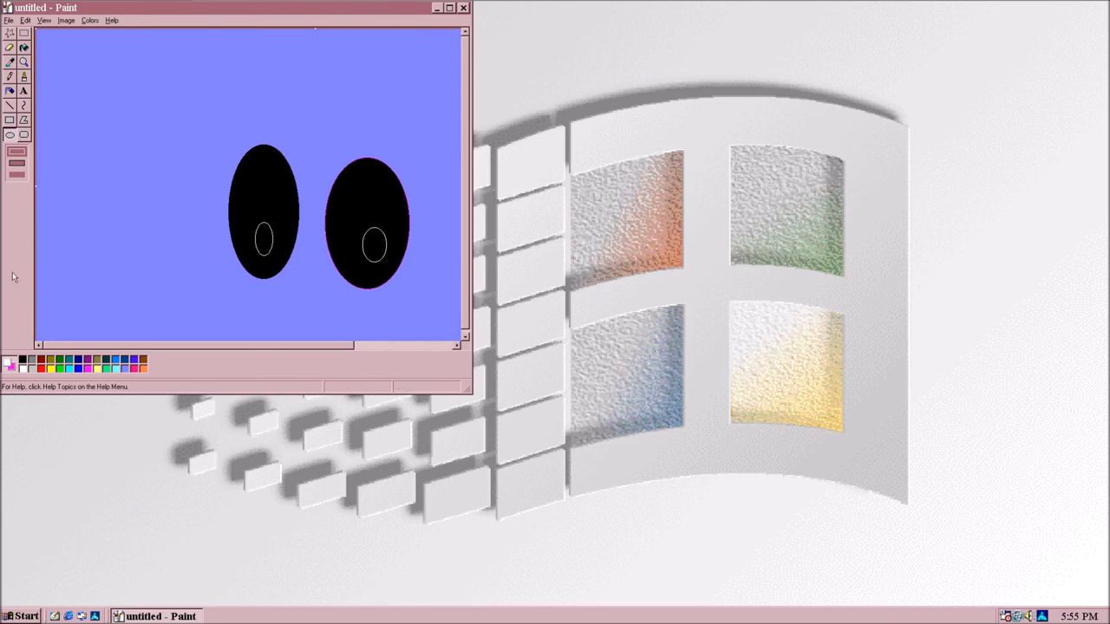
# Switch to Fill With Color and choose white as the painting colour
pyautogui.click(23, 48)
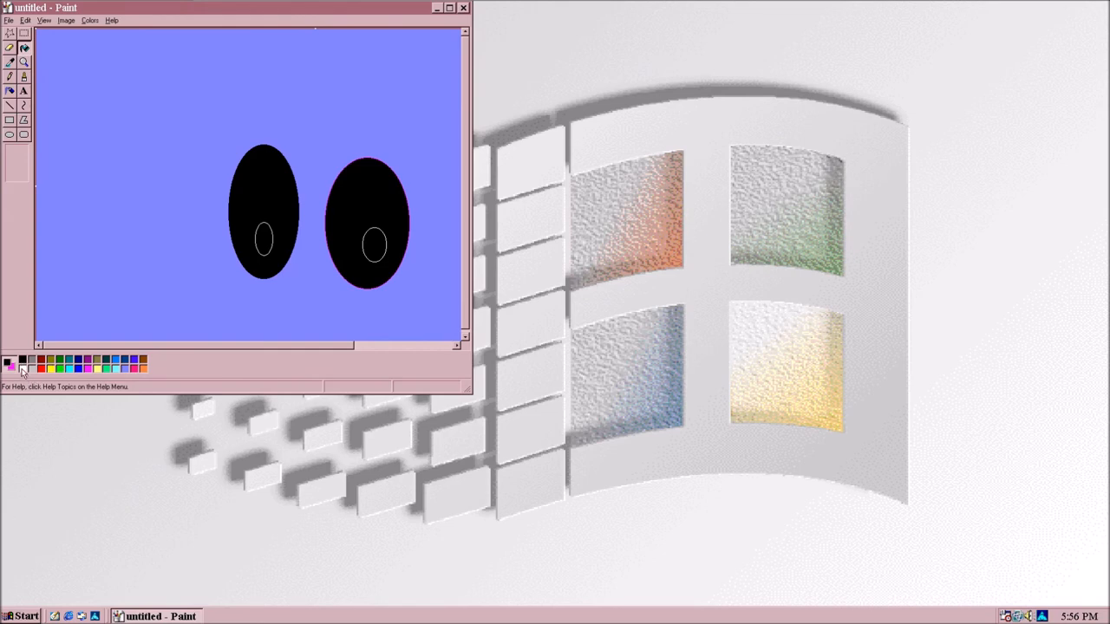
pyautogui.click(260, 208)
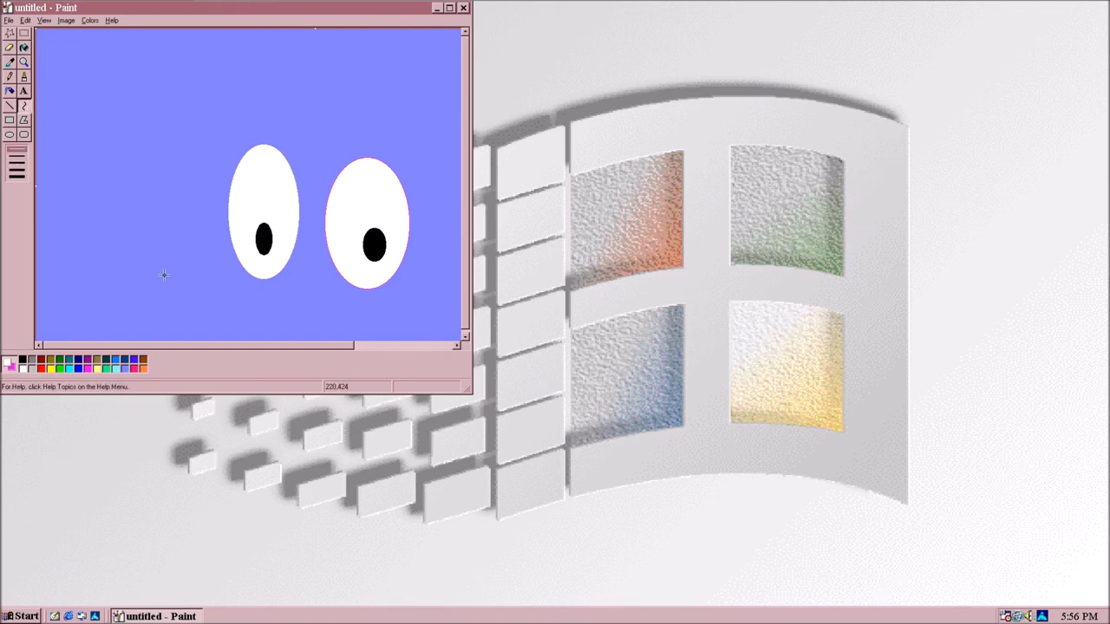
# Draw a thin diagonal line below the eyes toward the bottom edge
pyautogui.moveTo(163, 276); pyautogui.dragTo(357, 327)
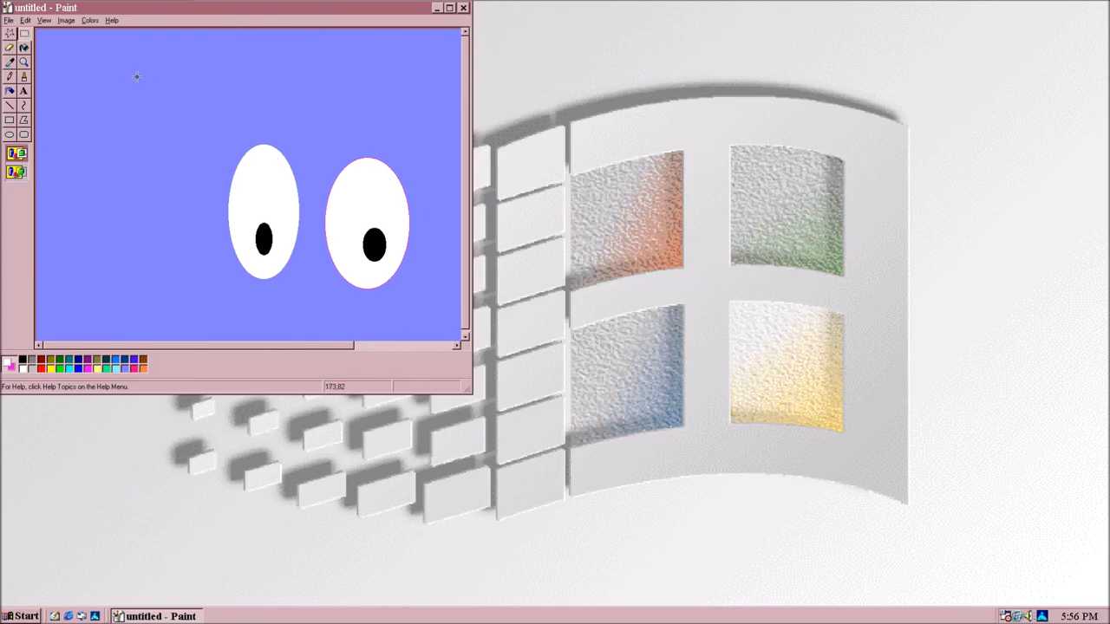
pyautogui.moveTo(110, 136)
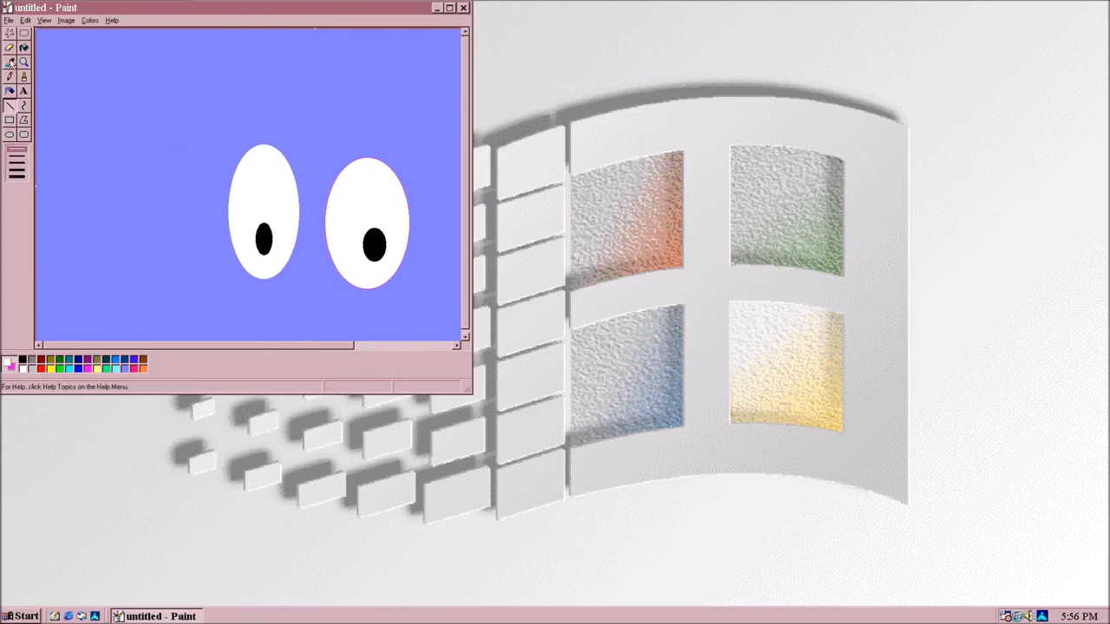
pyautogui.moveTo(182, 269); pyautogui.dragTo(419, 330)
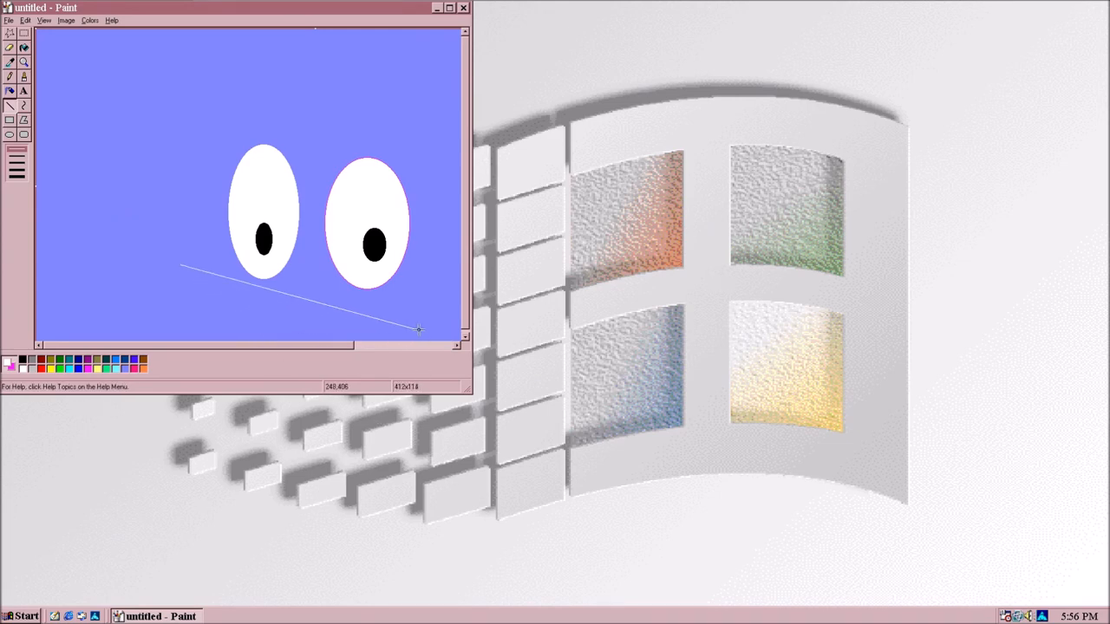
pyautogui.moveTo(419, 330); pyautogui.dragTo(352, 337)
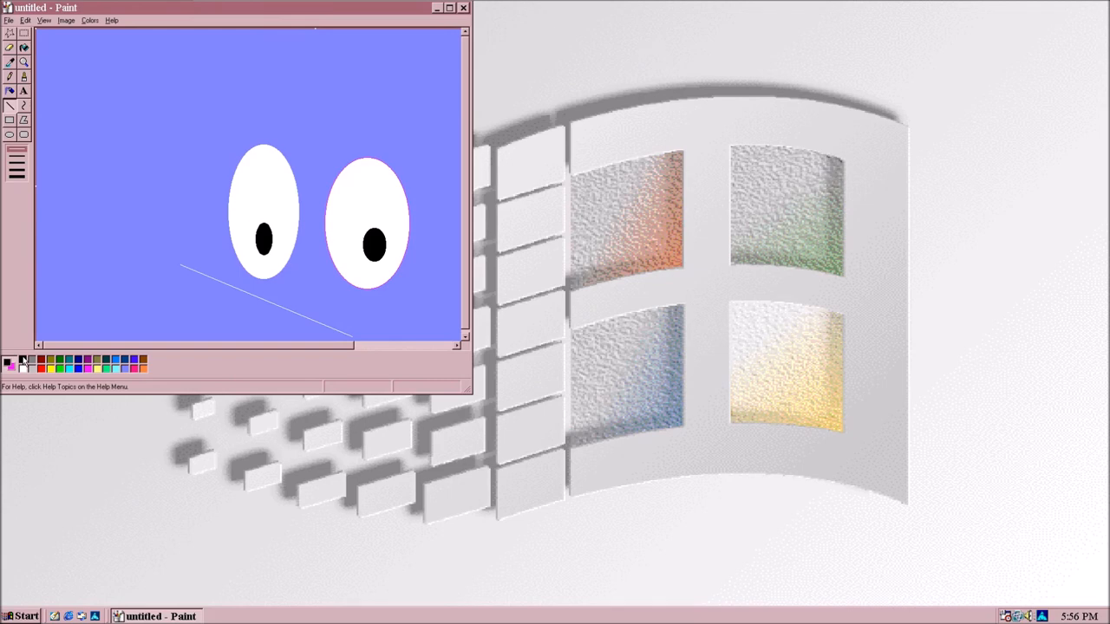
# Select the eyes and line and move them up and to the left
pyautogui.click(23, 33)
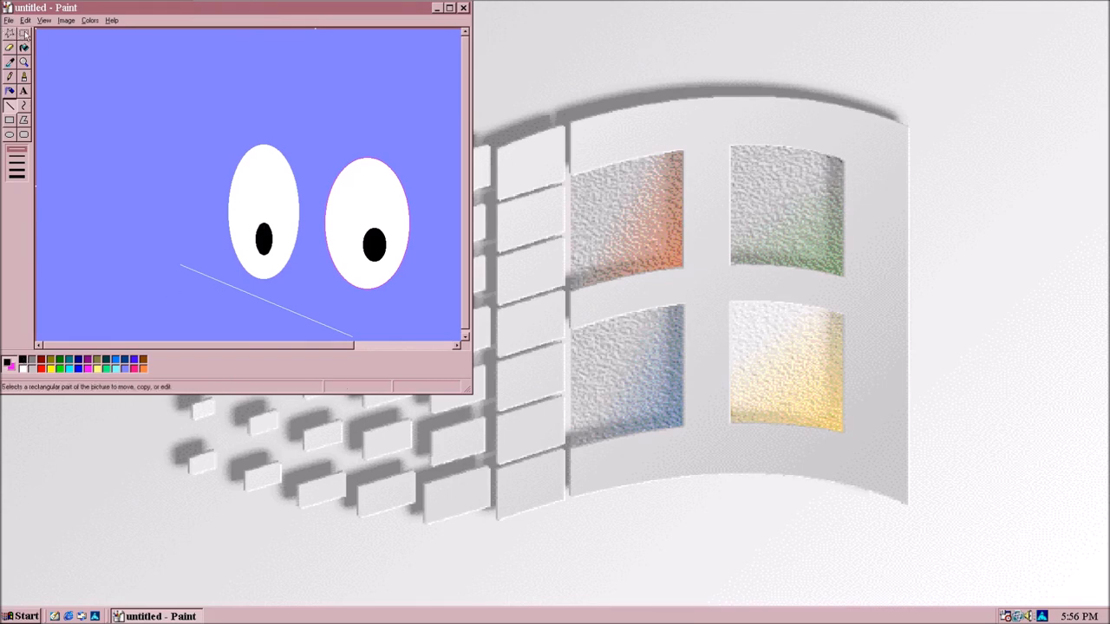
pyautogui.moveTo(220, 128); pyautogui.dragTo(443, 332)
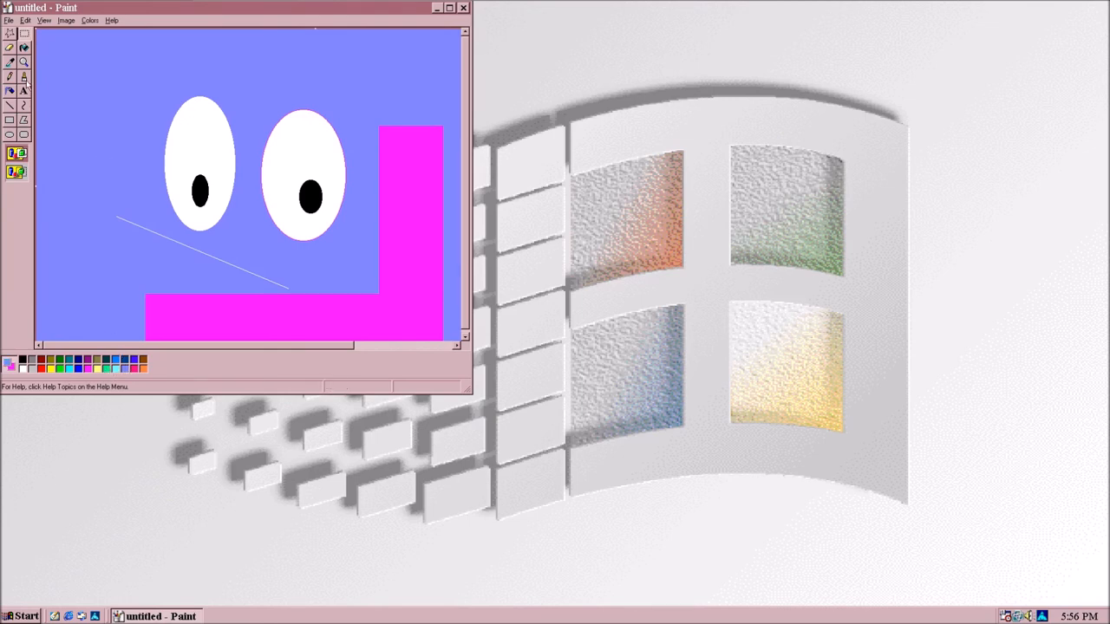
pyautogui.click(10, 89)
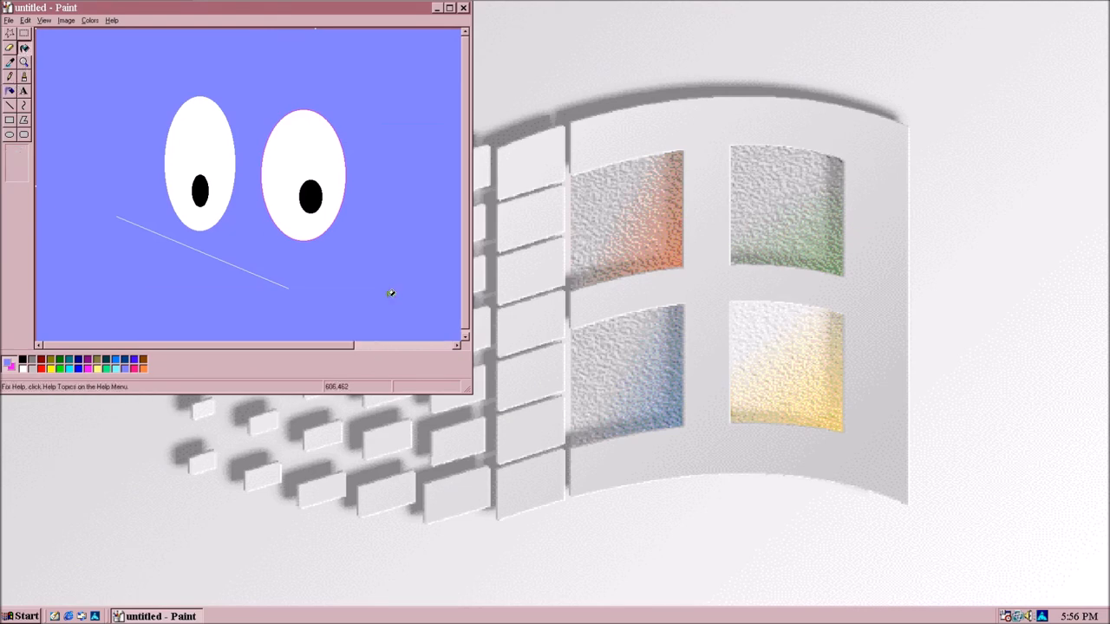
pyautogui.moveTo(277, 179)
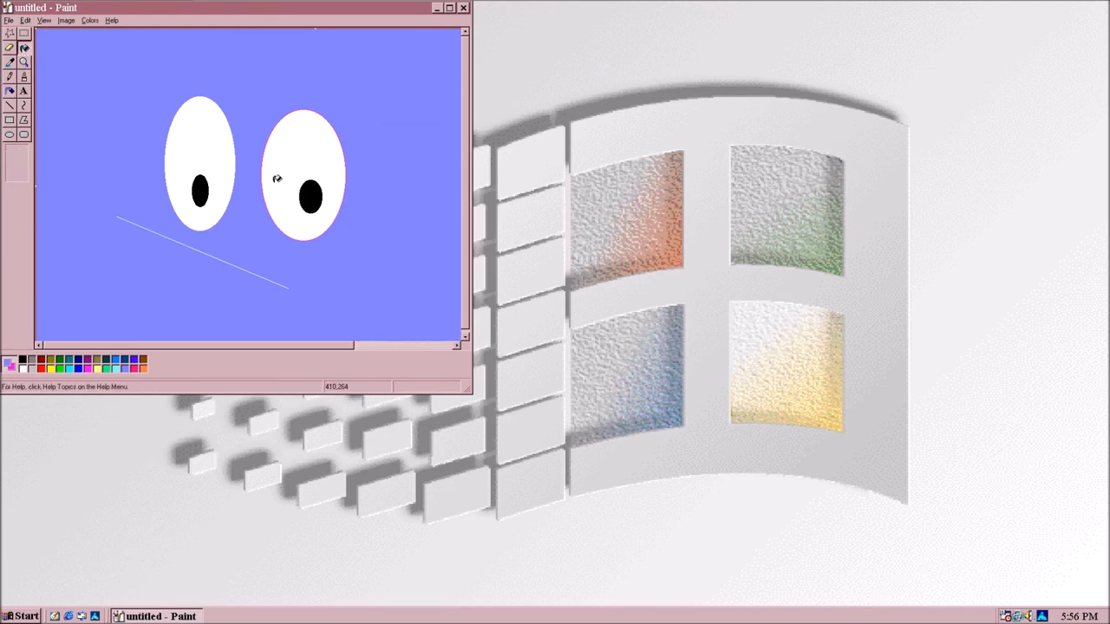
pyautogui.moveTo(456, 238)
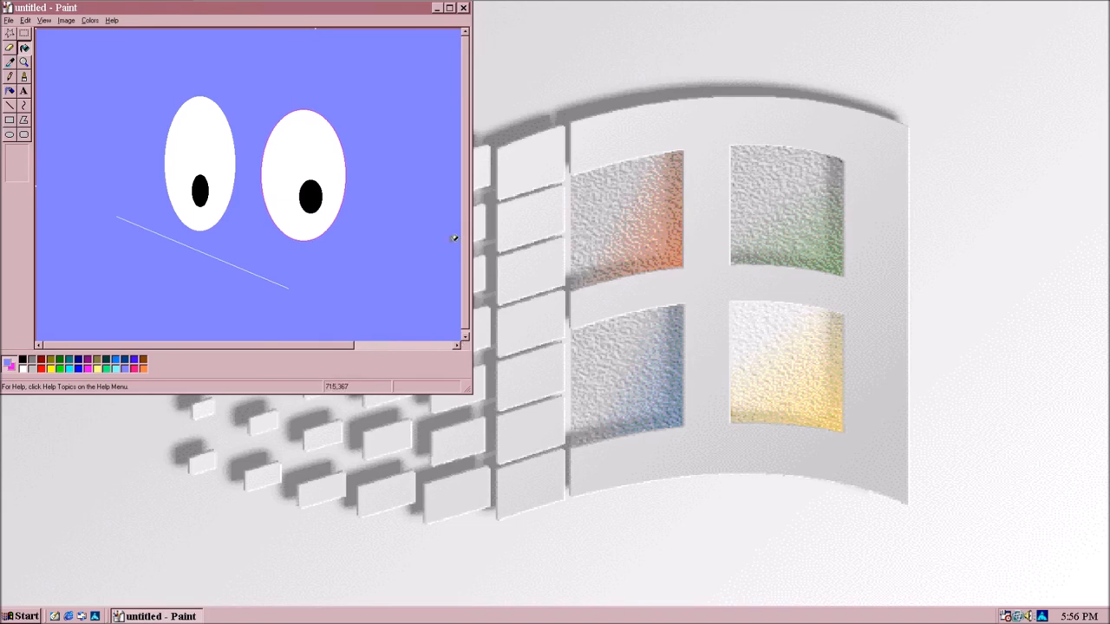
# Maximize the Paint window and bring up the File menu
pyautogui.click(450, 8)
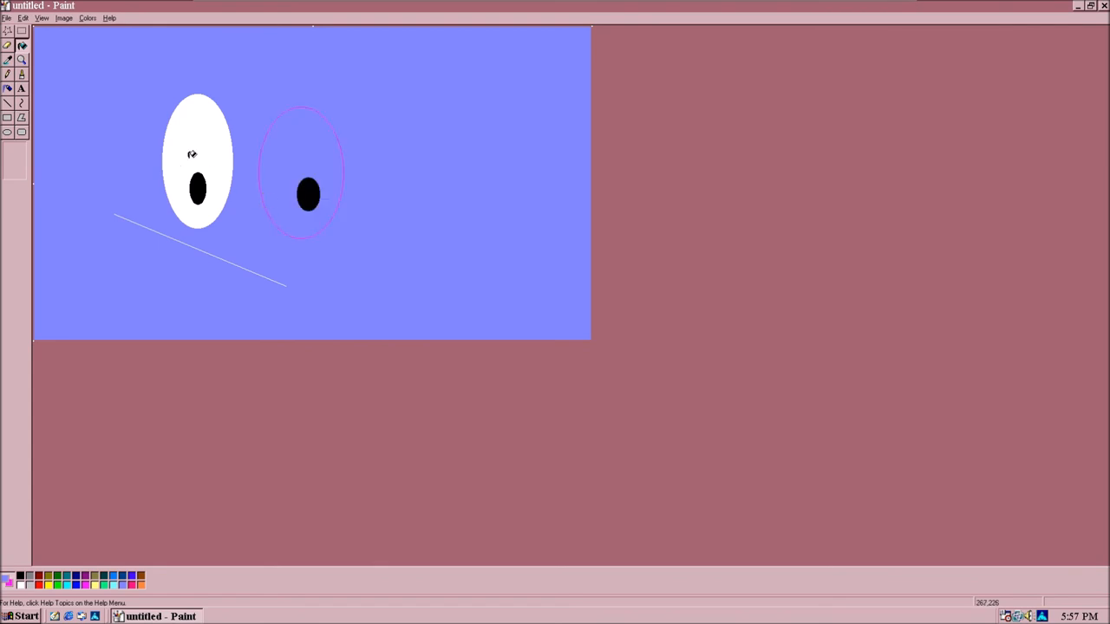
pyautogui.moveTo(231, 261)
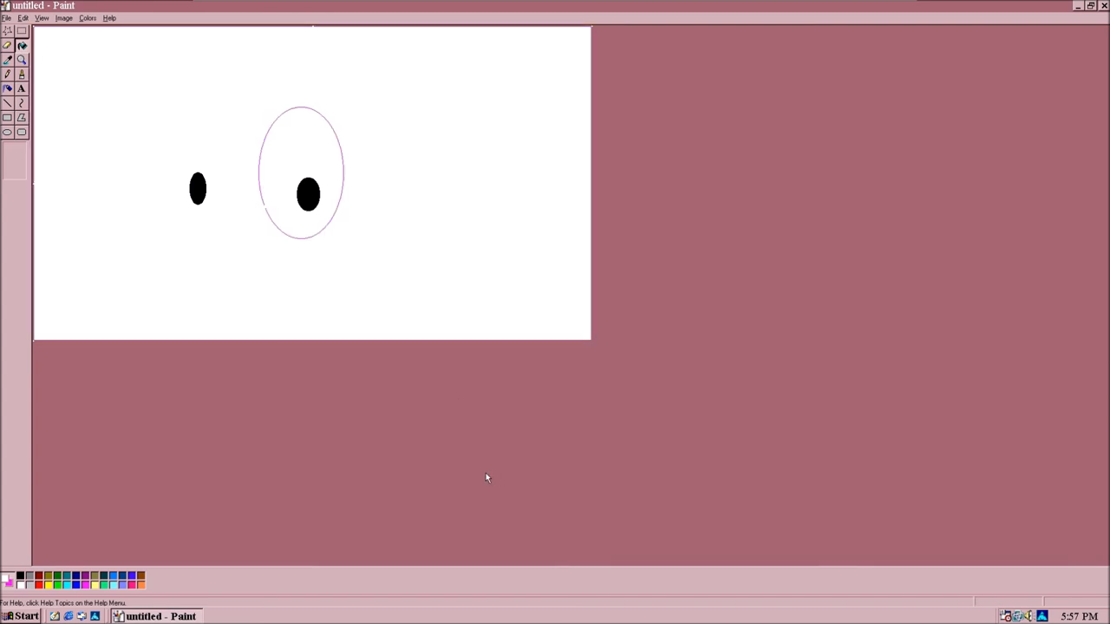
pyautogui.moveTo(36, 222)
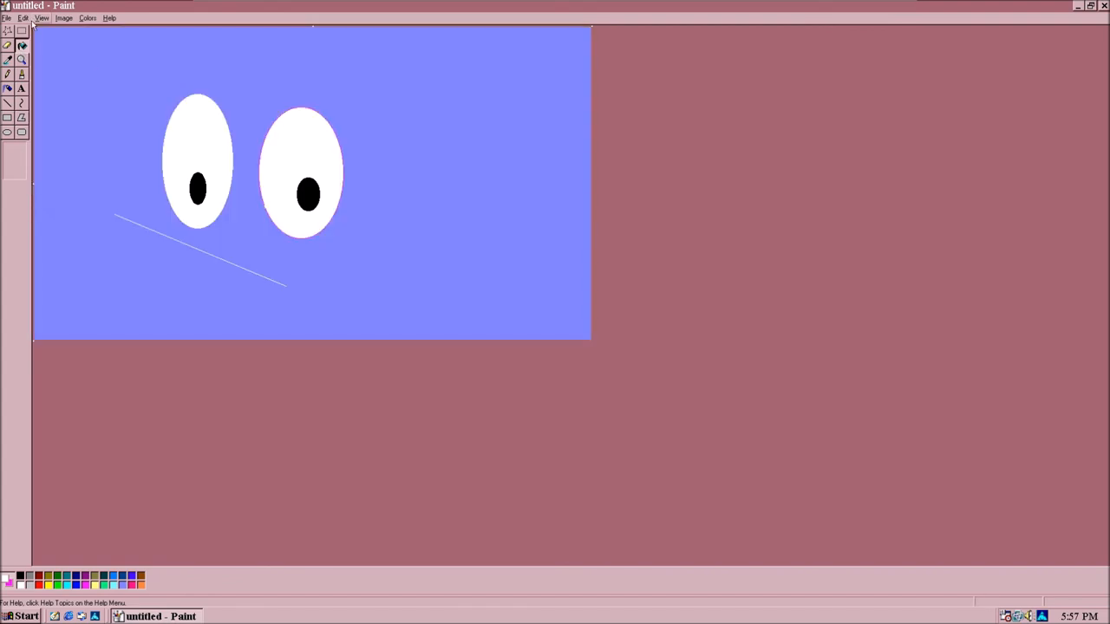
pyautogui.click(8, 17)
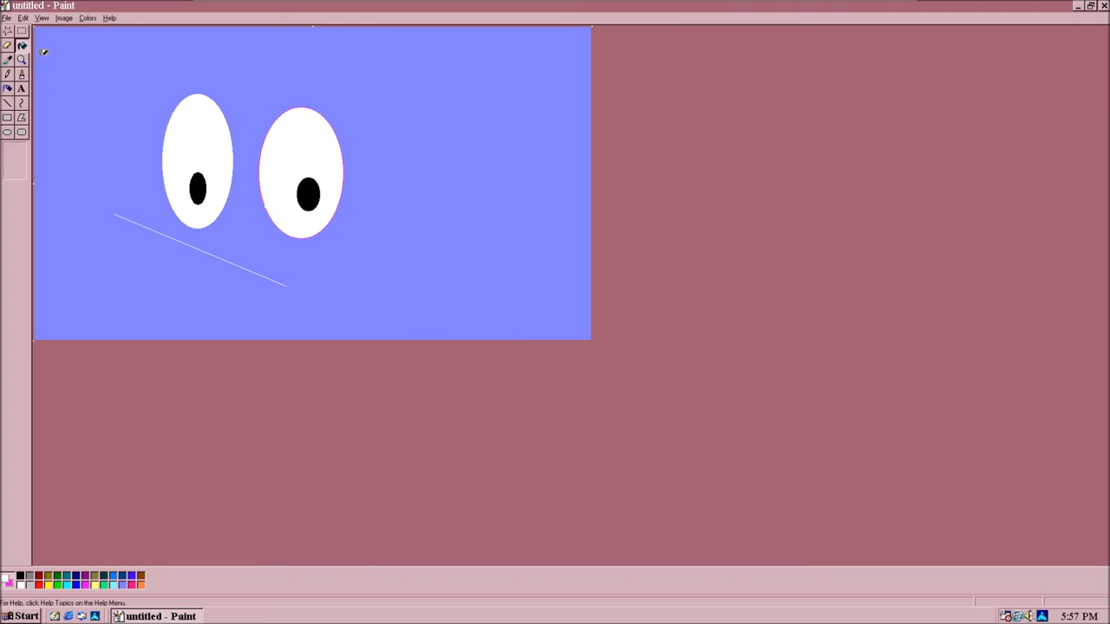
# Save the face drawing under the name 'smile'
pyautogui.click(7, 17)
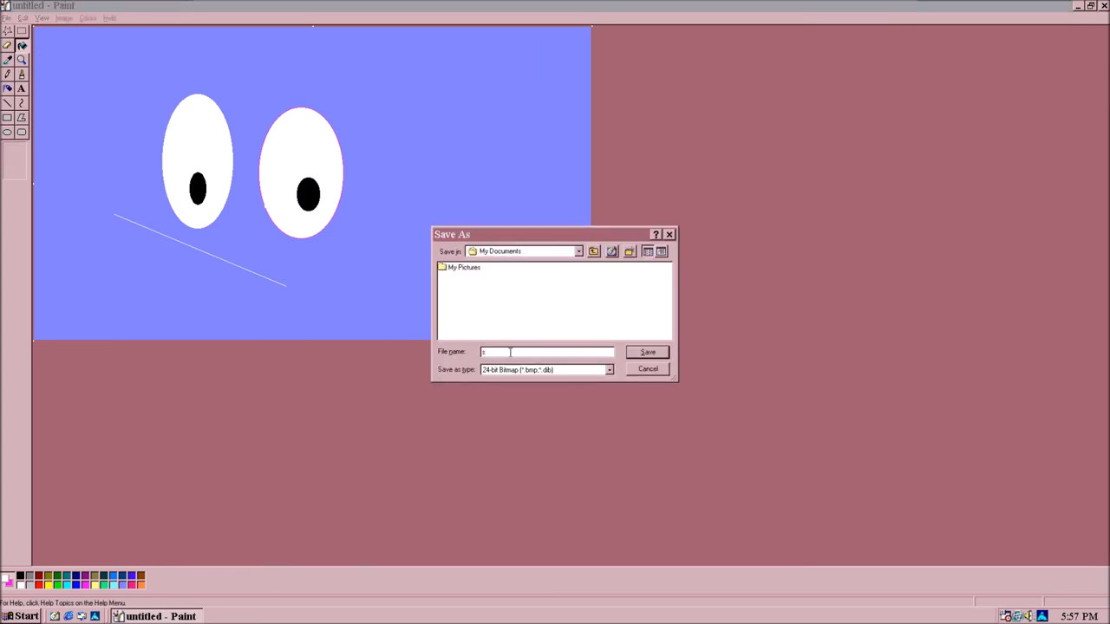
pyautogui.click(647, 352)
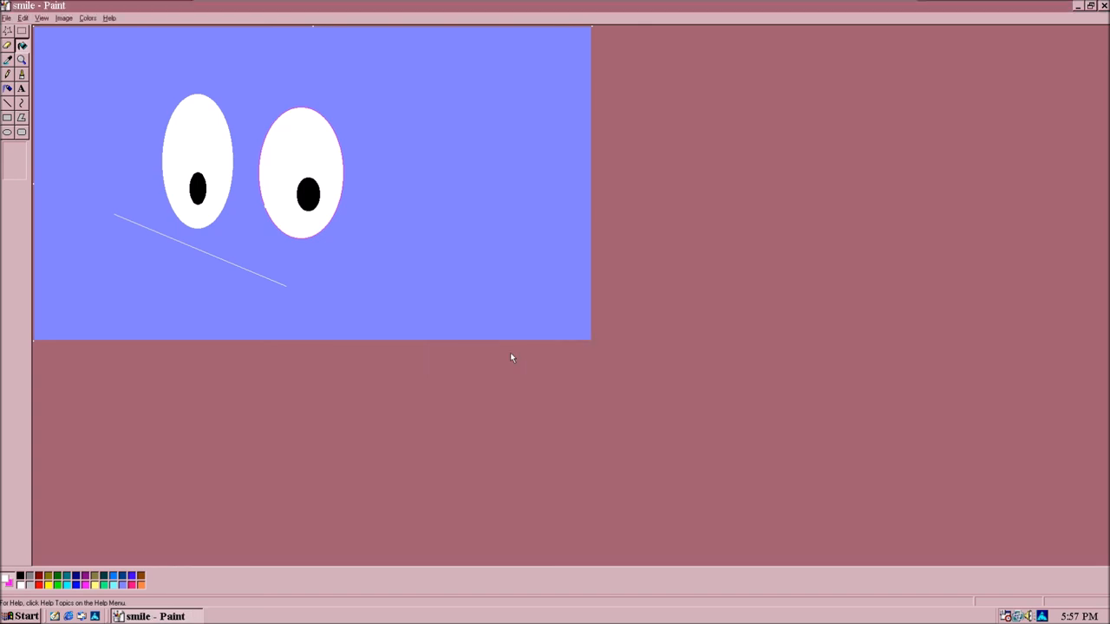
pyautogui.moveTo(1104, 66)
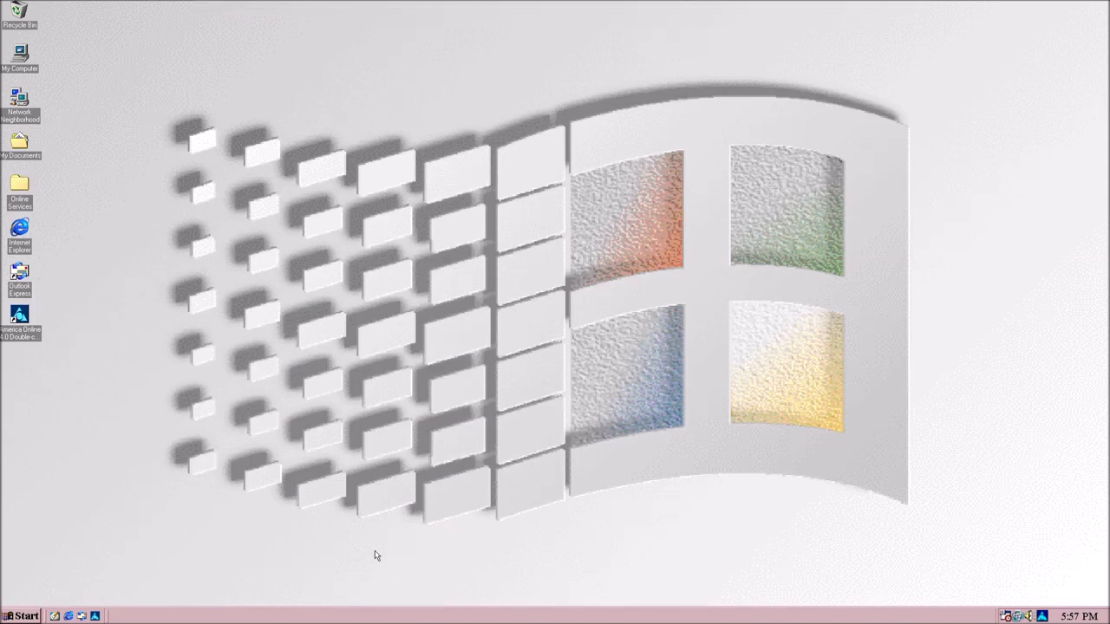
pyautogui.moveTo(6, 606)
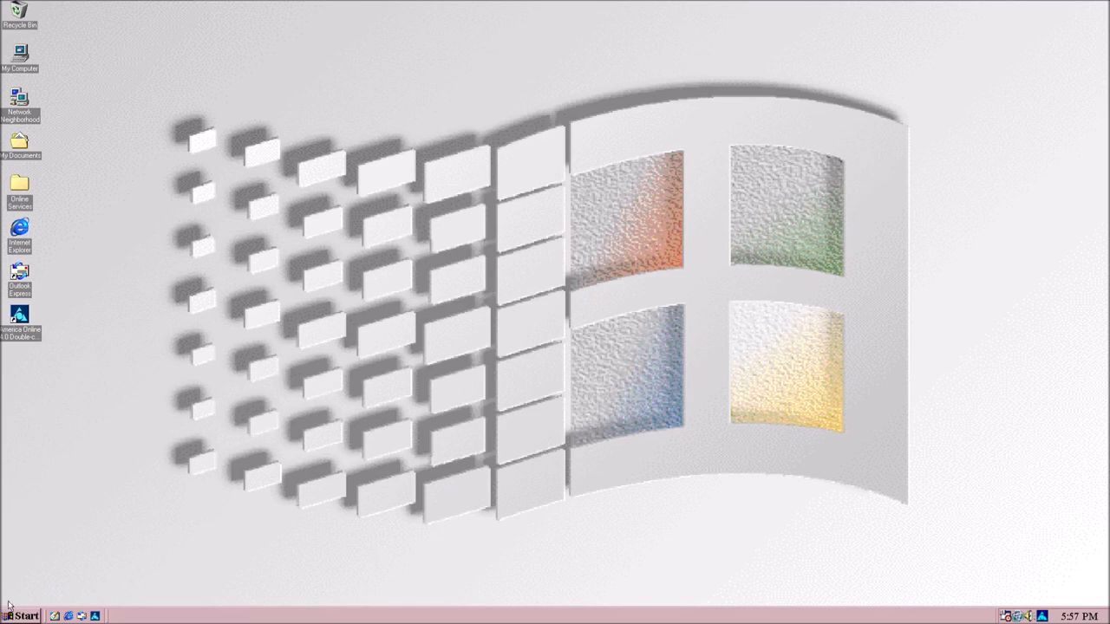
# From the Start menu's Shut Down dialog, select the Shut down option
pyautogui.click(19, 615)
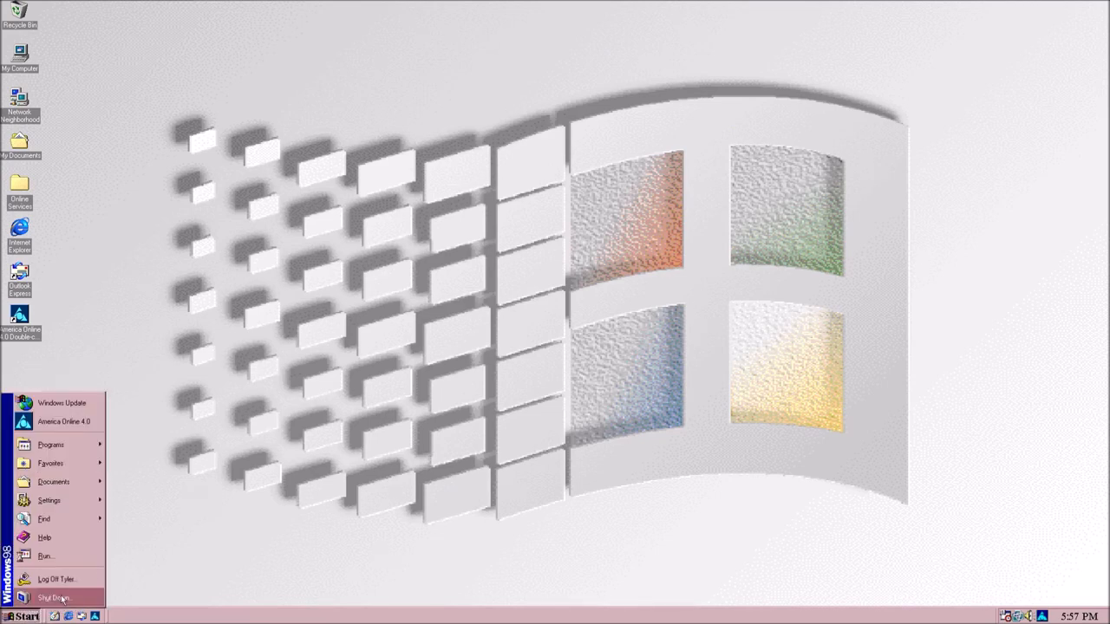
pyautogui.click(54, 598)
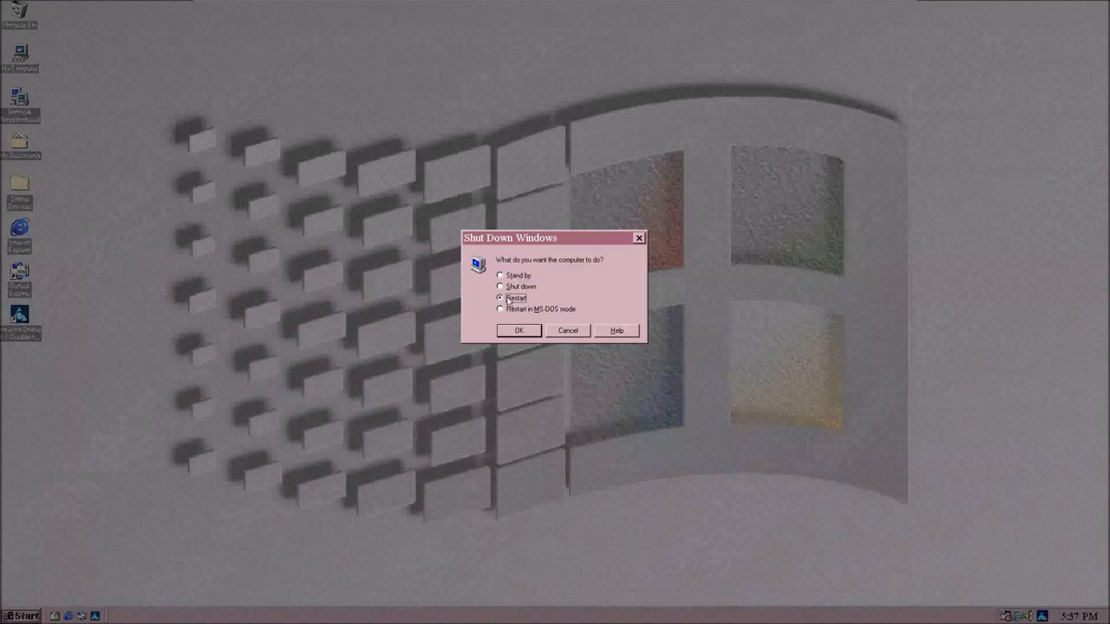
pyautogui.click(499, 287)
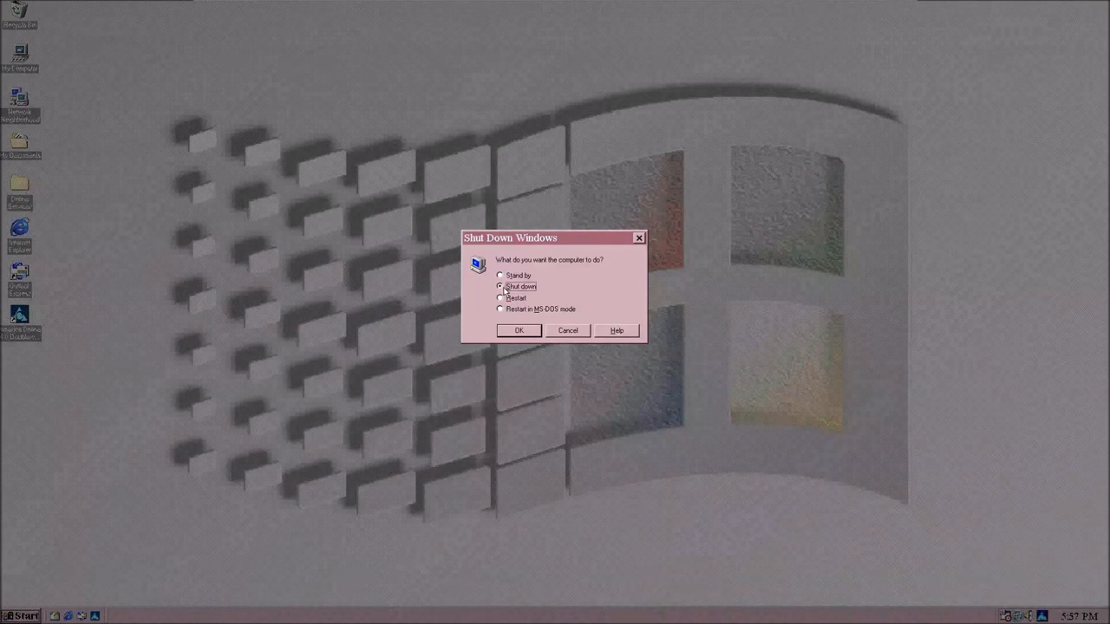